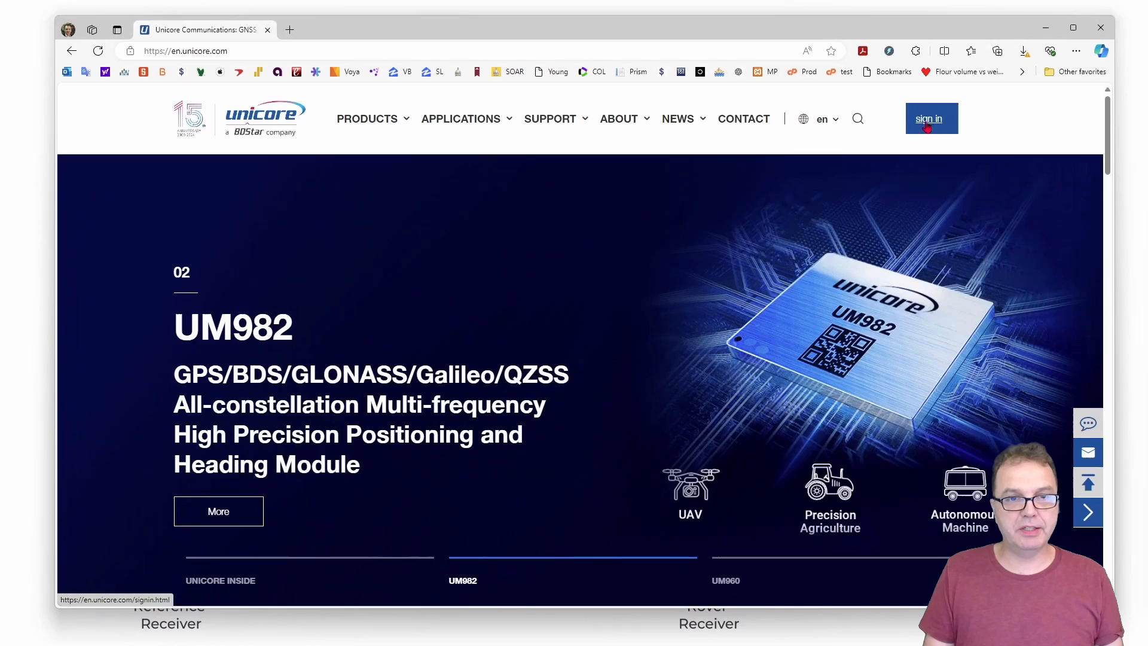
- Search the Unicore Download Center for 'uprecise' and scroll to the UPrecise V2.0 entry
{"action": "left_click", "coordinate": [550, 118]}
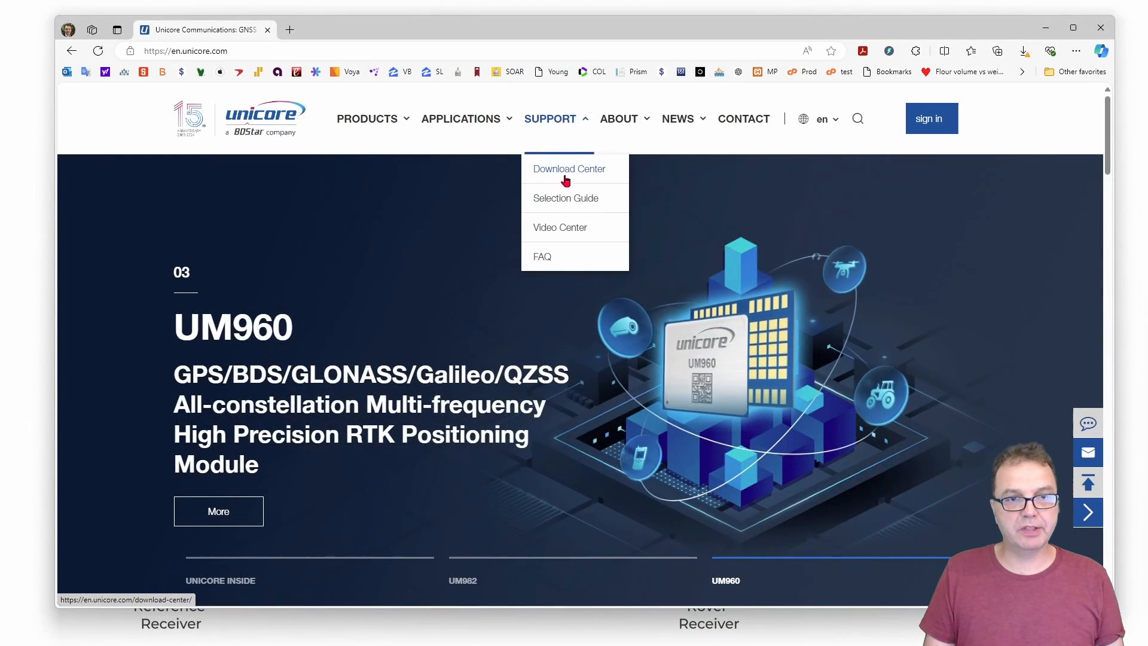
{"action": "left_click", "coordinate": [568, 168]}
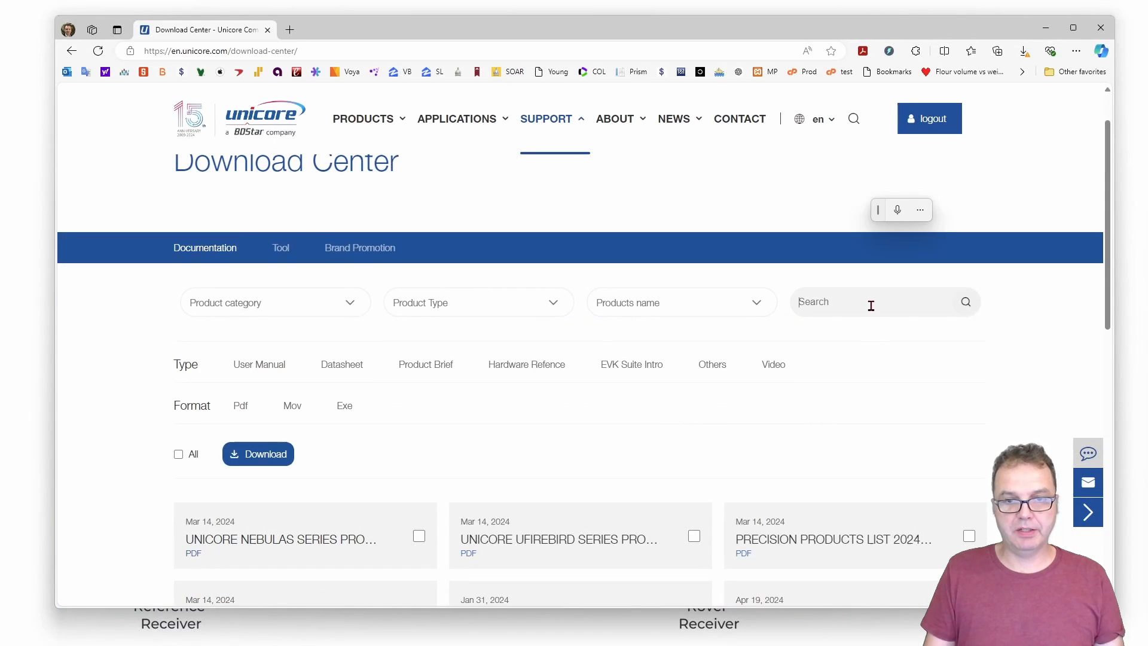
{"action": "type", "text": "u"}
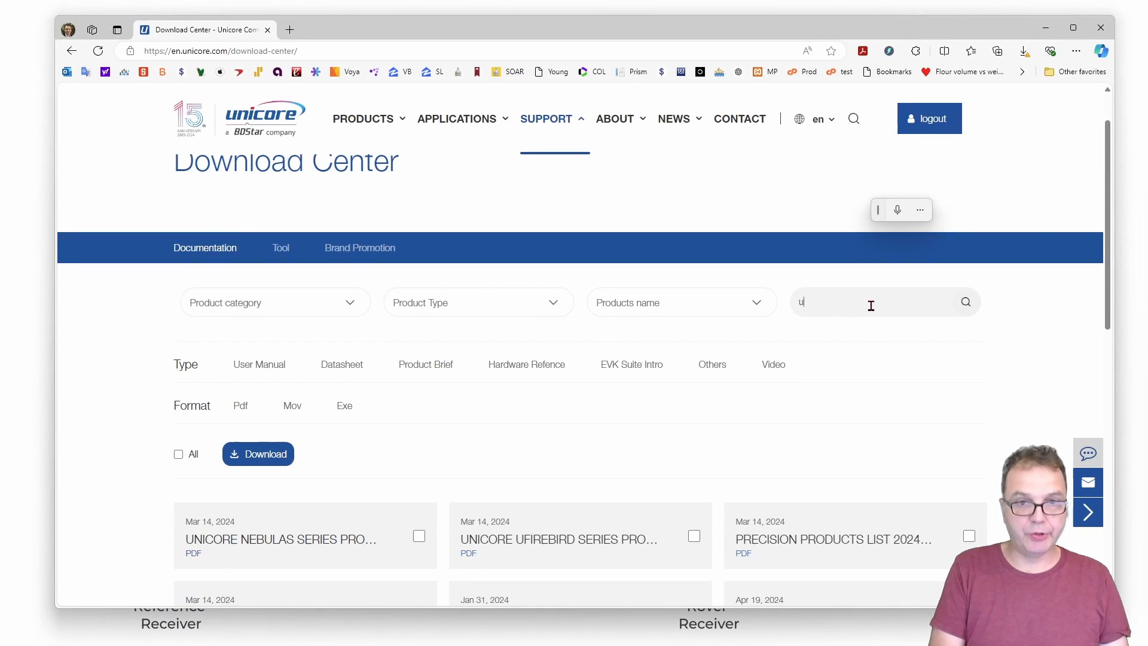
{"action": "type", "text": "precise"}
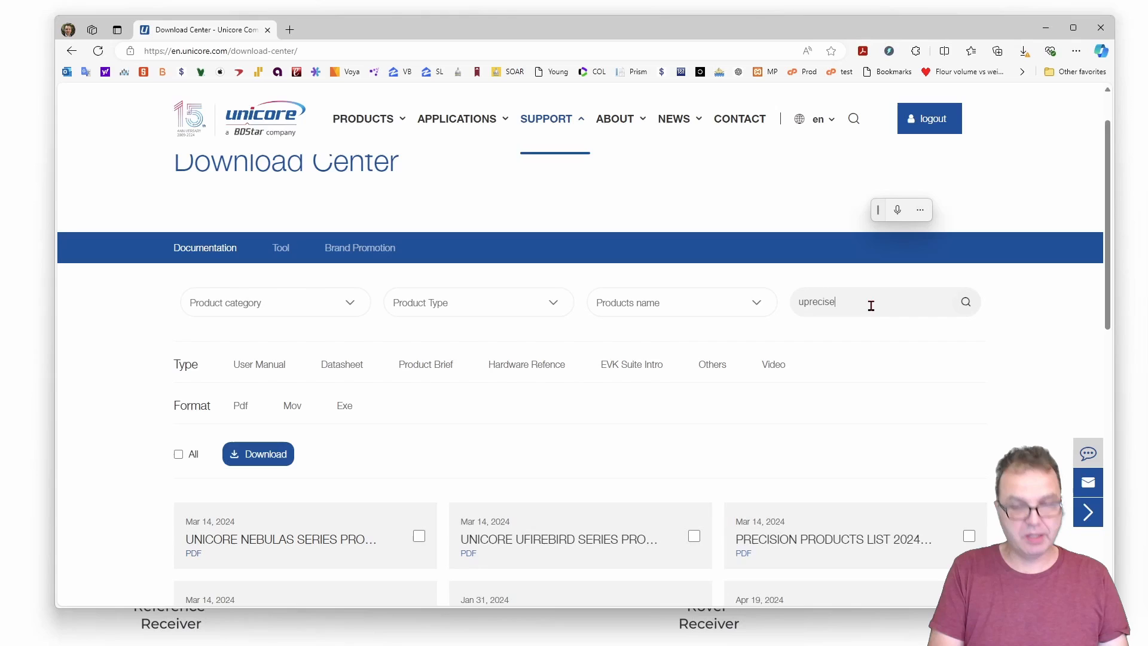
{"action": "left_click", "coordinate": [965, 301]}
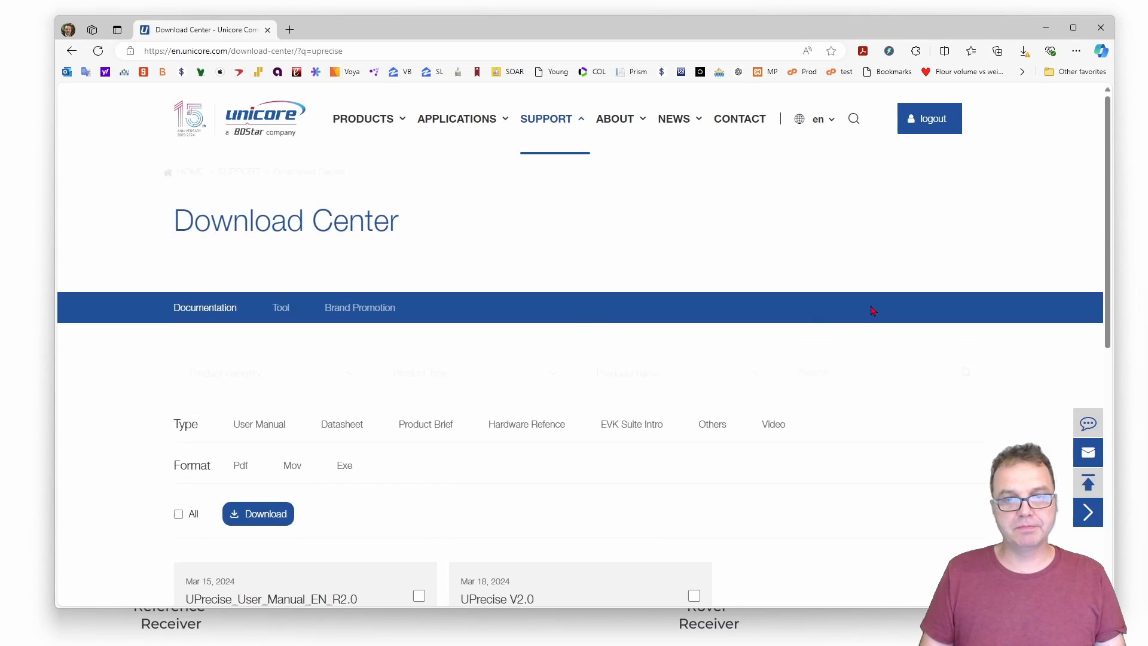
{"action": "scroll", "scroll_direction": "down", "scroll_amount": 3}
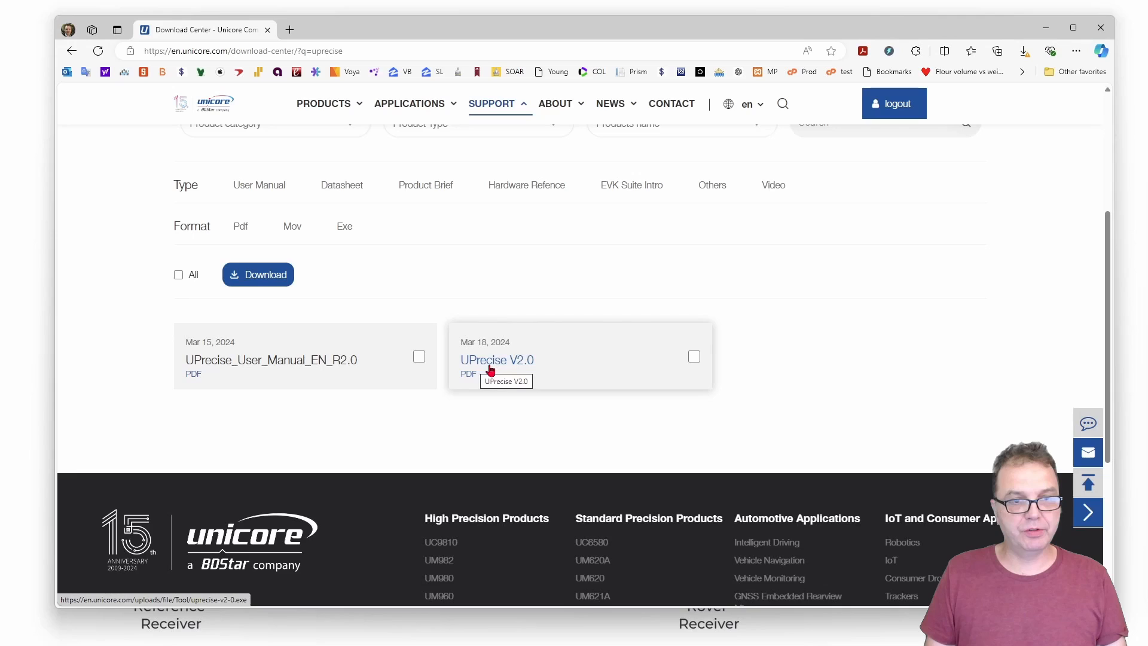
{"action": "mouse_move", "coordinate": [481, 379]}
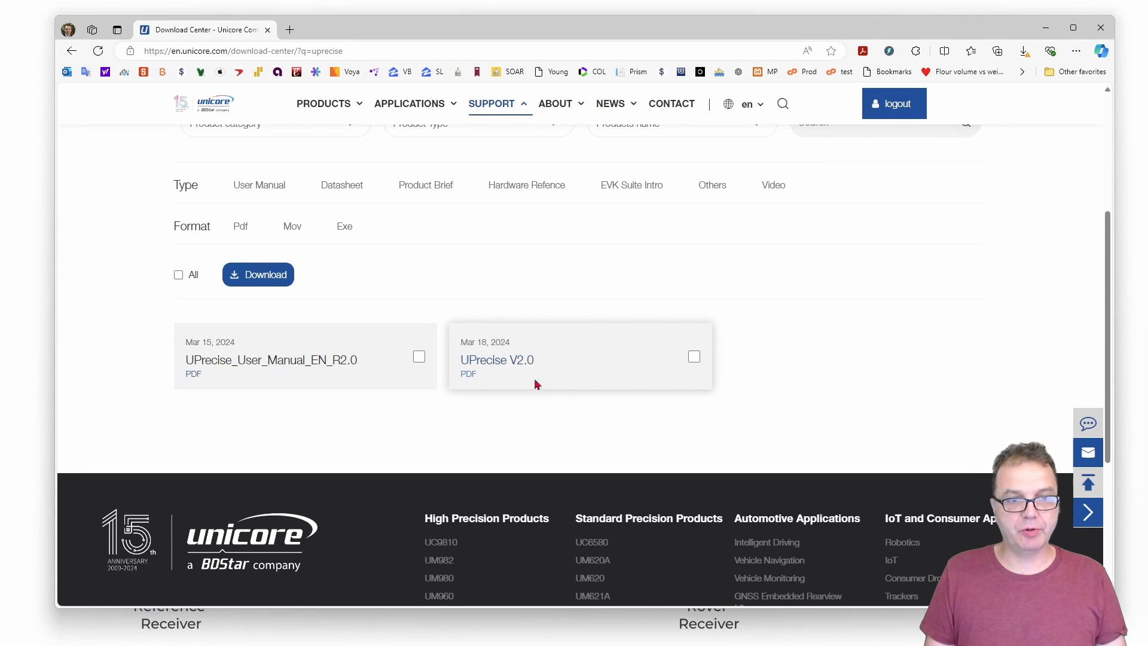
{"action": "mouse_move", "coordinate": [510, 372]}
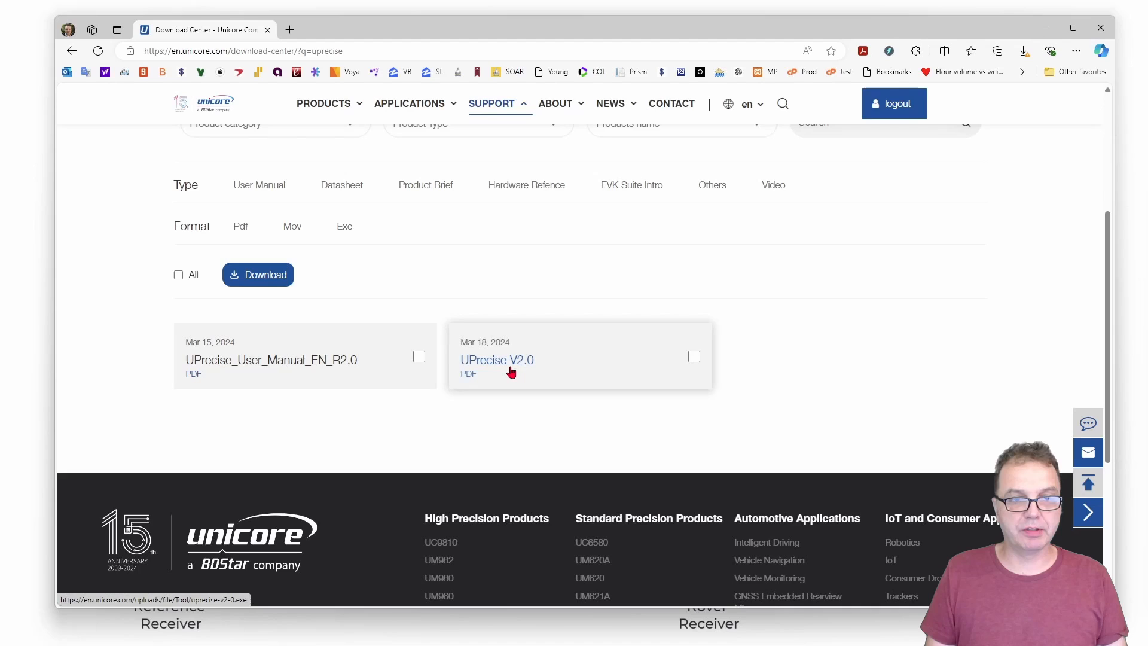
{"action": "mouse_move", "coordinate": [503, 369]}
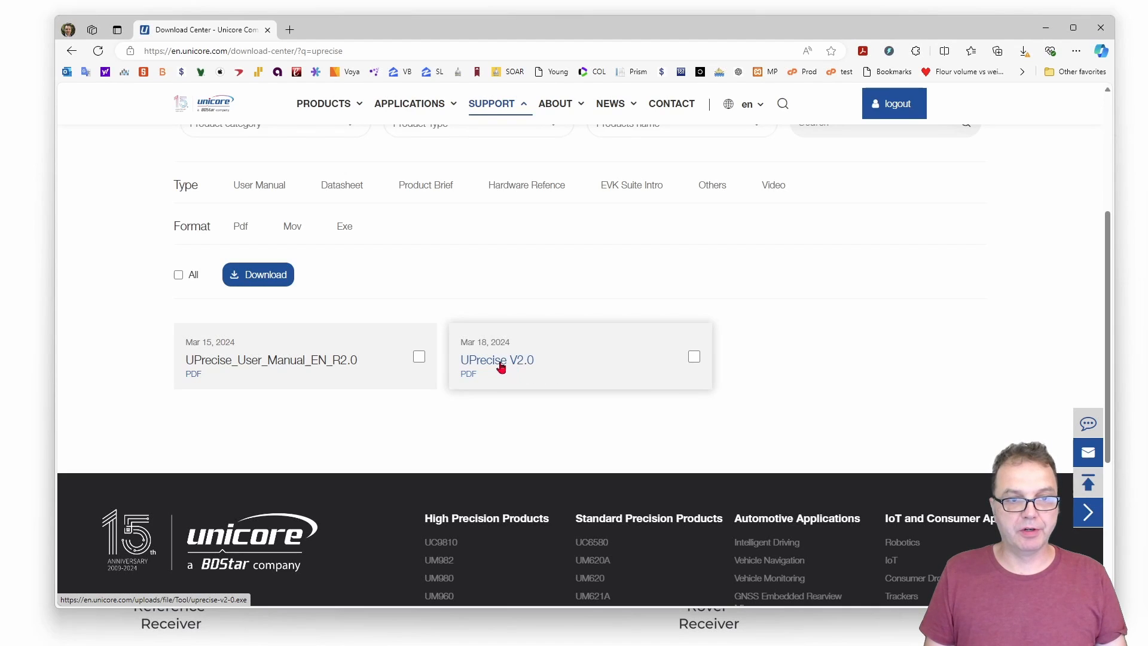
{"action": "mouse_move", "coordinate": [528, 372]}
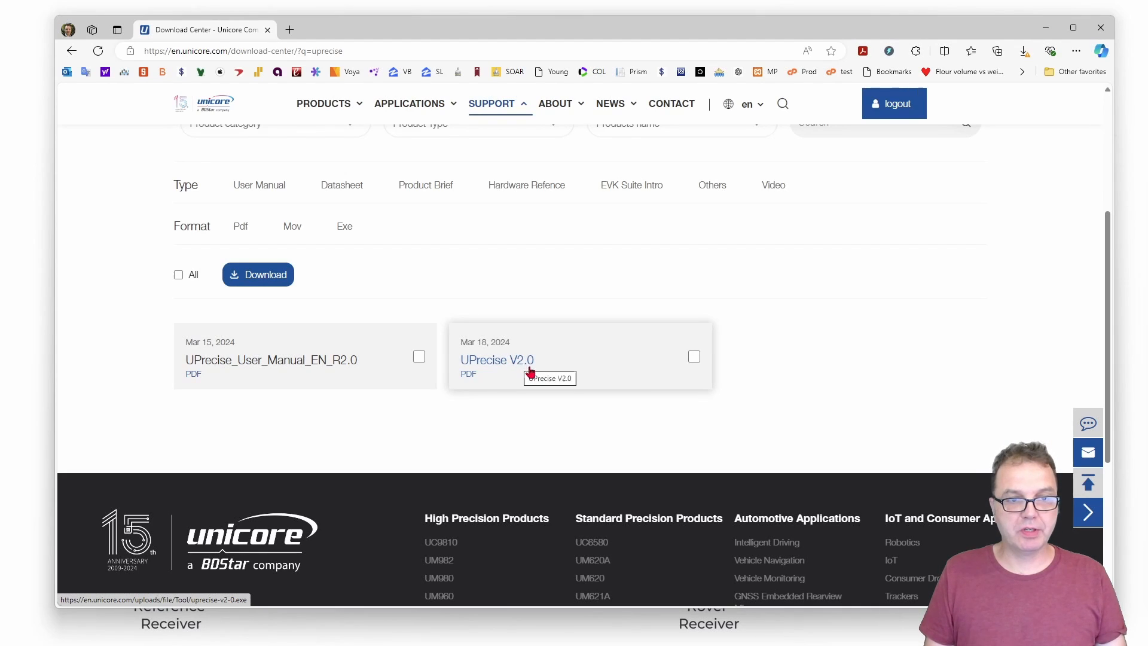
{"action": "mouse_move", "coordinate": [490, 374]}
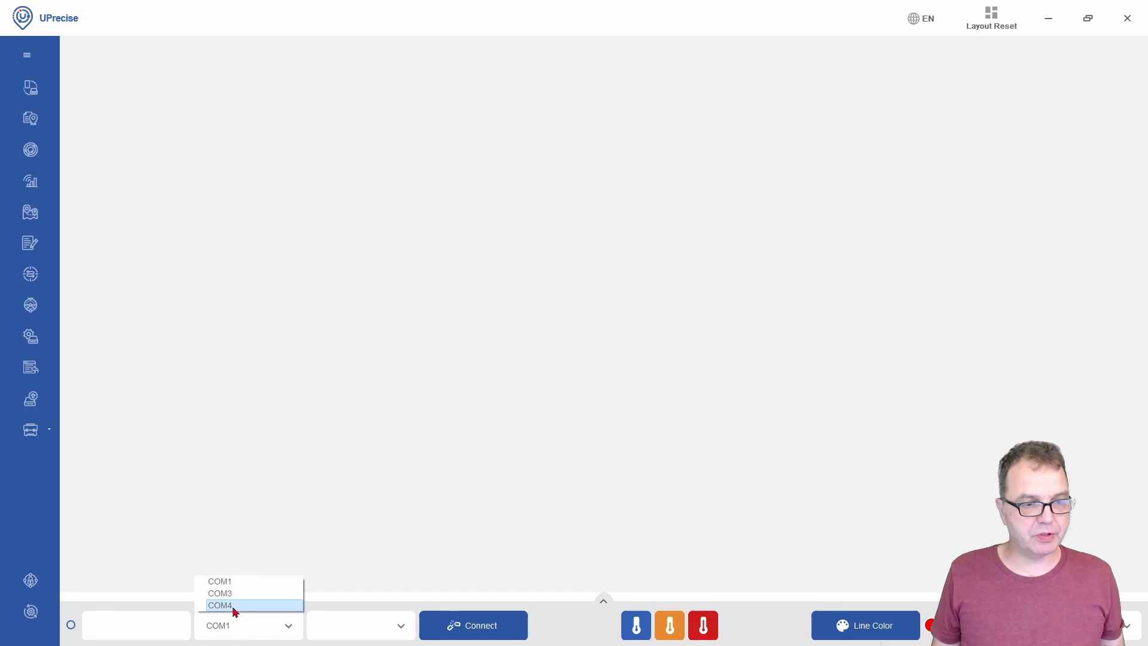
{"action": "mouse_move", "coordinate": [220, 593]}
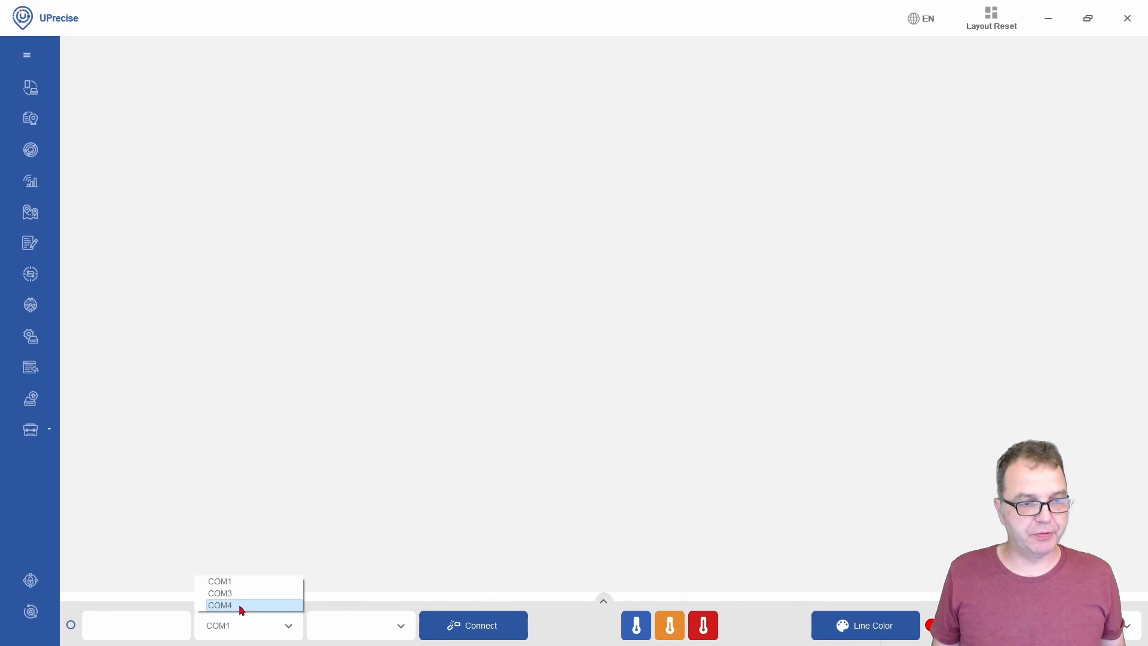
{"action": "mouse_move", "coordinate": [229, 613]}
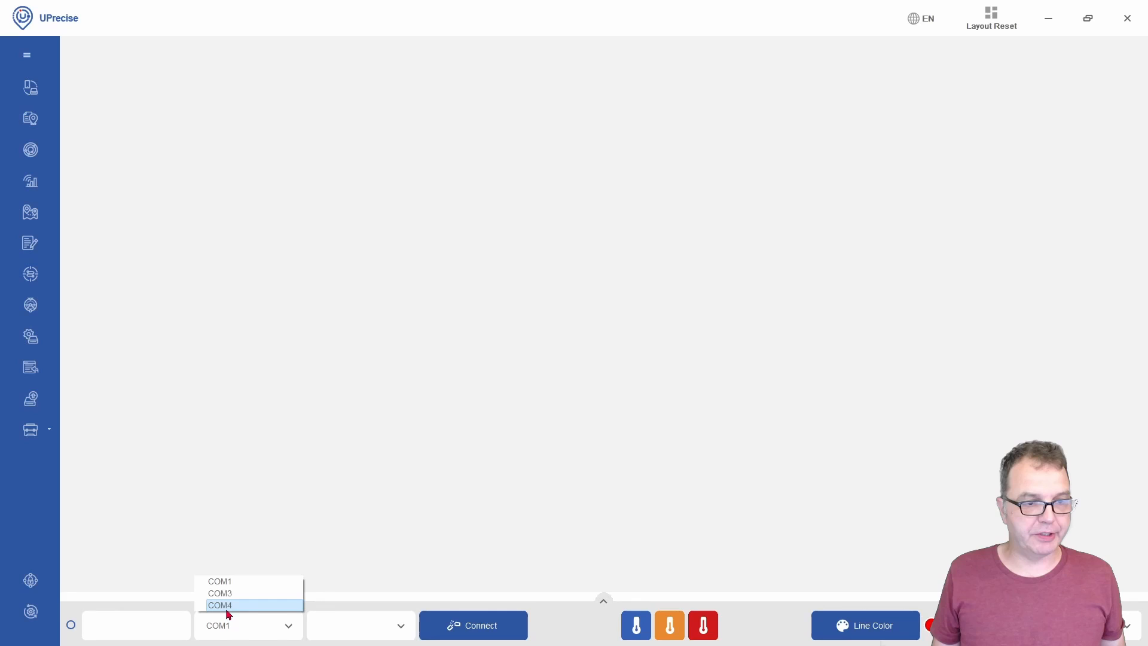
- Connect UPrecise to the receiver on COM4 at 115200 baud
{"action": "left_click", "coordinate": [220, 605]}
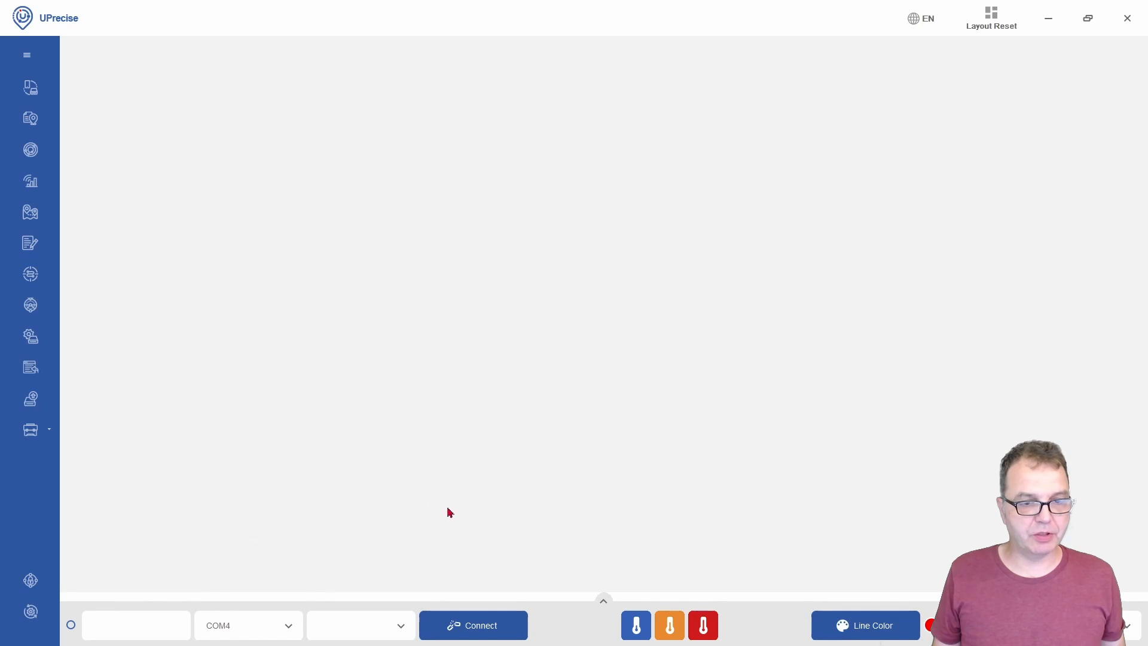
{"action": "left_click", "coordinate": [473, 625]}
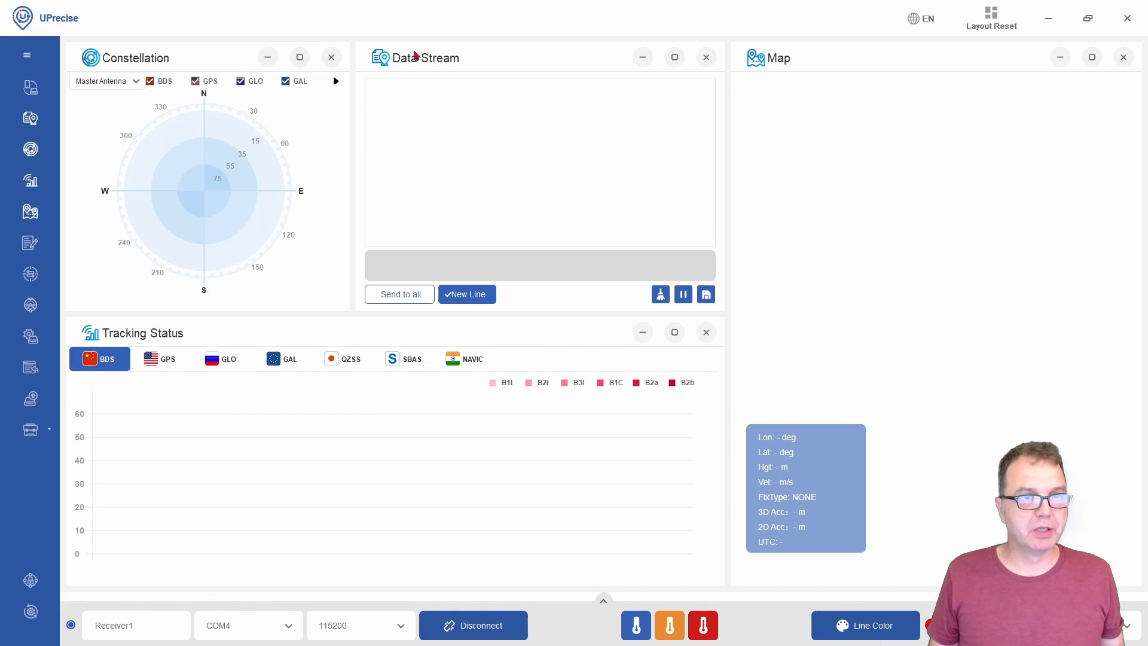
- Send the 'version' command to confirm the receiver is a UM980
{"action": "left_click", "coordinate": [539, 265]}
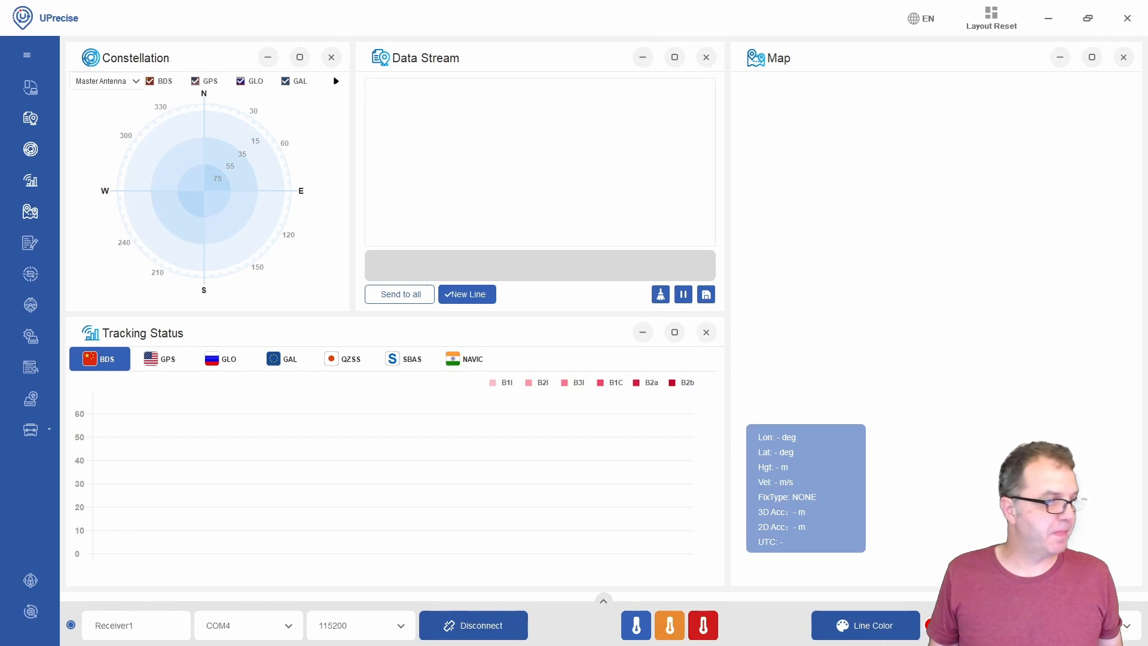
{"action": "type", "text": "ve"}
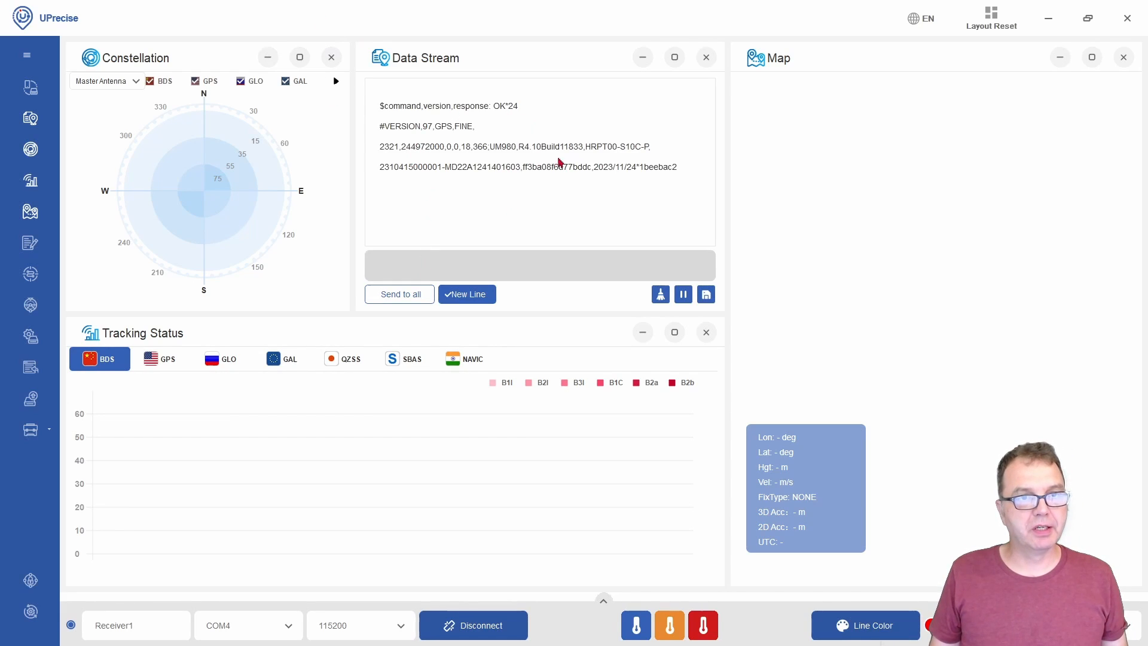
{"action": "mouse_move", "coordinate": [514, 151]}
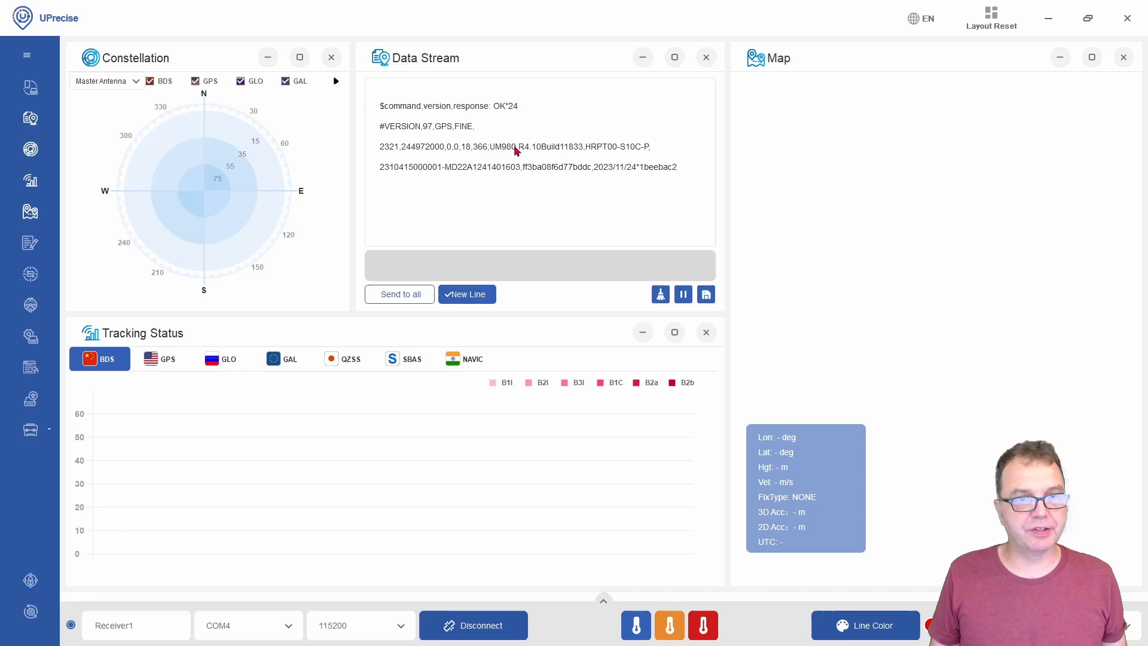
{"action": "mouse_move", "coordinate": [552, 152]}
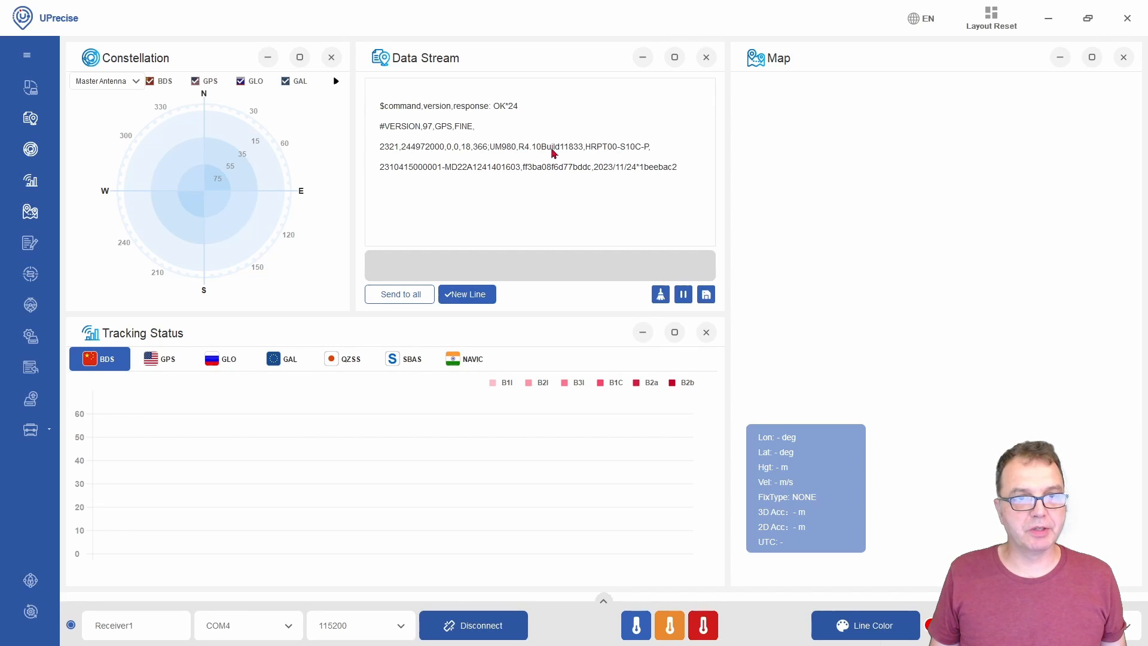
{"action": "mouse_move", "coordinate": [534, 163]}
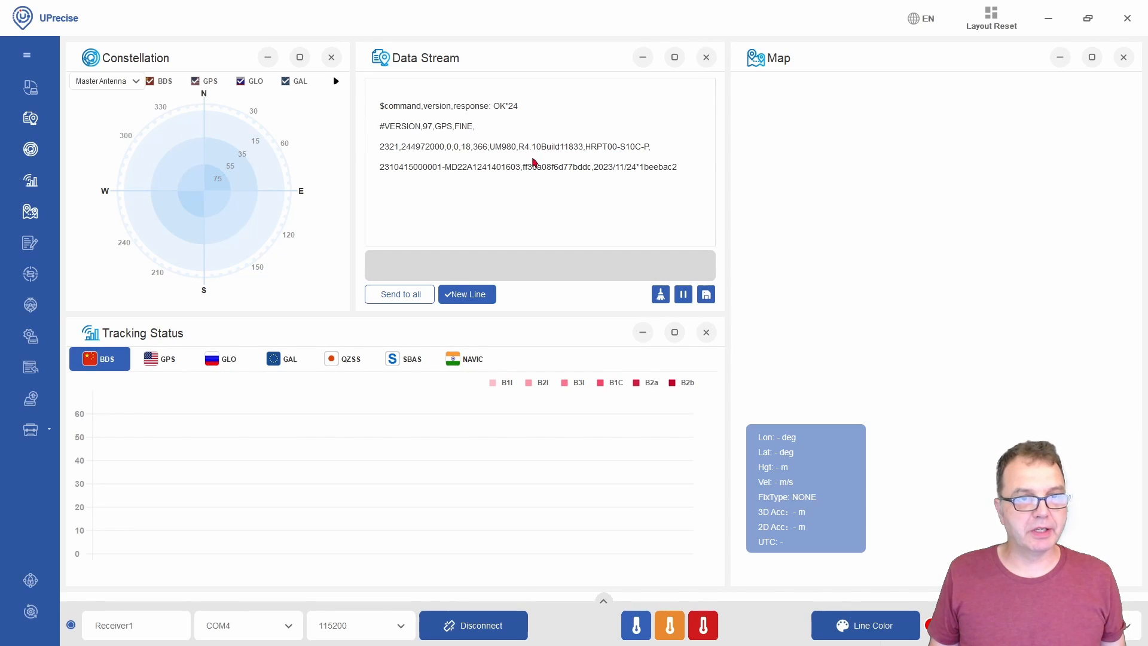
- Enter 'GNGGA' in the Data Stream command box to request a position message
{"action": "left_click", "coordinate": [513, 265]}
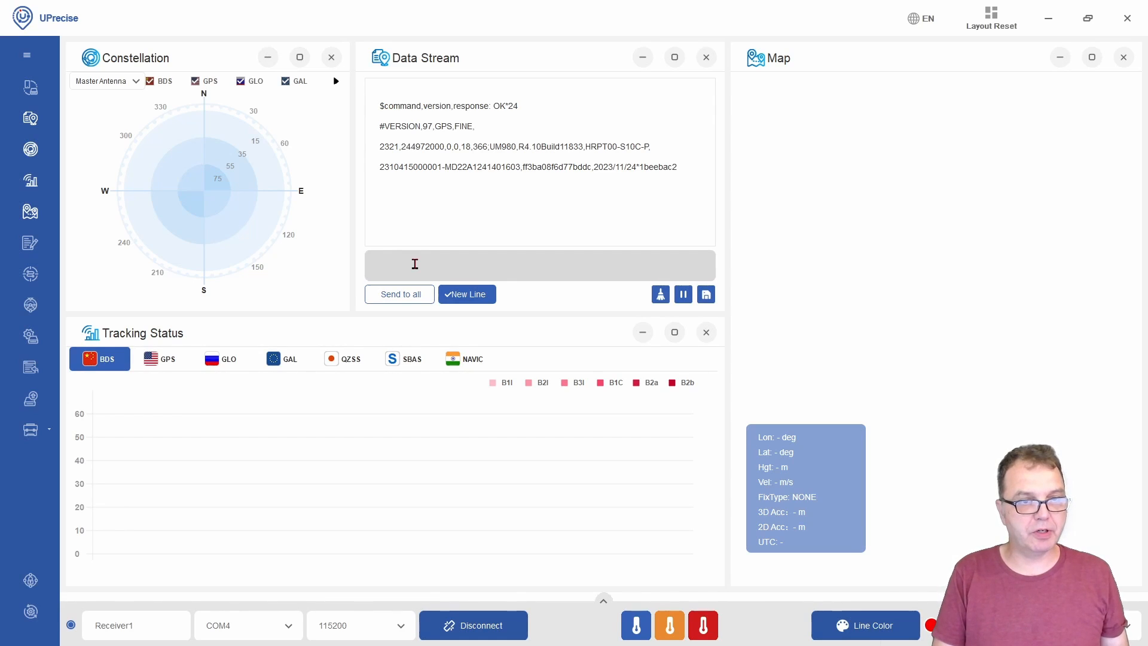
{"action": "type", "text": "G"}
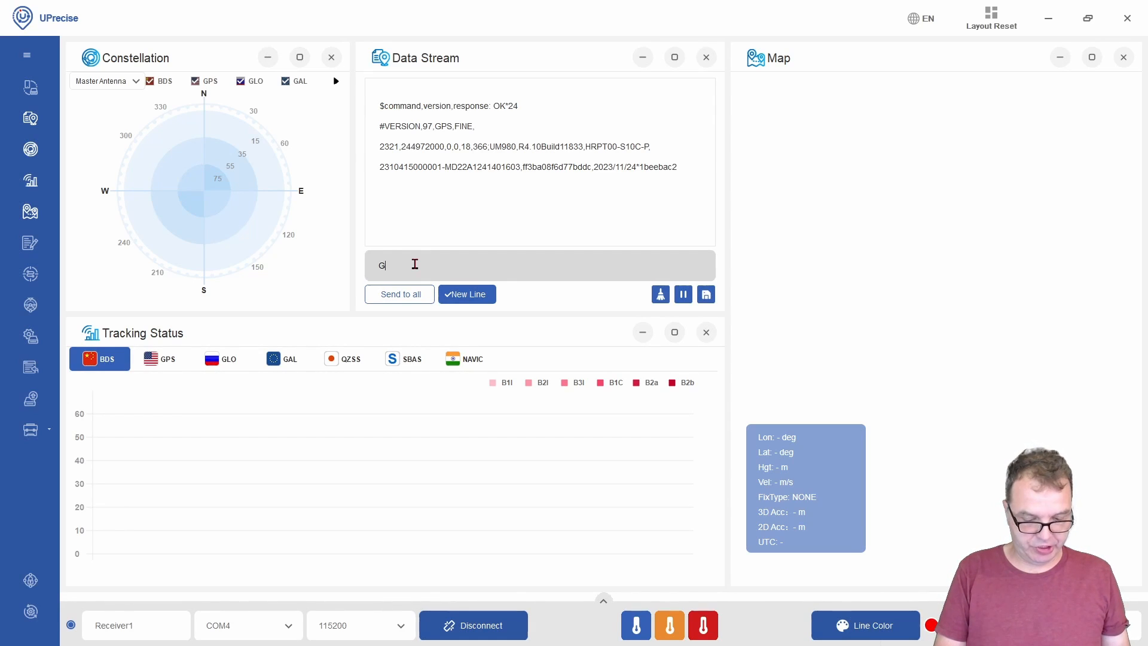
{"action": "type", "text": "N"}
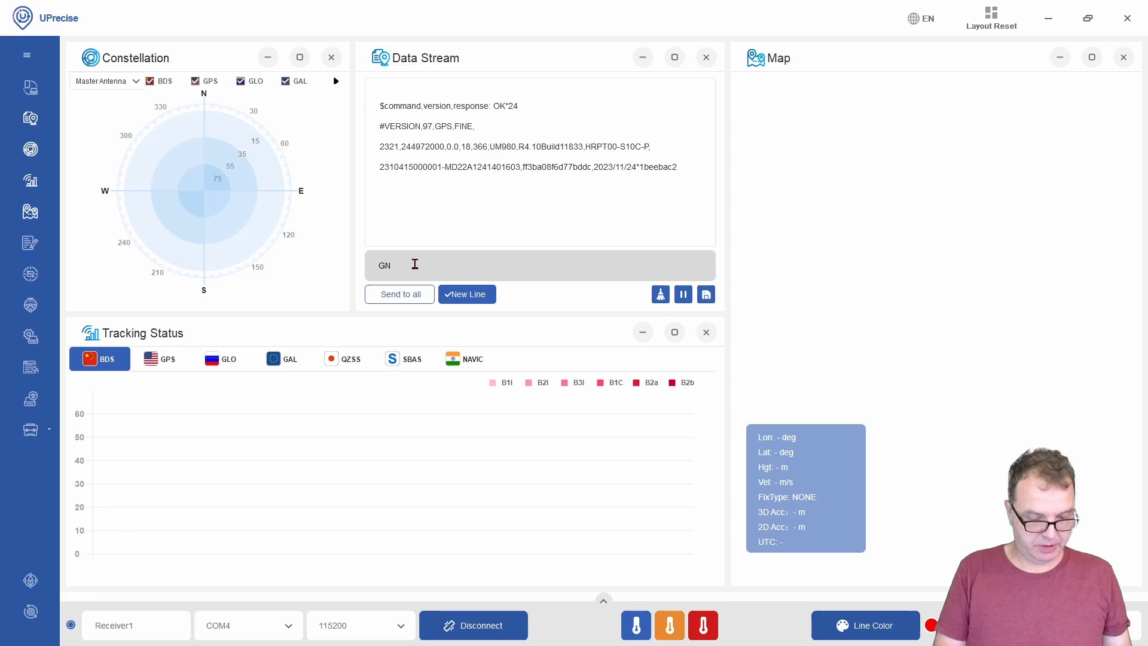
{"action": "type", "text": "GGA"}
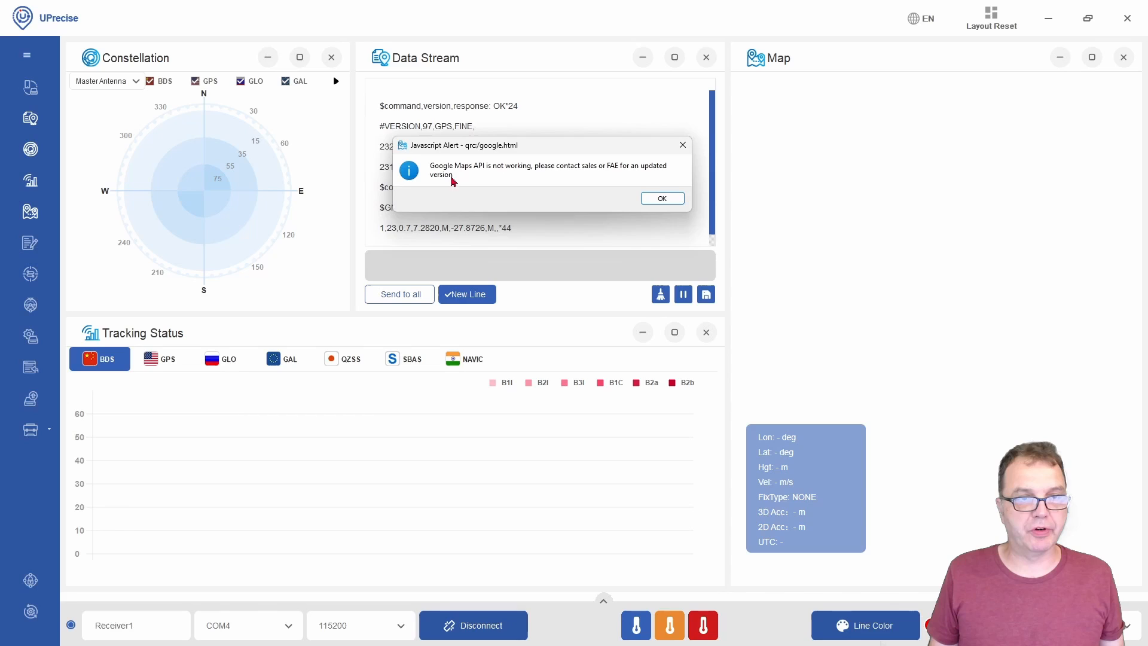
{"action": "mouse_move", "coordinate": [455, 175]}
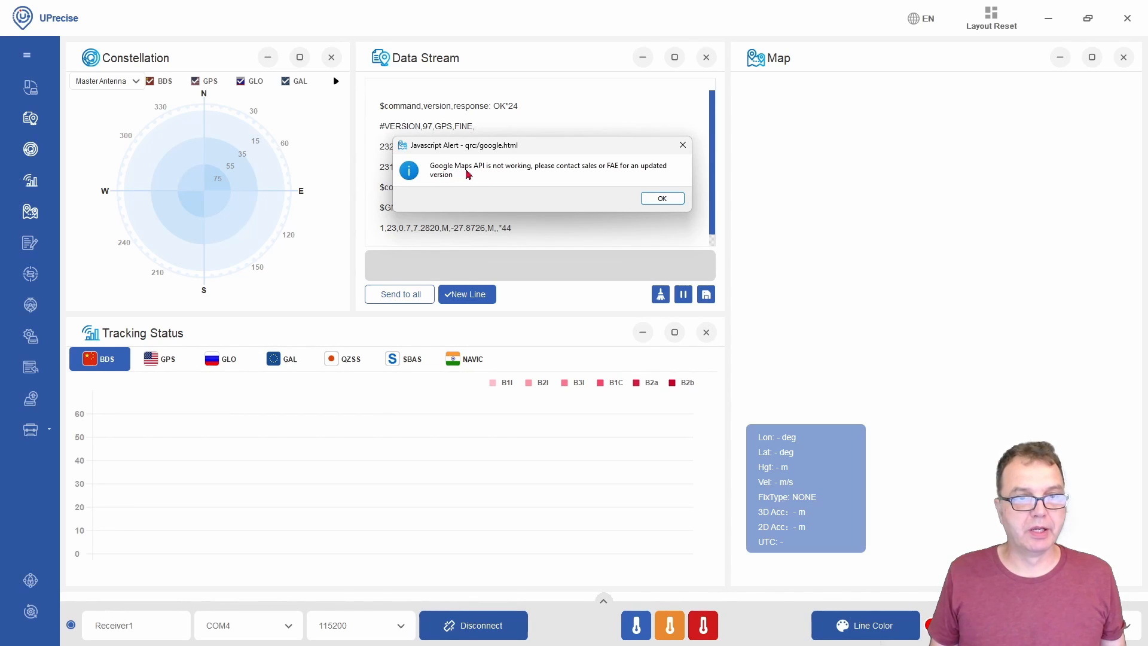
{"action": "mouse_move", "coordinate": [959, 237]}
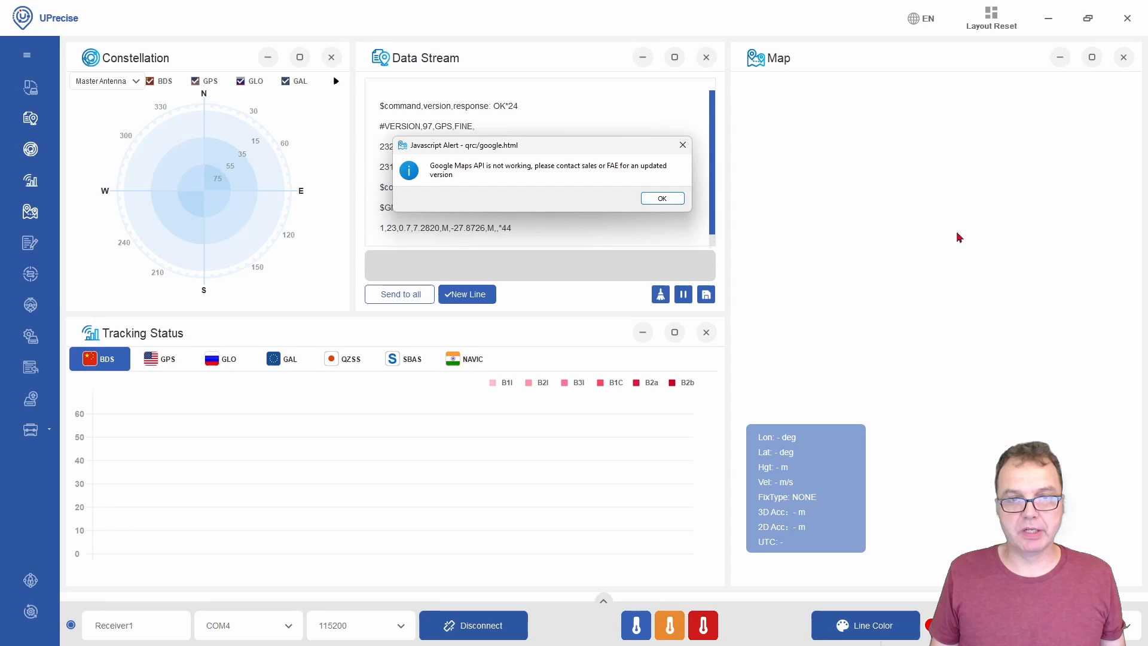
- Dismiss the Google Maps API warning, leaving the single-fix position displayed
{"action": "left_click", "coordinate": [660, 197]}
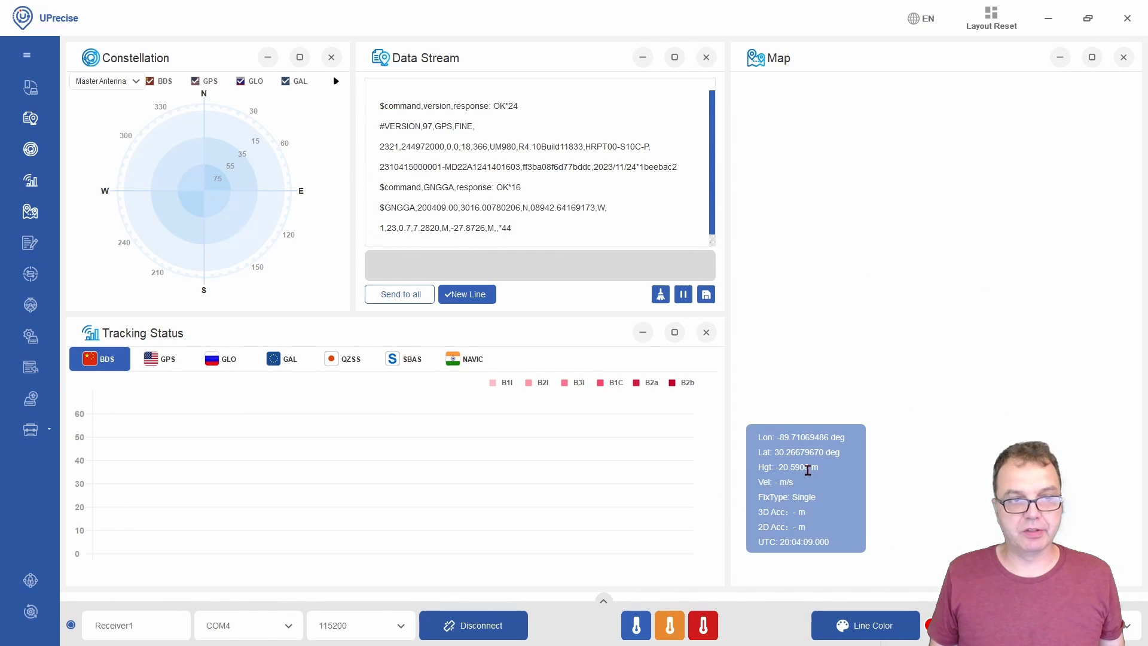
{"action": "mouse_move", "coordinate": [881, 207]}
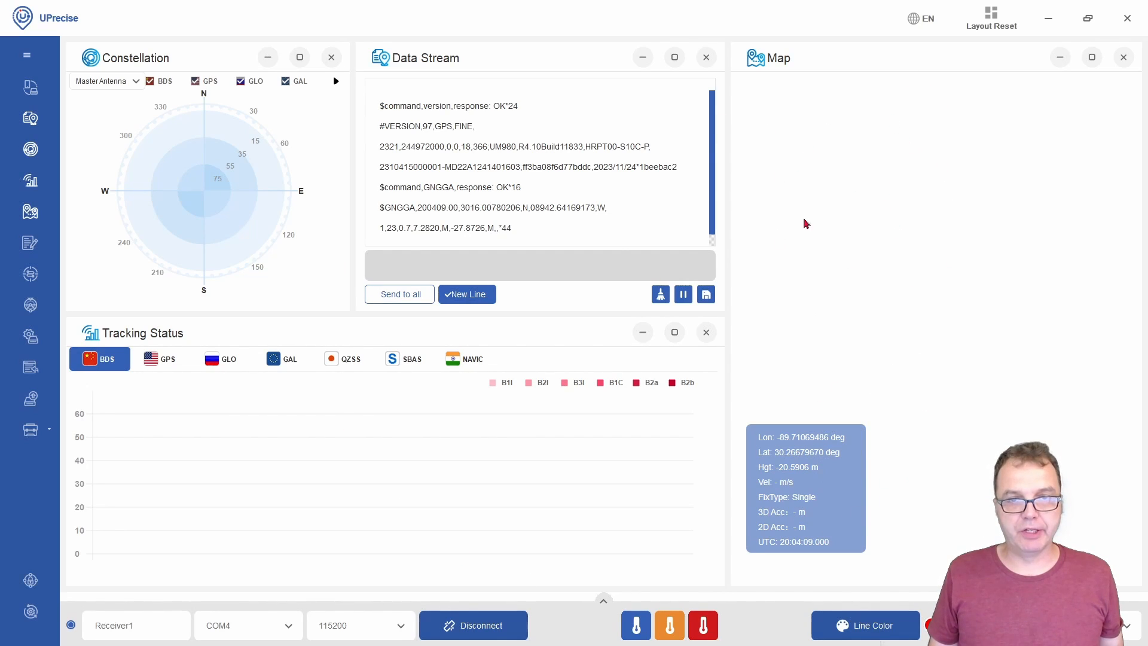
{"action": "mouse_move", "coordinate": [901, 300]}
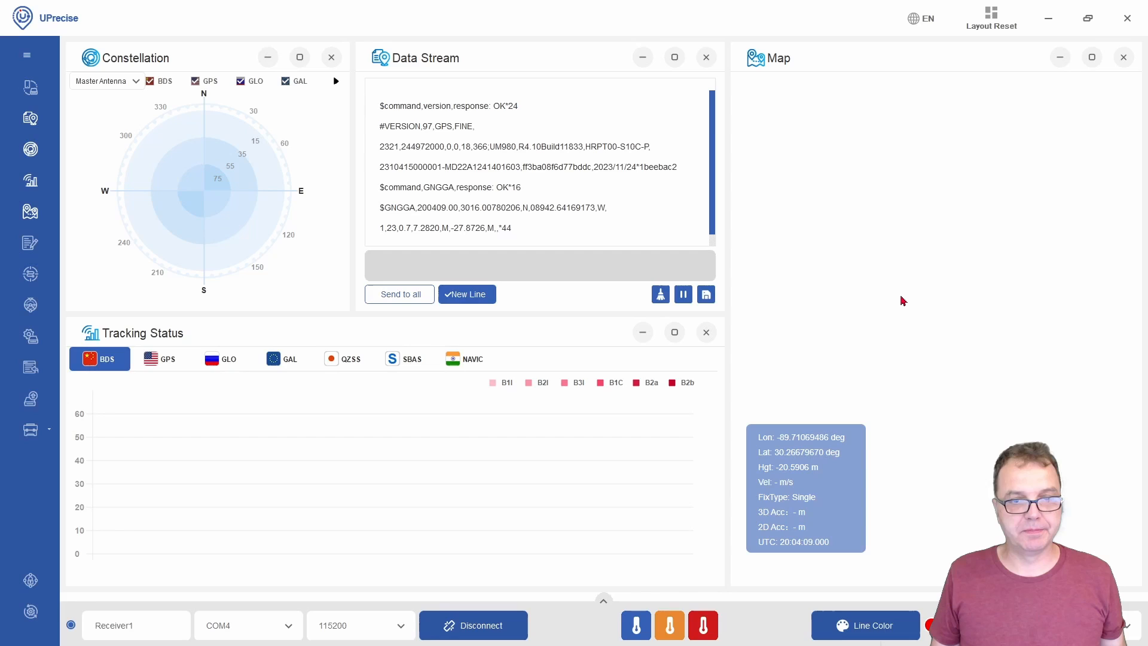
- Send 'GNGGA 1' so the receiver outputs a GGA sentence every second
{"action": "type", "text": "GNGGA"}
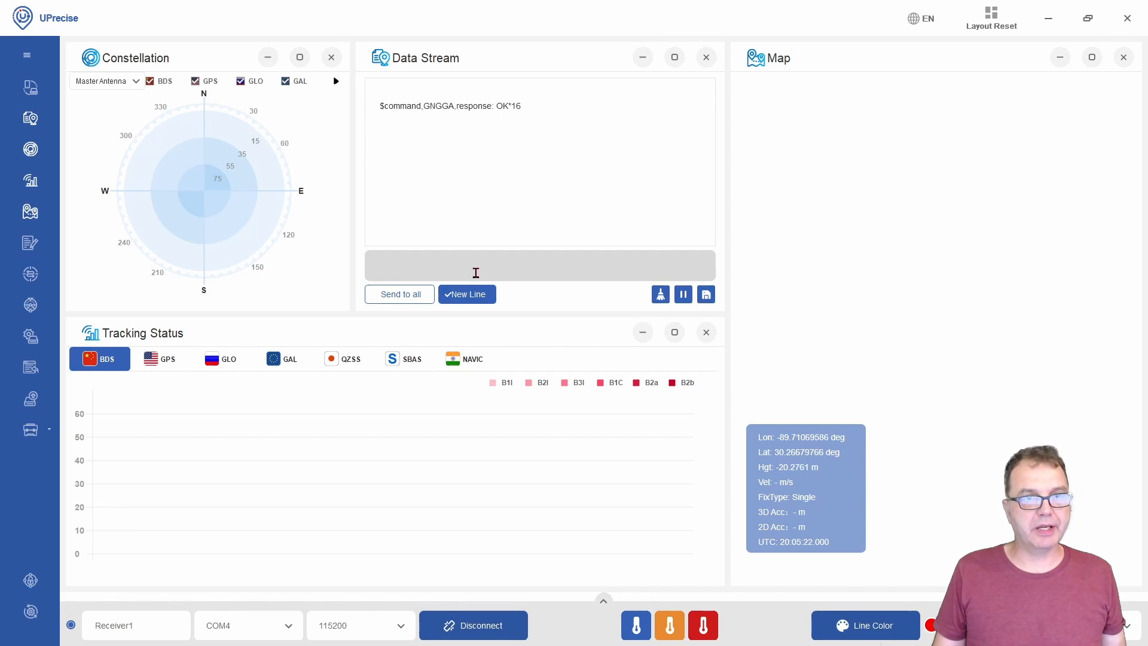
{"action": "type", "text": "GNGGA"}
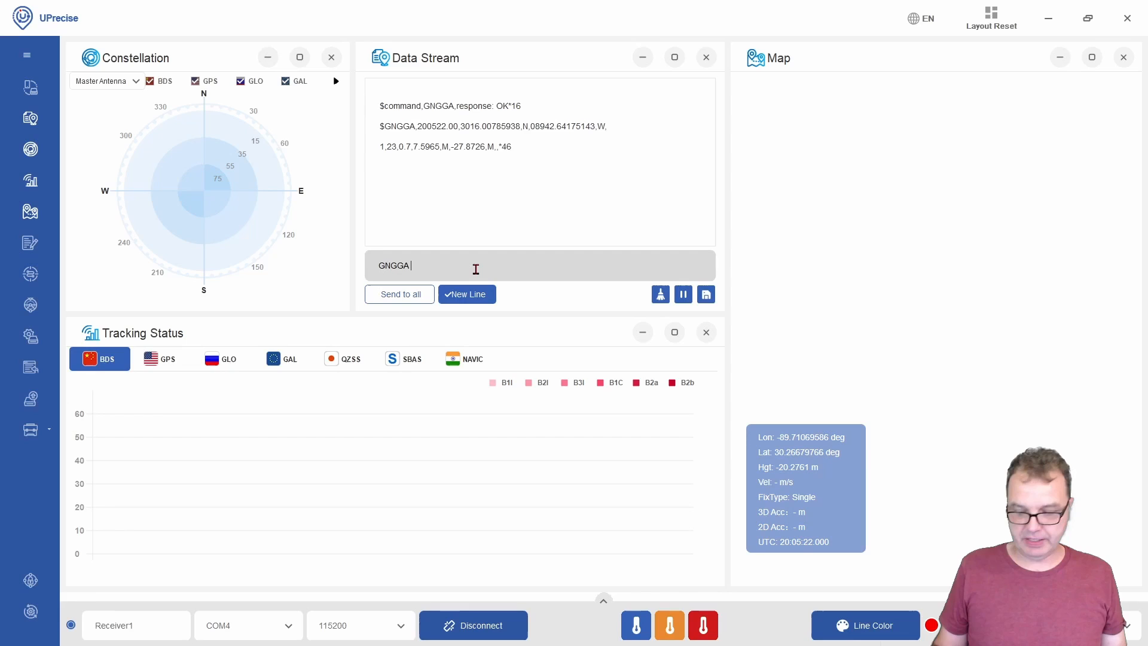
{"action": "type", "text": "1"}
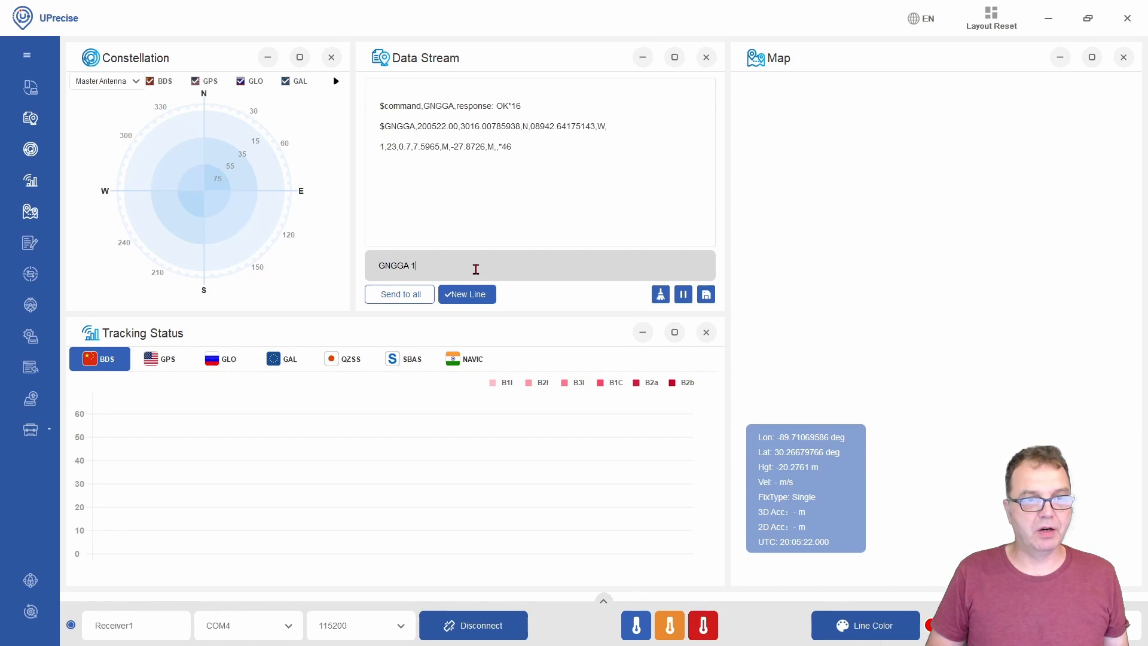
{"action": "key", "text": "enter"}
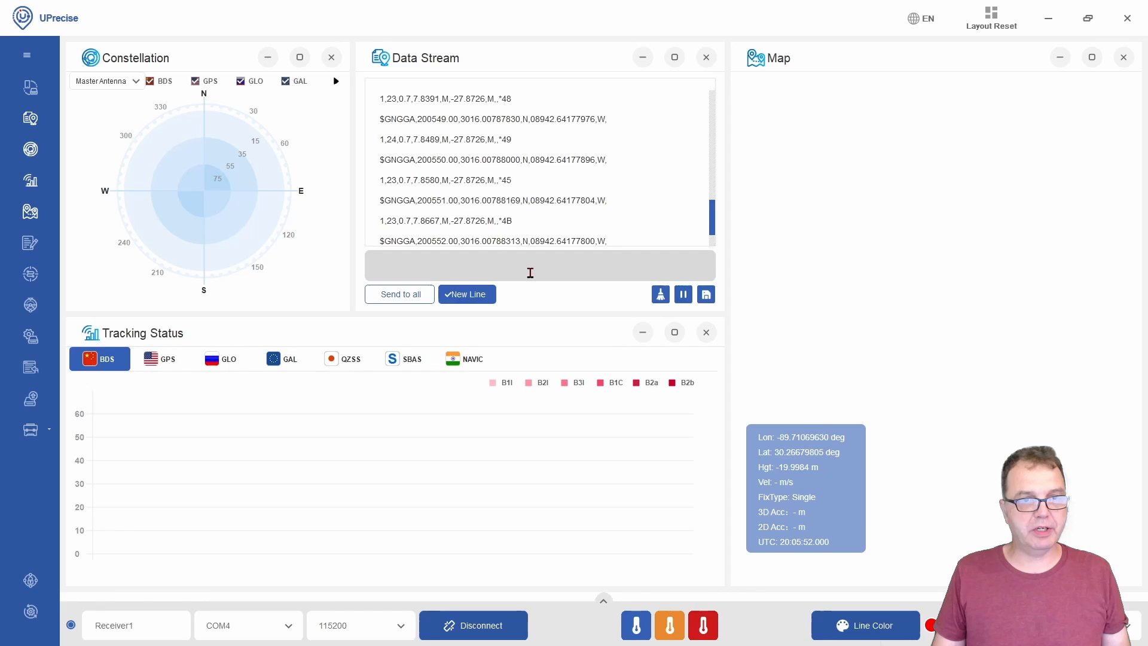
{"action": "type", "text": "sa"}
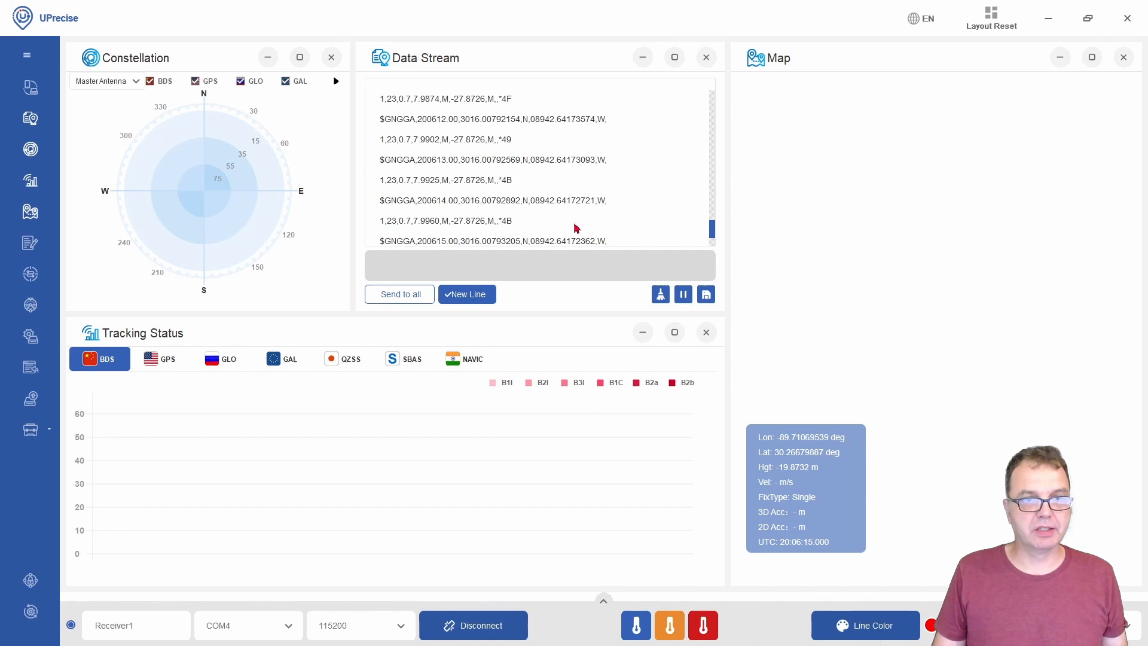
{"action": "mouse_move", "coordinate": [470, 166]}
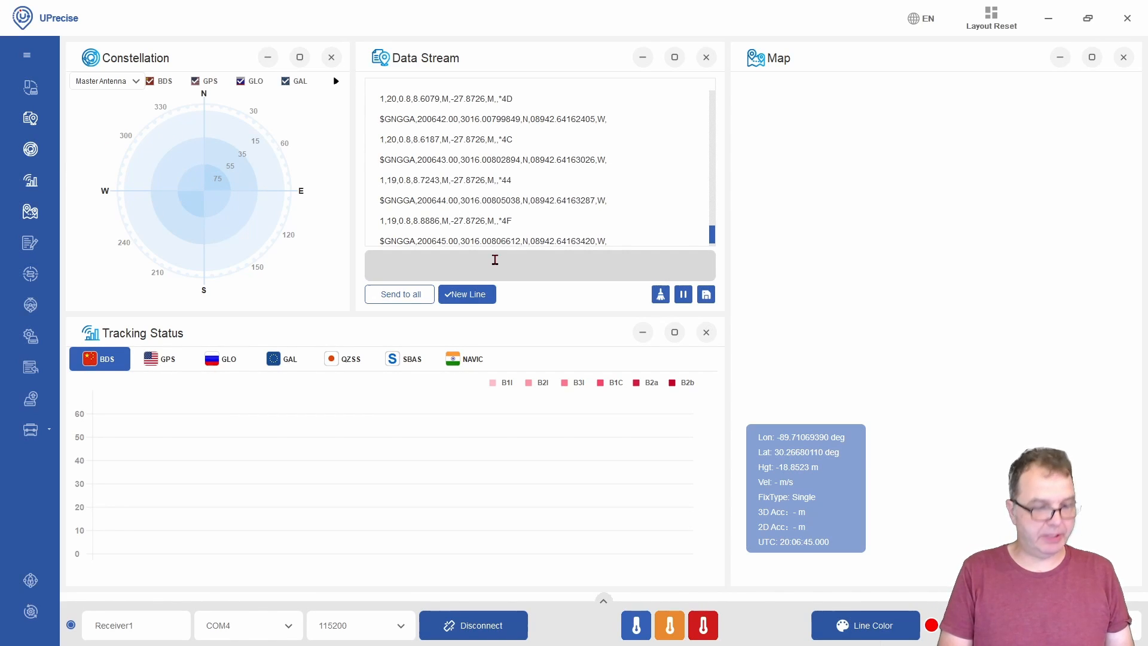
{"action": "type", "text": "GNG"}
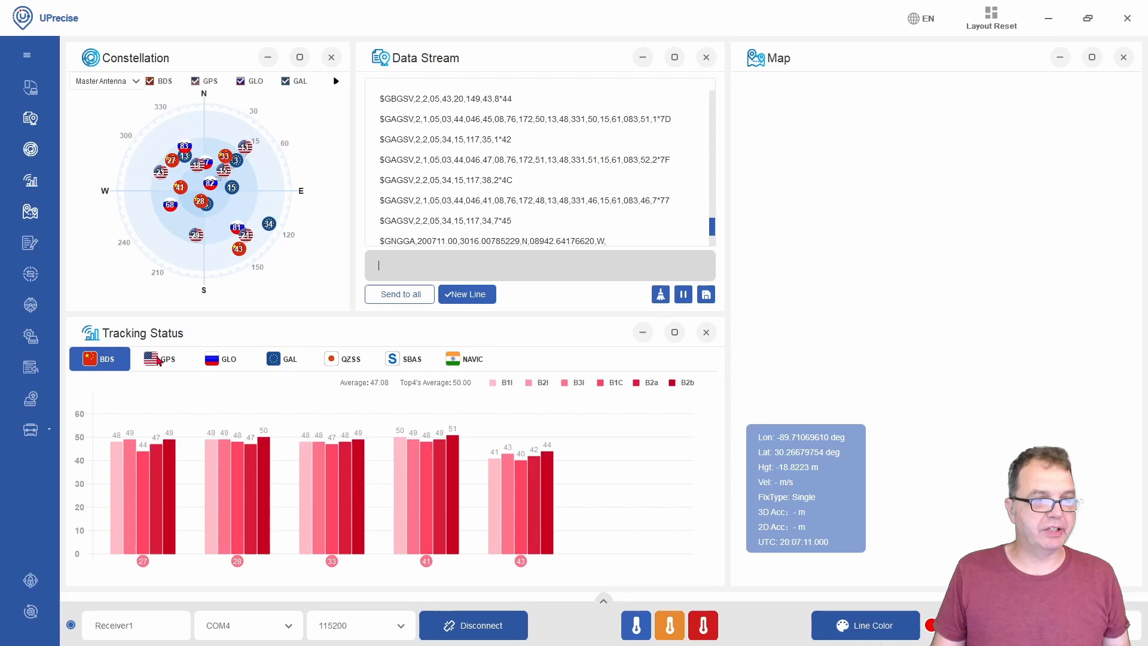
- Review GLONASS, Galileo, SBAS and BeiDou signal strengths, then bring up the Unicore manual
{"action": "left_click", "coordinate": [221, 358]}
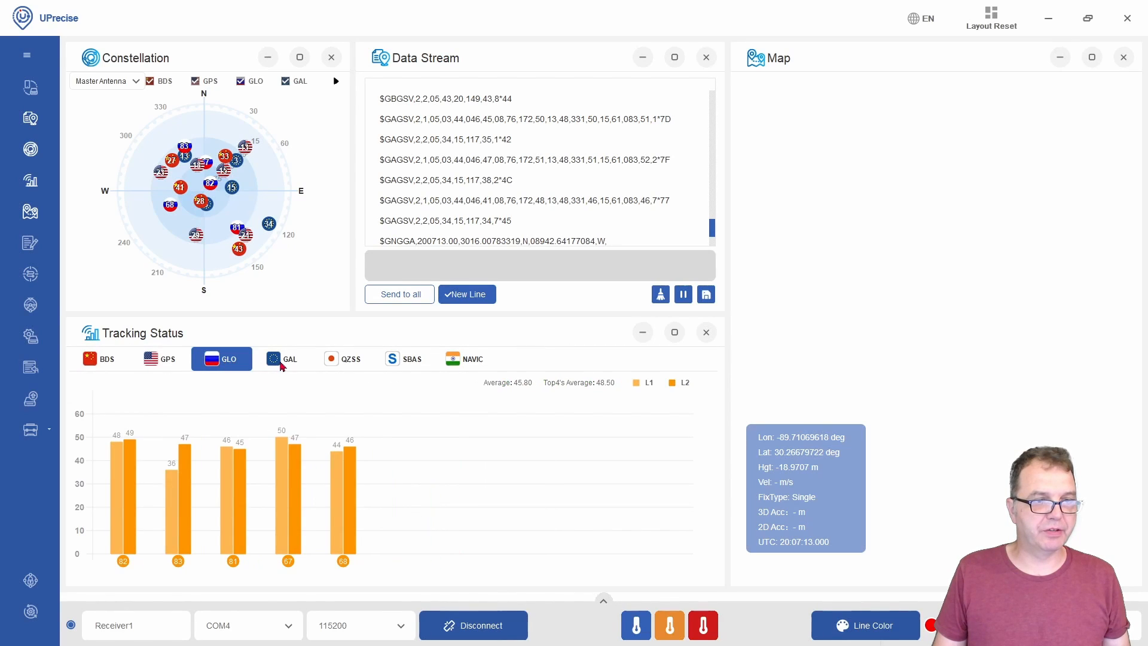
{"action": "left_click", "coordinate": [343, 359]}
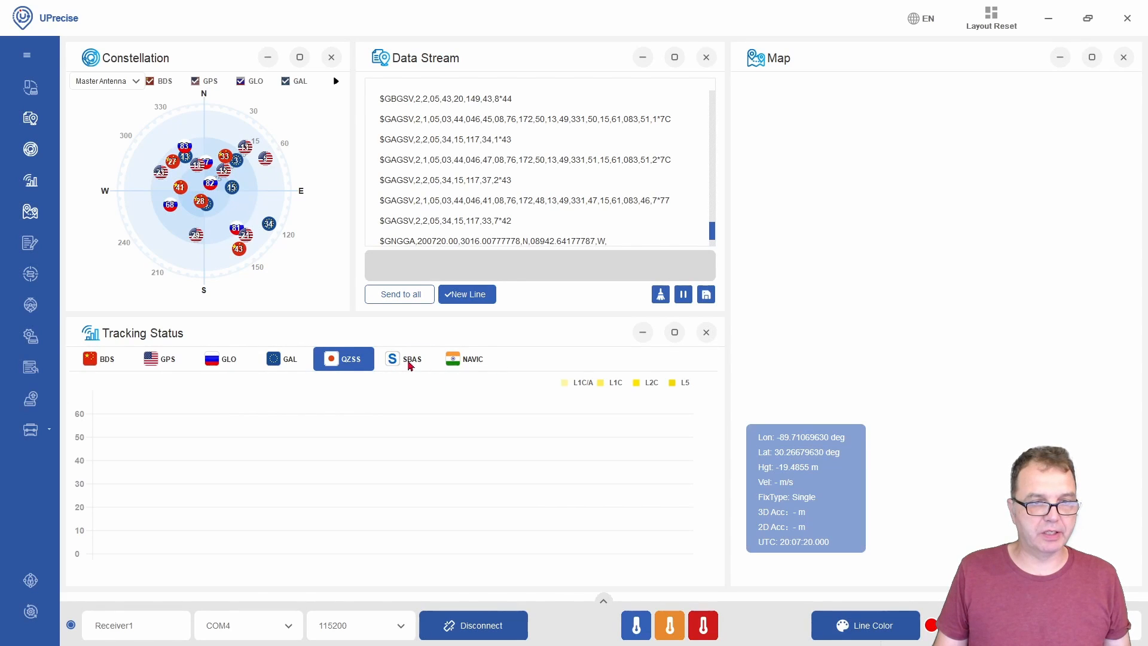
{"action": "left_click", "coordinate": [404, 358]}
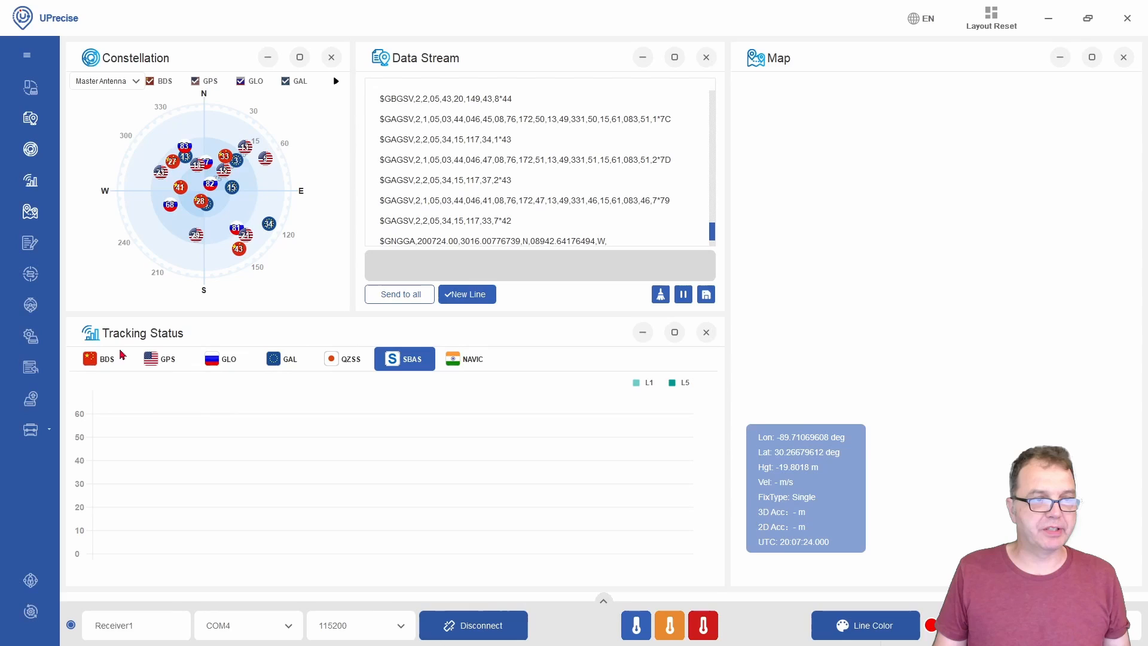
{"action": "left_click", "coordinate": [99, 358]}
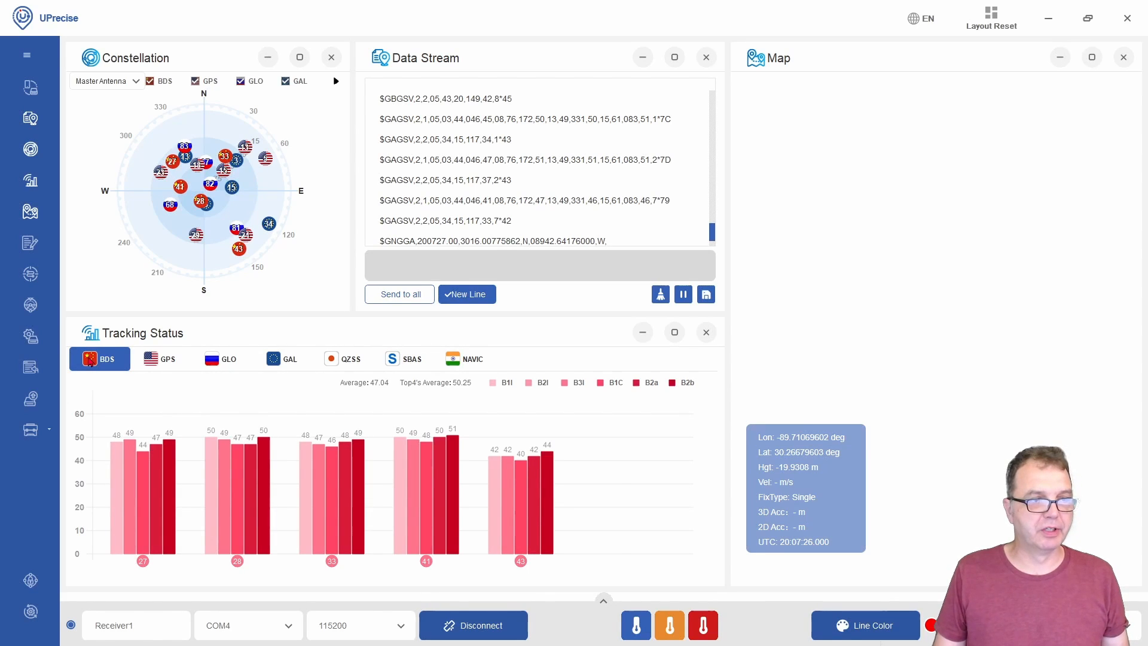
{"action": "type", "text": "sav"}
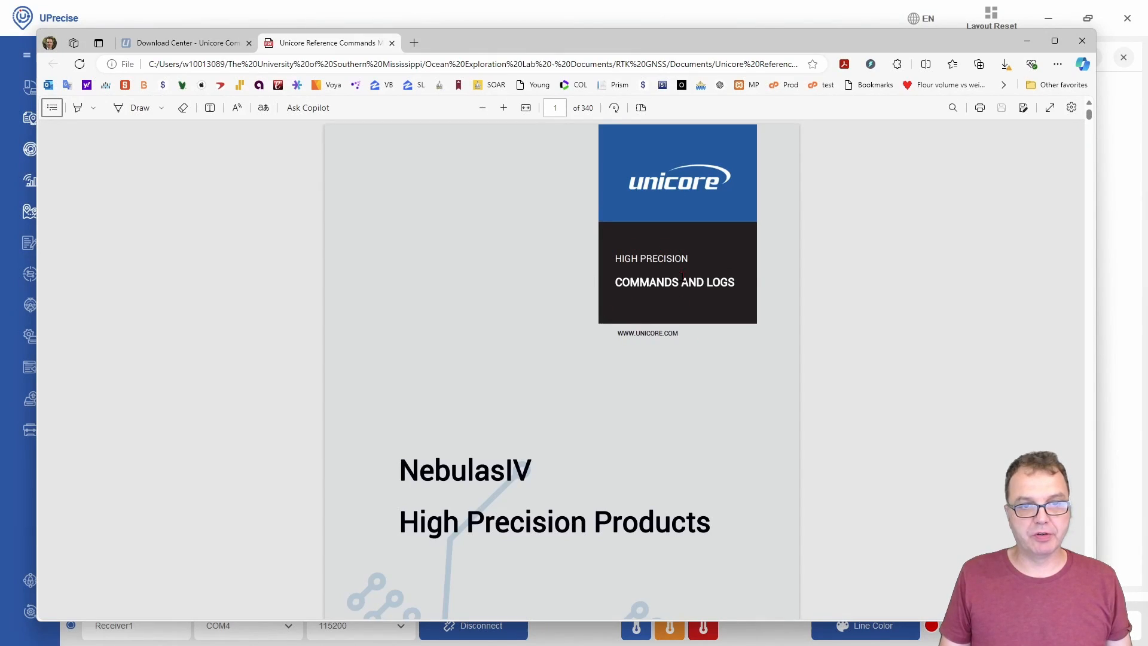
- Scroll through the Unicore manual past the Foreword and contents to the Tables list
{"action": "scroll", "scroll_direction": "down", "scroll_amount": 3}
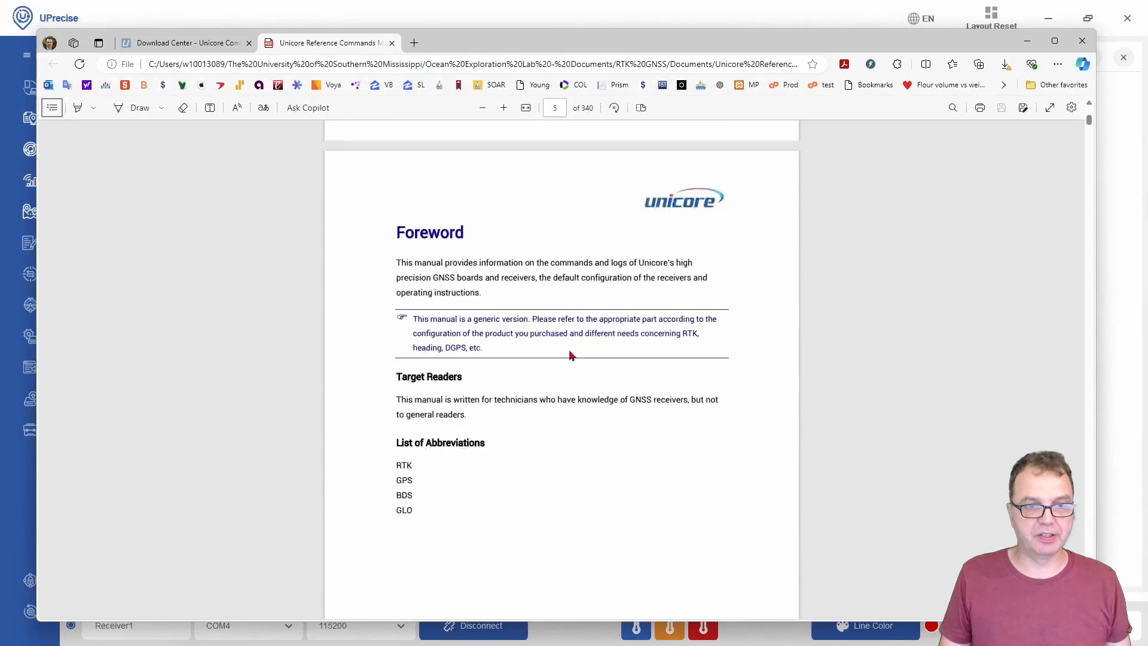
{"action": "scroll", "scroll_direction": "down", "scroll_amount": 3}
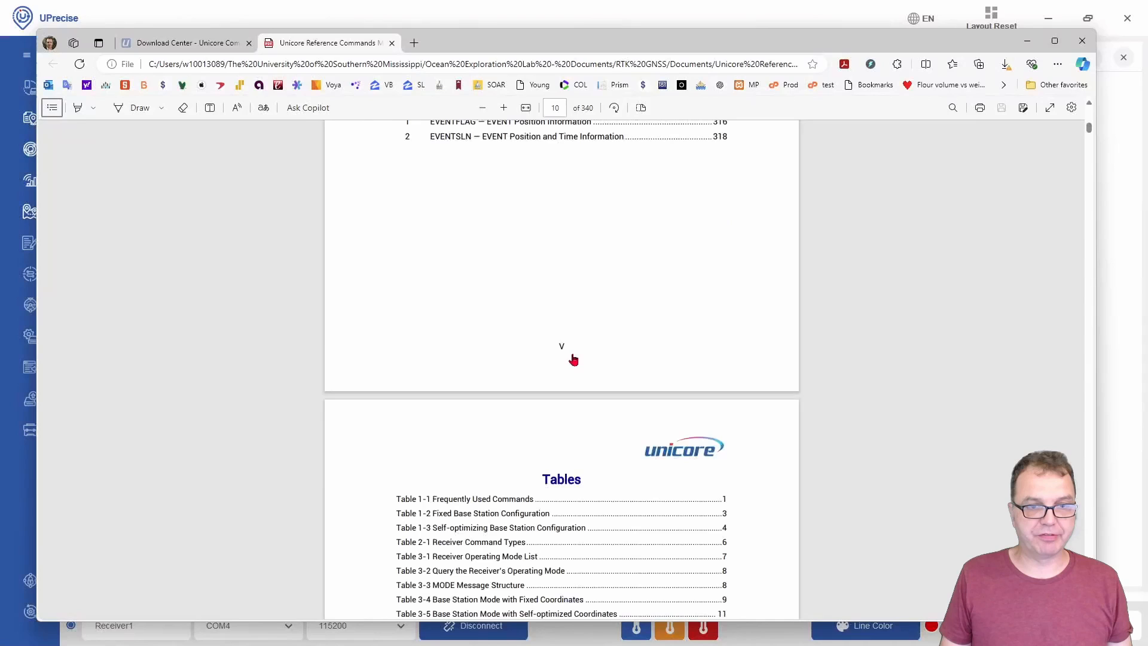
{"action": "scroll", "scroll_direction": "down", "scroll_amount": 3}
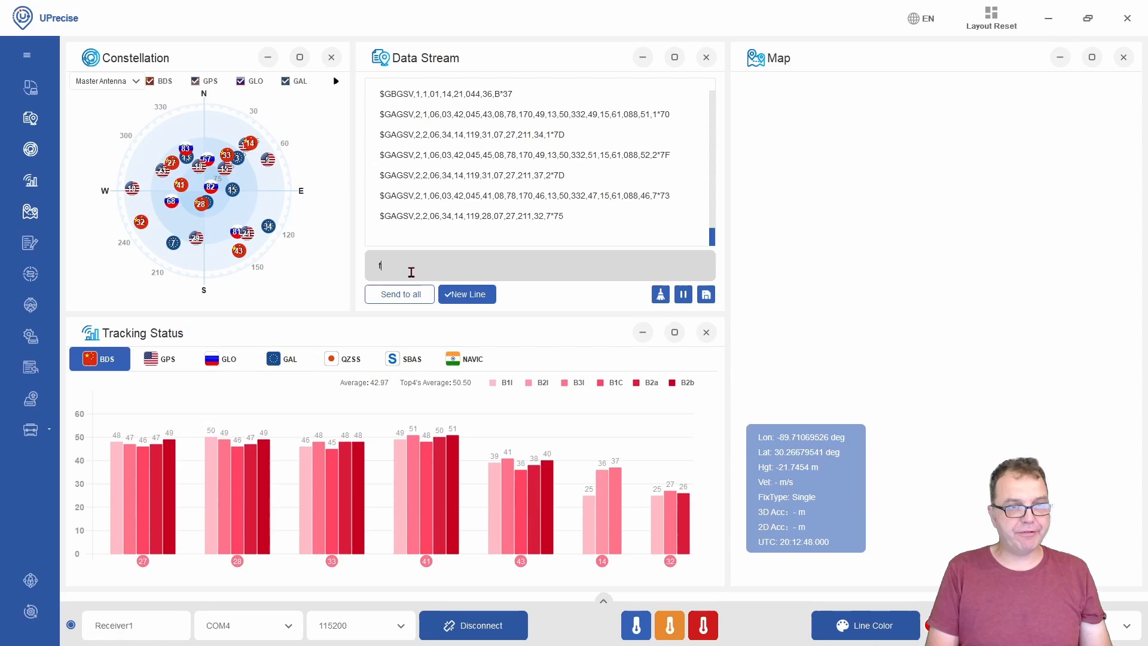
- Send 'freset' to factory-reset the receiver
{"action": "type", "text": "reset"}
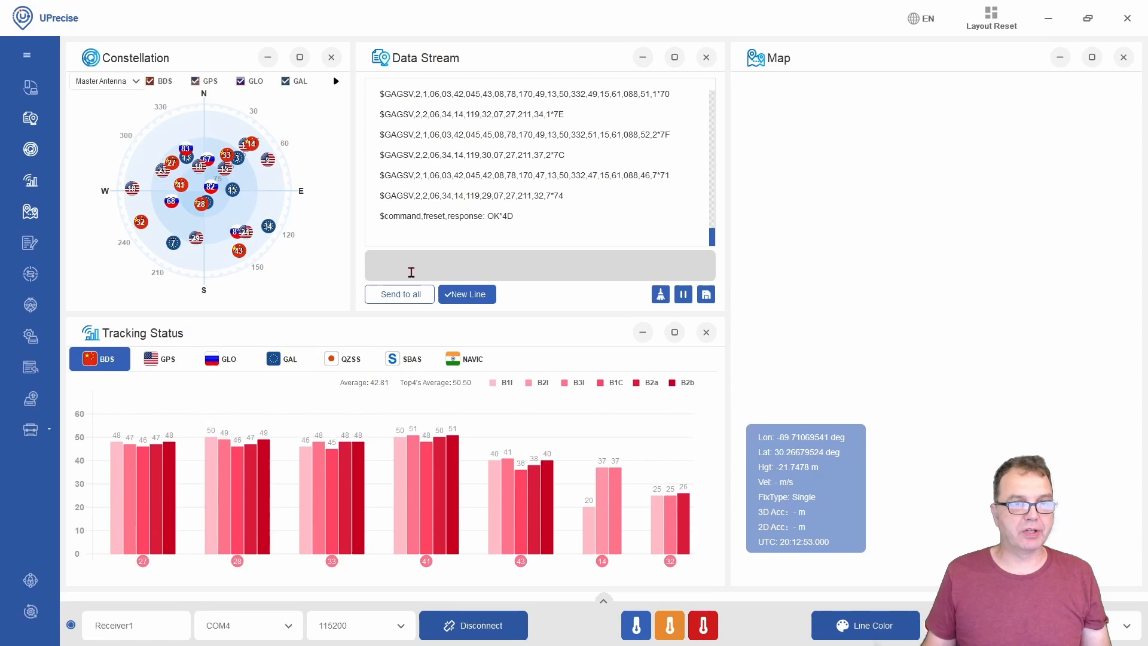
{"action": "left_click", "coordinate": [513, 264]}
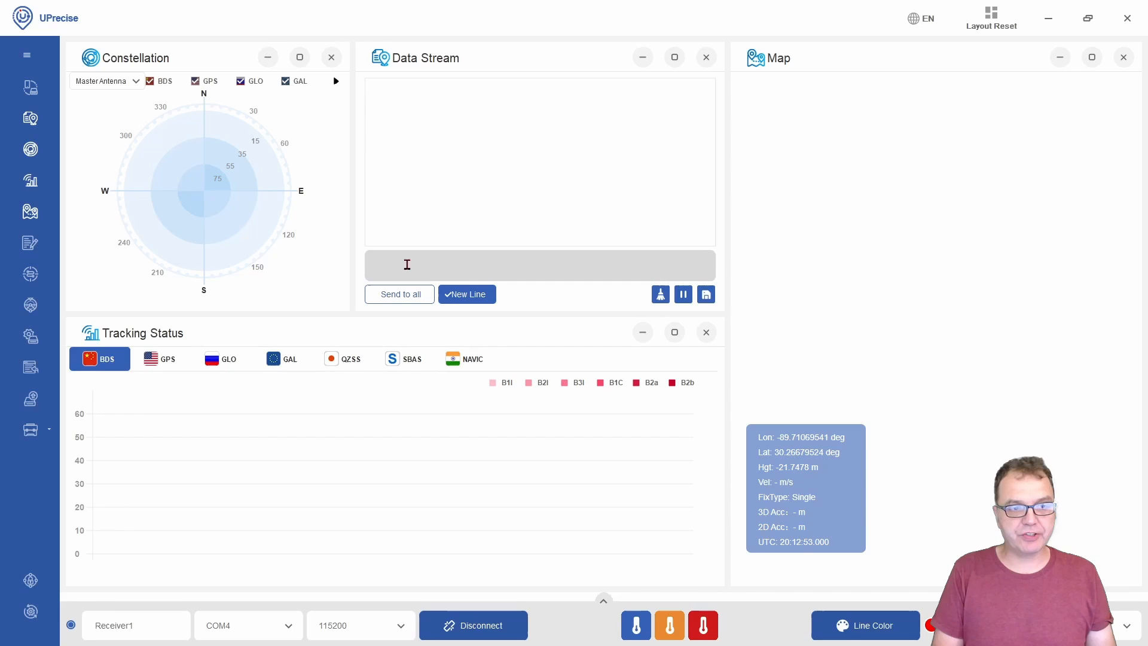
- Send 'config signalgroup 2' and receive the receiver's OK response
{"action": "left_click", "coordinate": [406, 264]}
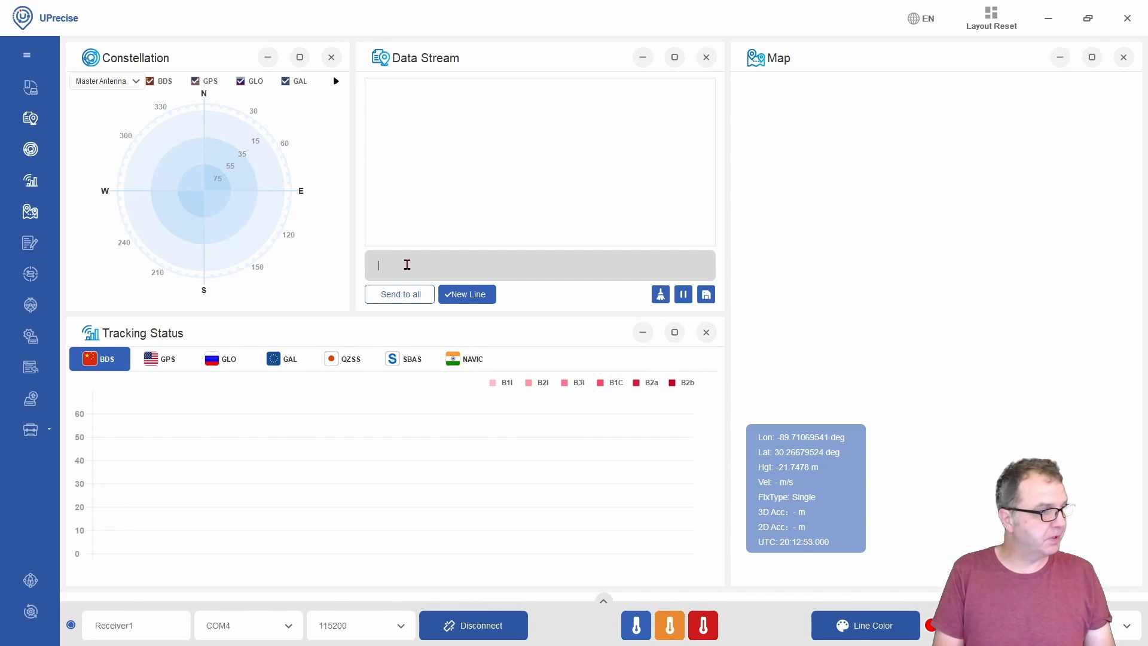
{"action": "type", "text": "config signalgroup 2"}
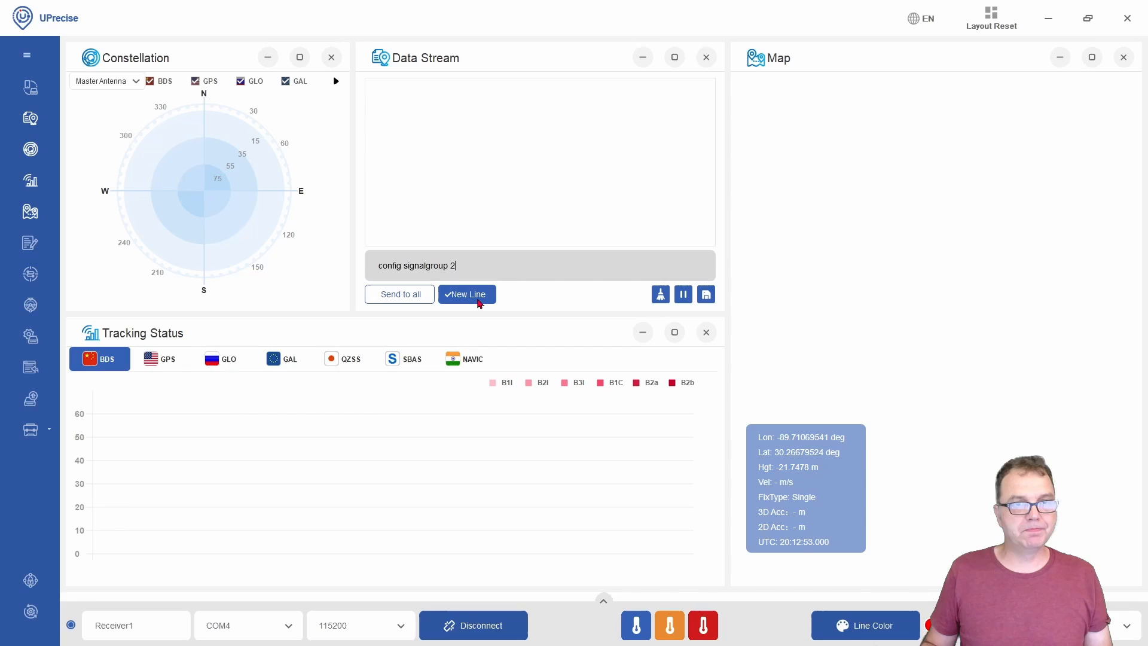
{"action": "left_click", "coordinate": [465, 294]}
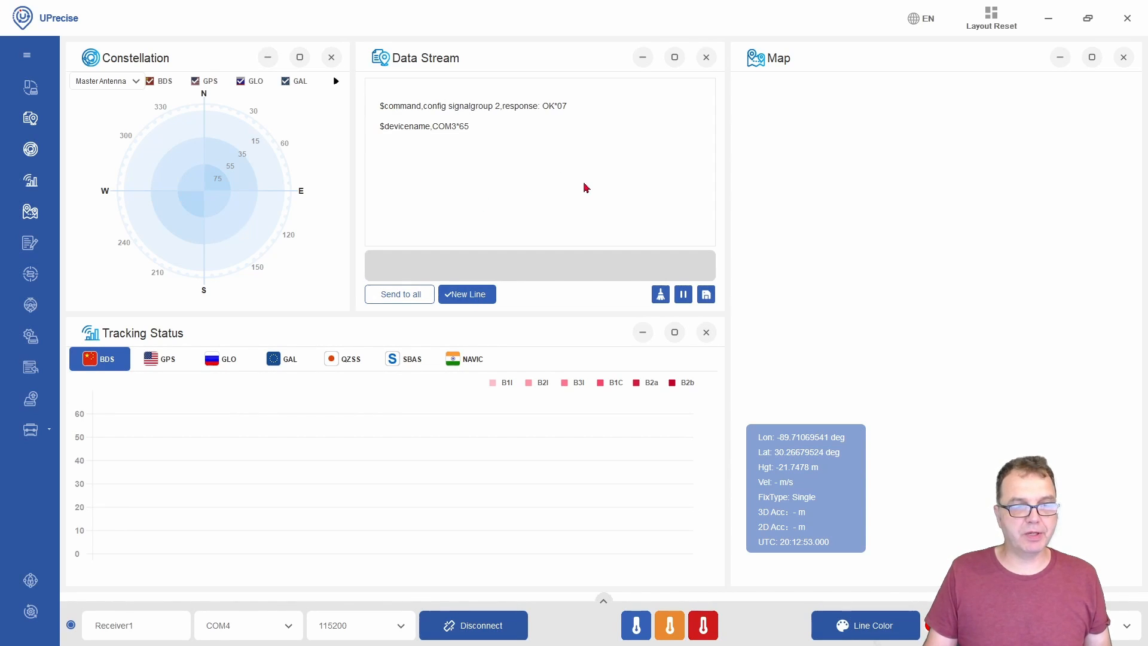
{"action": "mouse_move", "coordinate": [535, 205]}
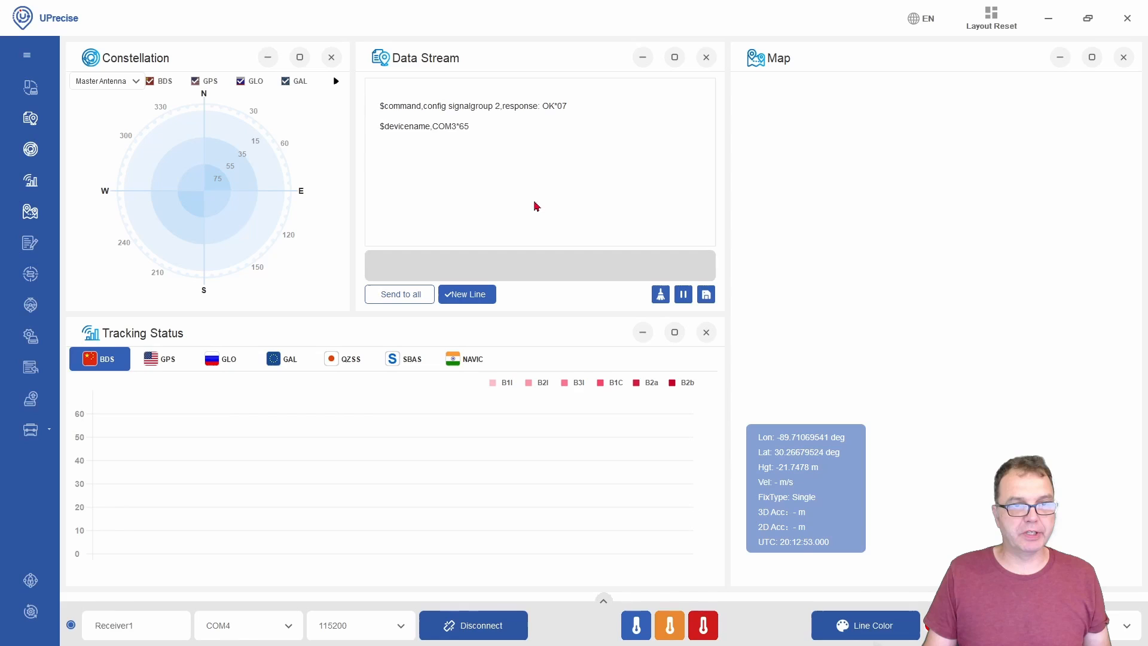
{"action": "mouse_move", "coordinate": [441, 193]}
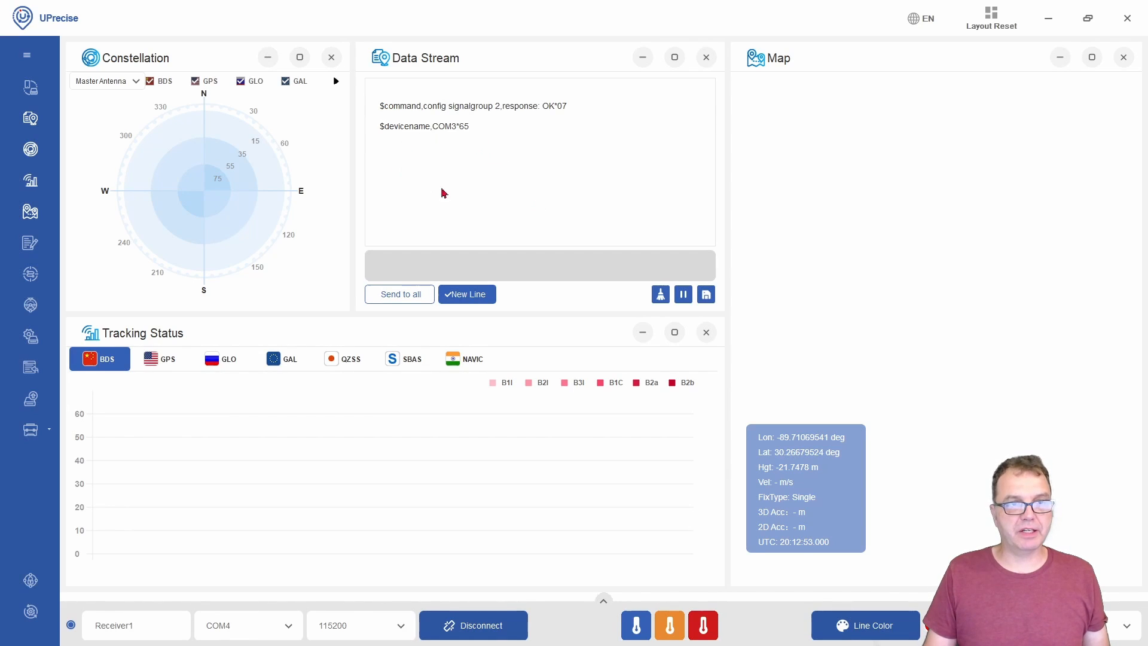
{"action": "left_click", "coordinate": [539, 266]}
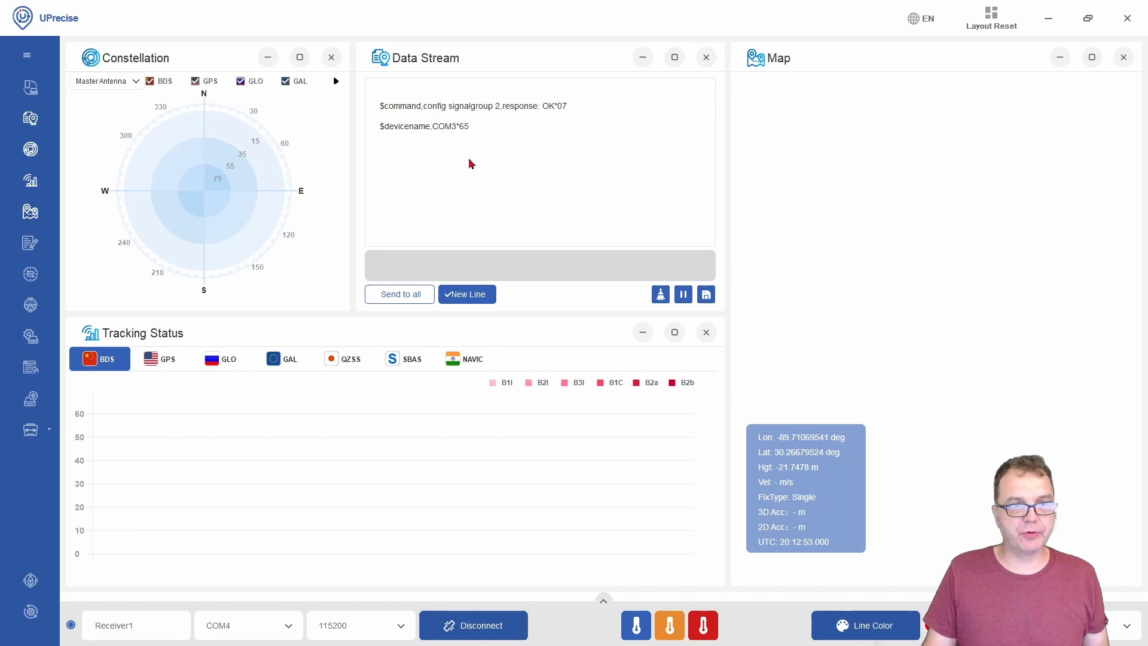
{"action": "mouse_move", "coordinate": [505, 130]}
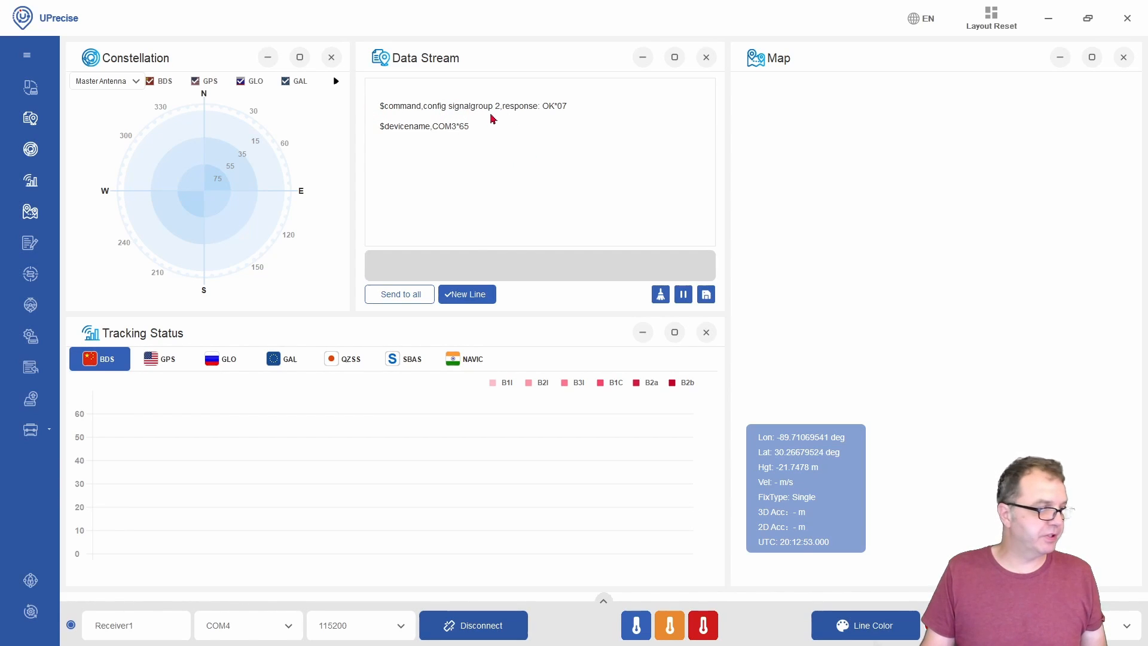
{"action": "left_click", "coordinate": [539, 265]}
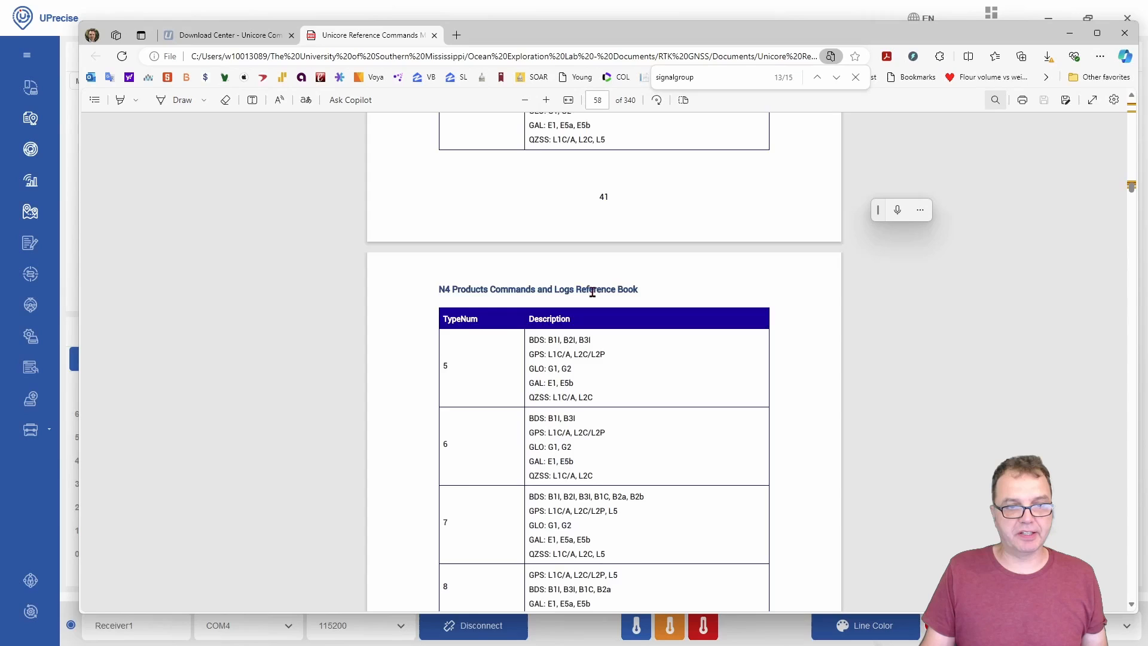
- Review Table 4-30's UM980 signal group configurations and the TypeNum signal list in the manual
{"action": "scroll", "scroll_direction": "down", "scroll_amount": 3}
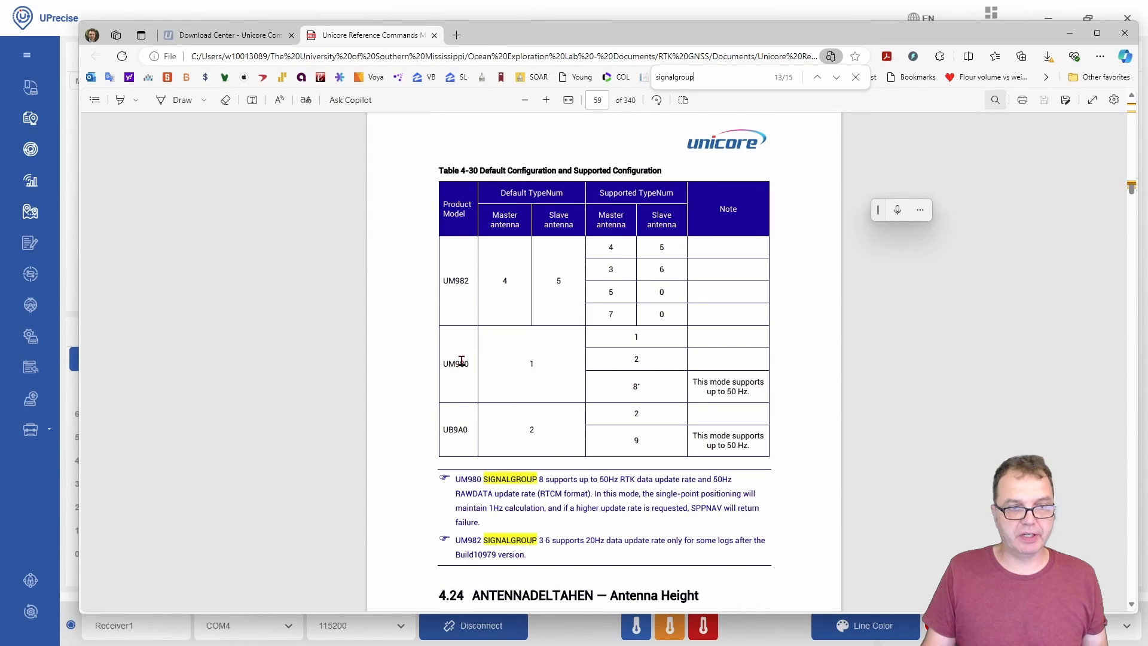
{"action": "mouse_move", "coordinate": [553, 357]}
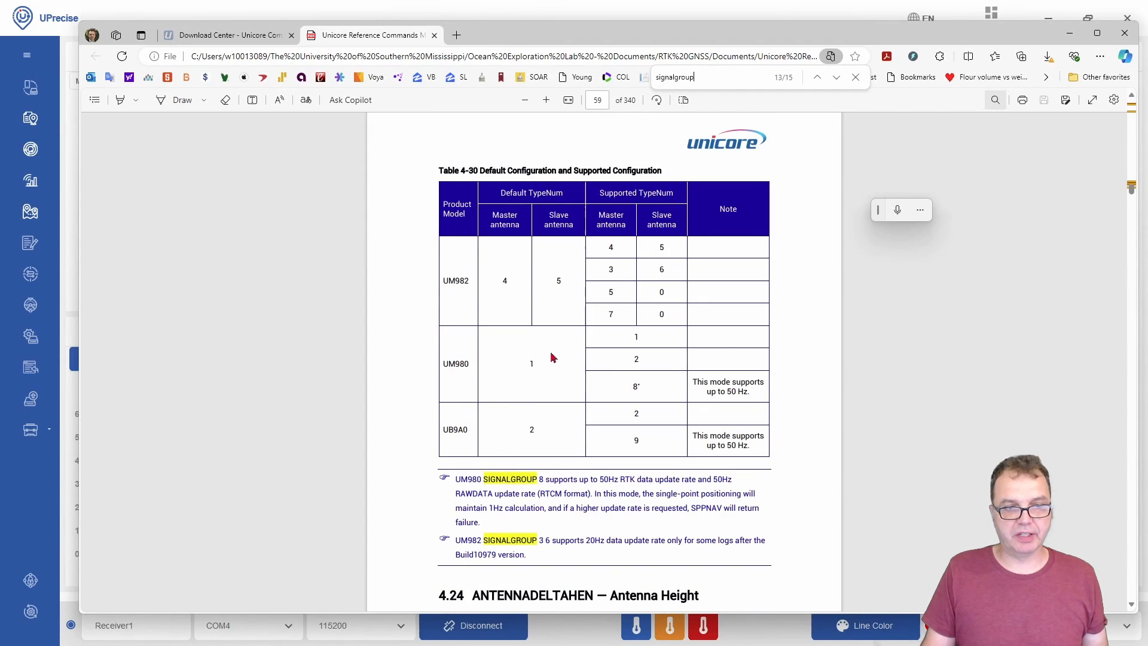
{"action": "mouse_move", "coordinate": [534, 359]}
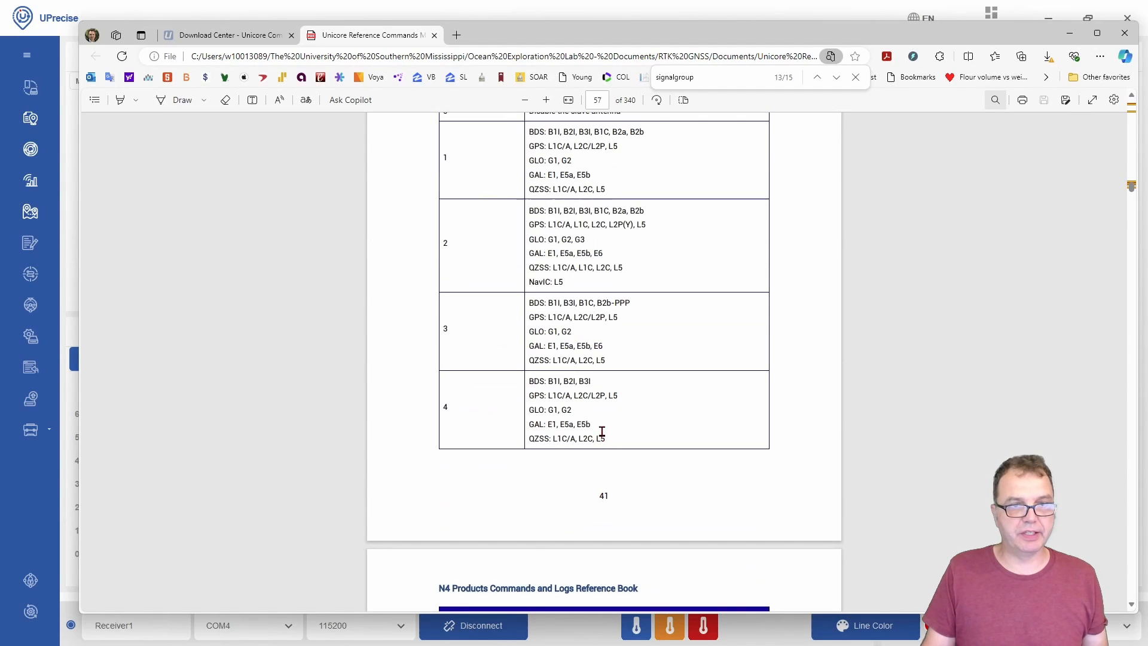
{"action": "left_click_drag", "start_coordinate": [530, 210], "coordinate": [563, 282]}
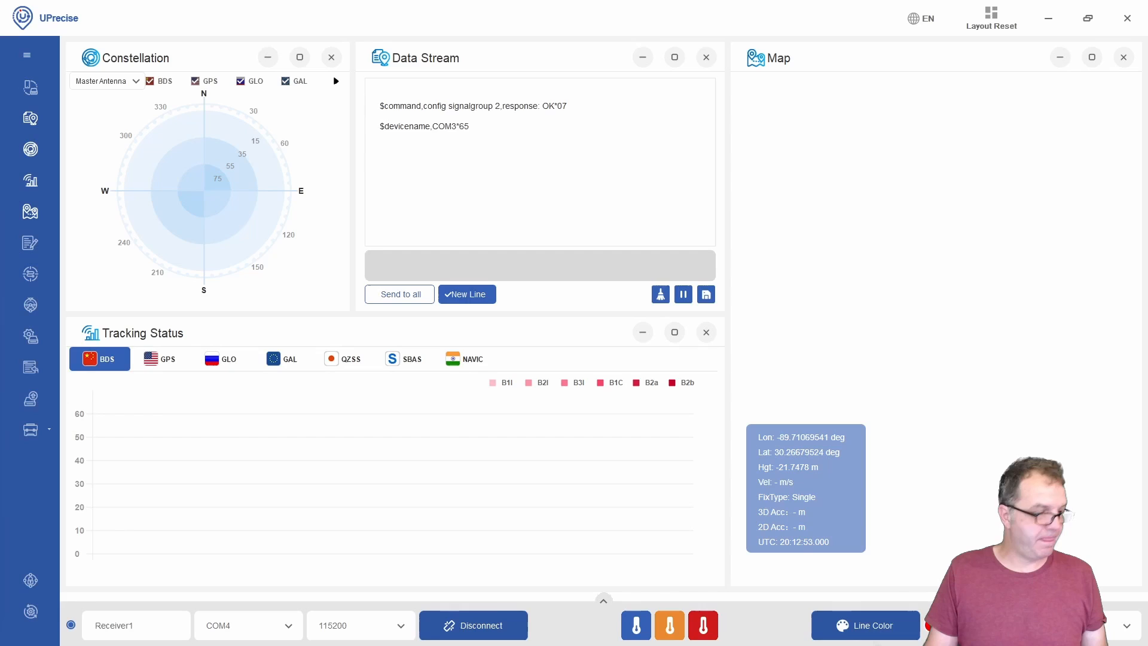
- Send 'mode base time 60 2 2.5' for a 60-second survey-in base mode, confirmed OK
{"action": "type", "text": "mode base time 60 2 2.5"}
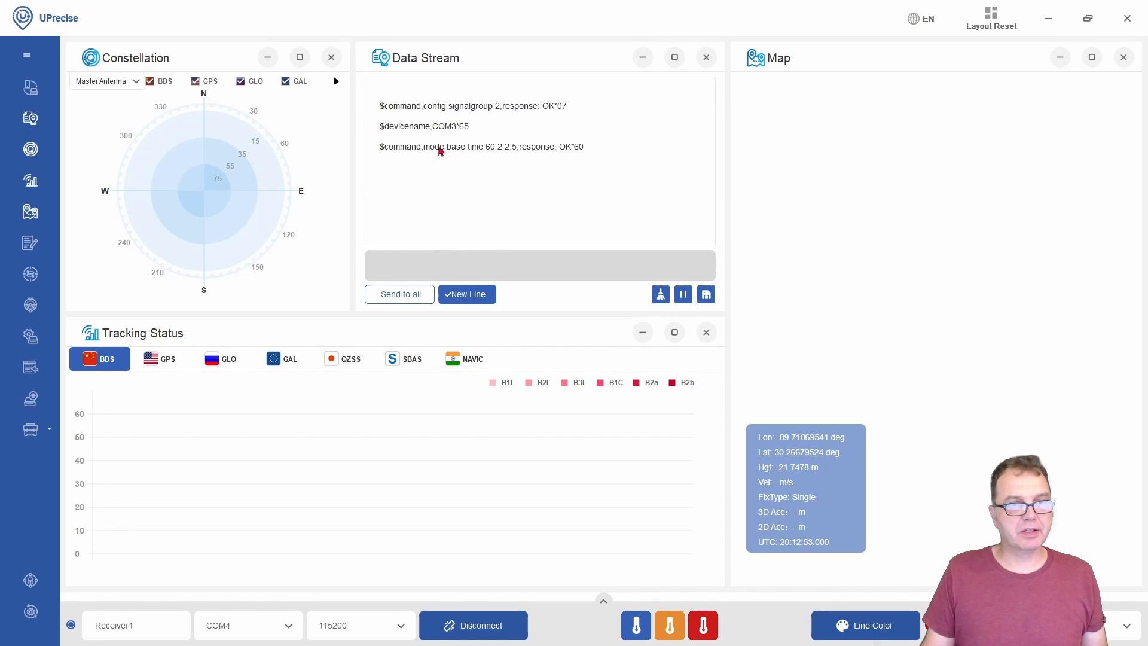
{"action": "left_click", "coordinate": [540, 266]}
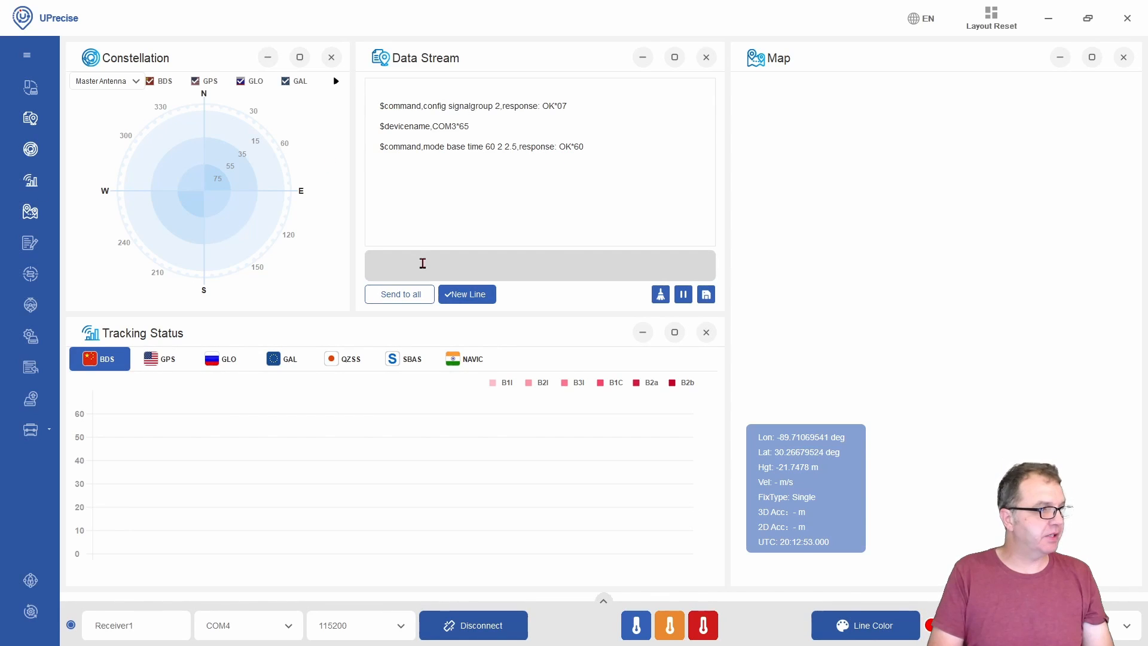
{"action": "type", "text": "GN"}
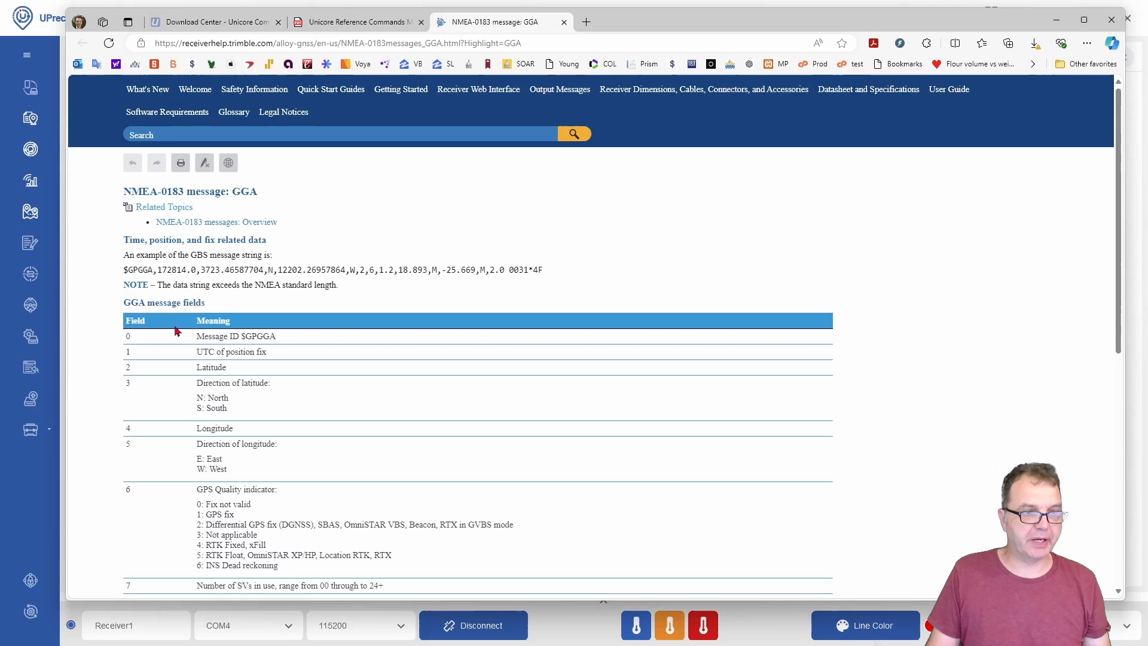
{"action": "mouse_move", "coordinate": [226, 439]}
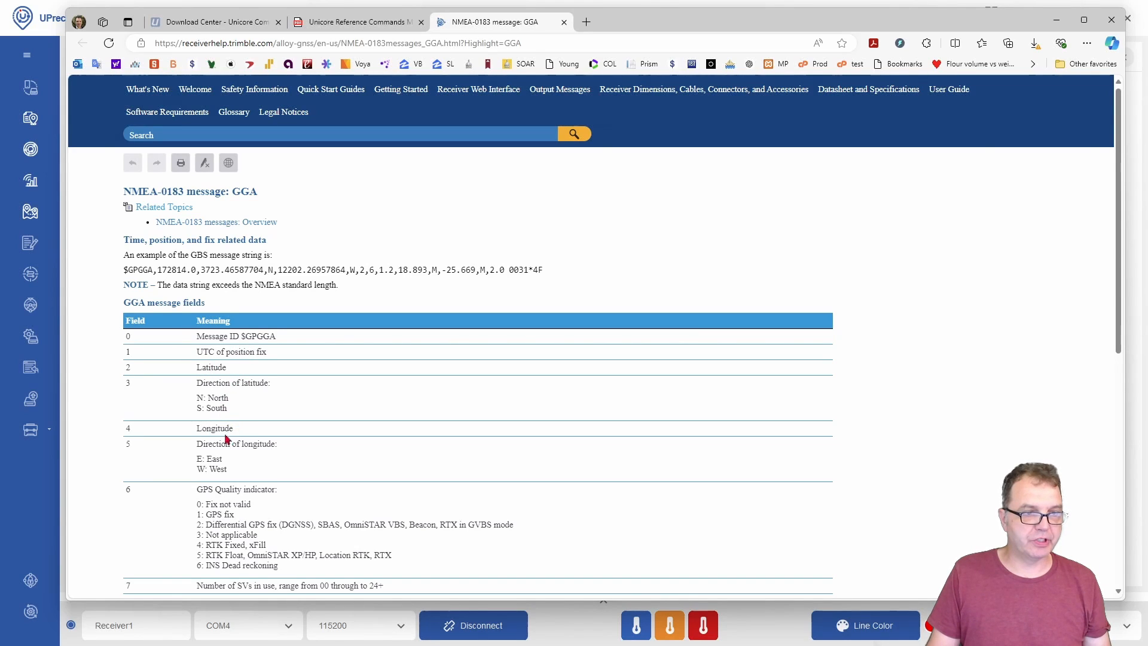
- Scroll through the NMEA-0183 GGA field table in Edge
{"action": "scroll", "scroll_direction": "down", "scroll_amount": 3}
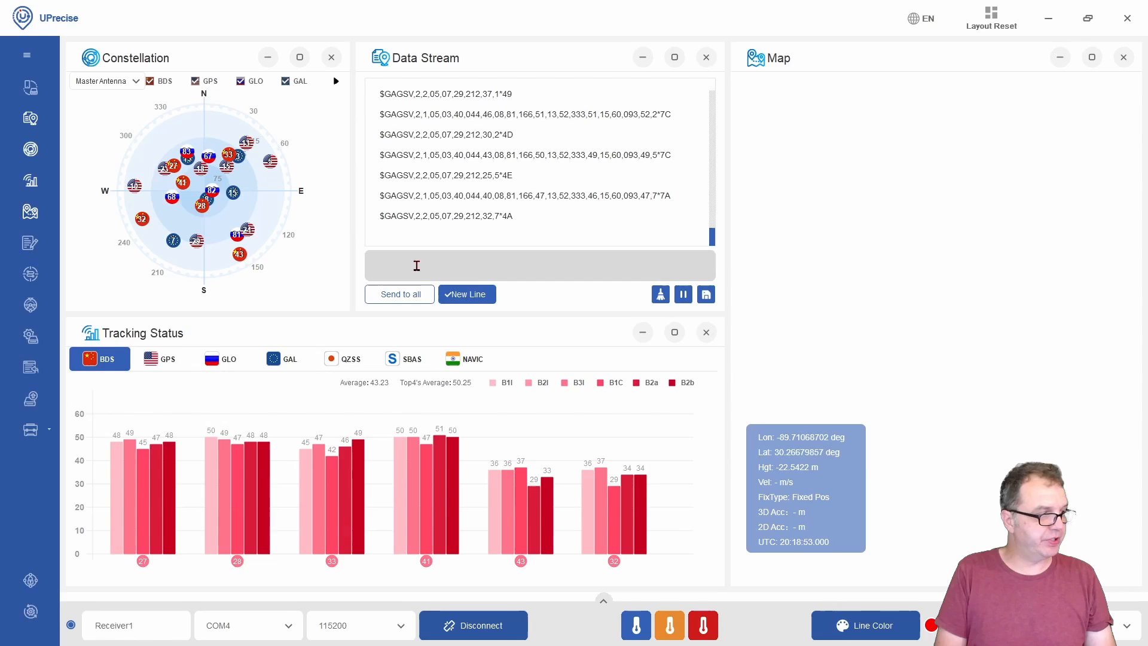
- Send 'unlog' to stop all receiver output, clear the log, and start entering 'rtcm1005 30'
{"action": "type", "text": "un"}
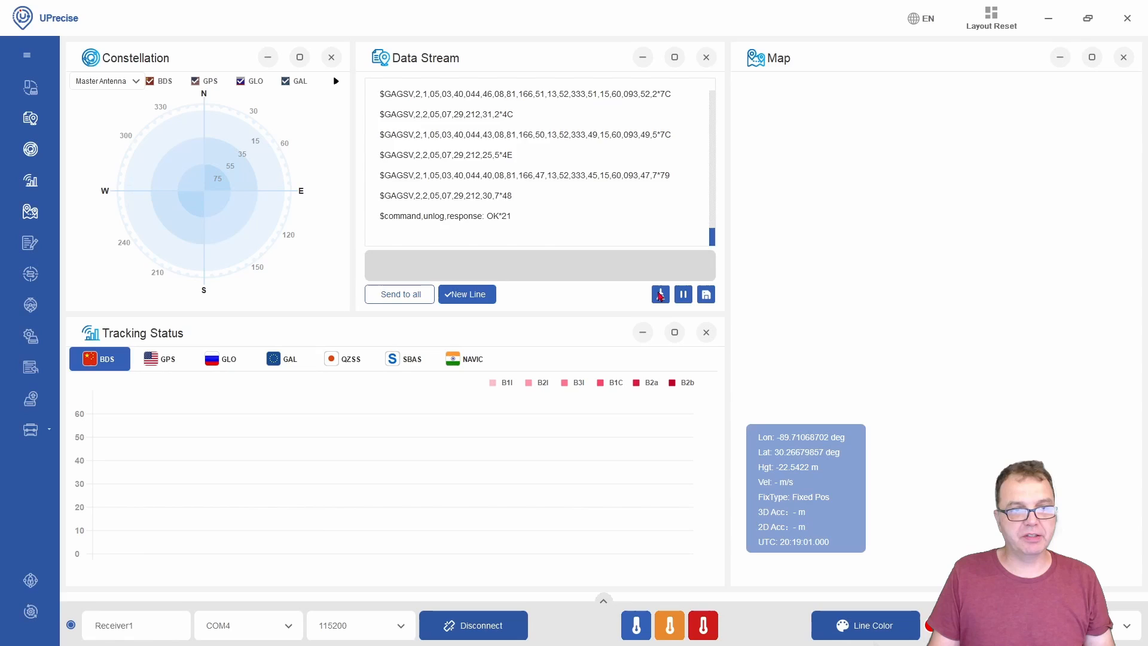
{"action": "left_click", "coordinate": [659, 295]}
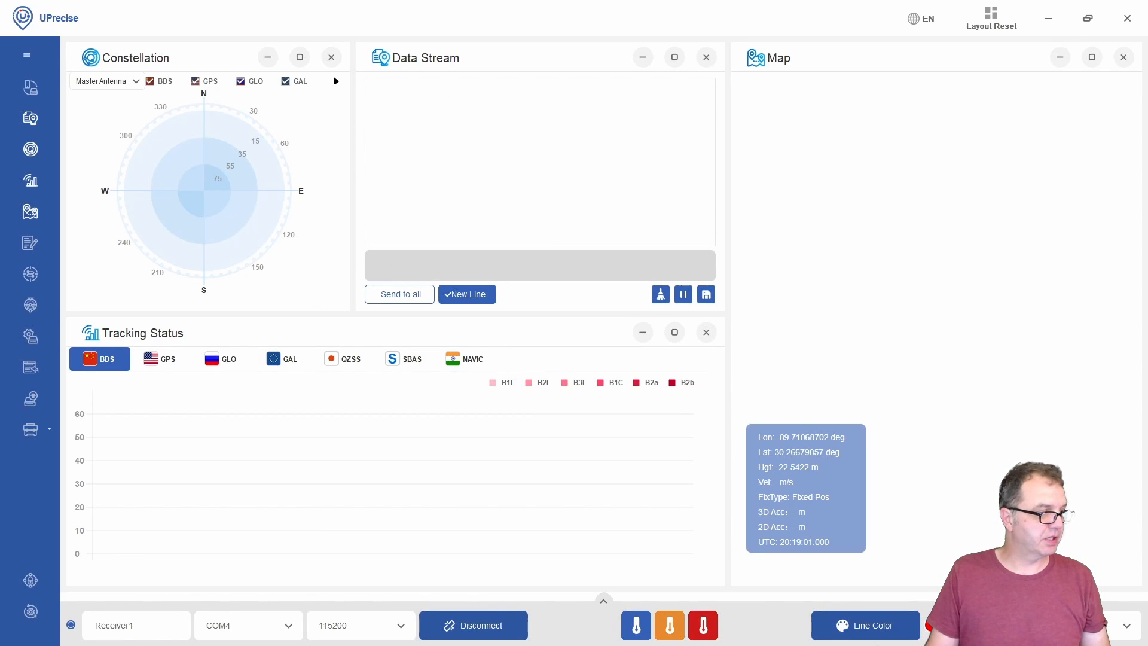
{"action": "type", "text": "rtcm1005 30"}
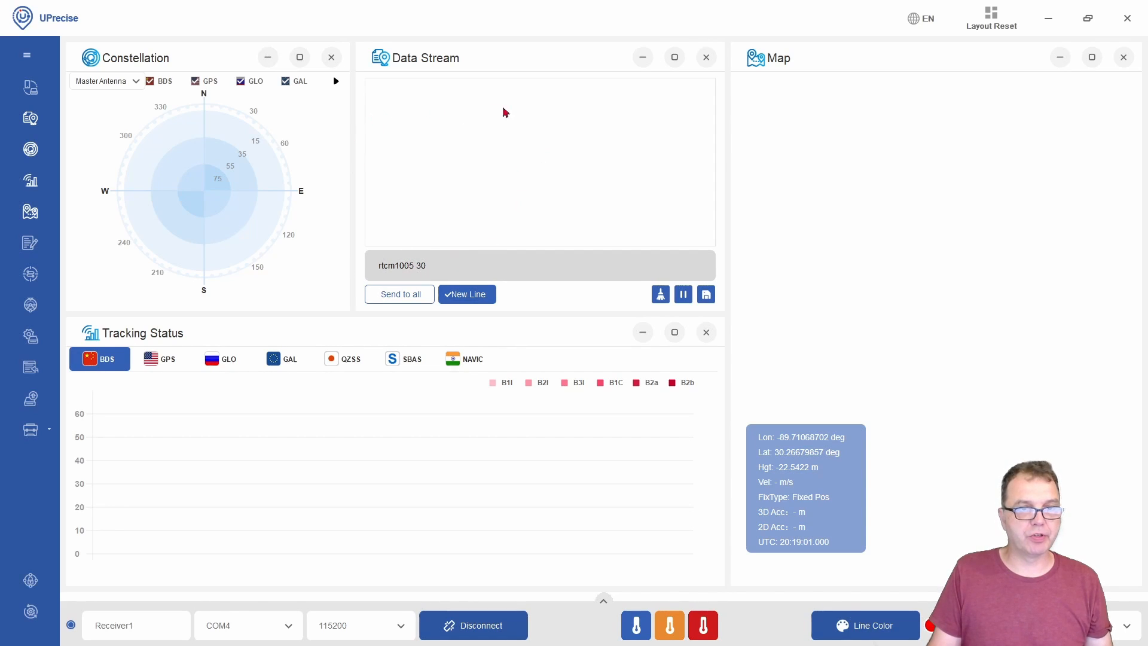
- Enable RTCM 1005 and 1033 output every 30 seconds, then begin entering 'rtcm1077 1'
{"action": "left_click", "coordinate": [403, 265]}
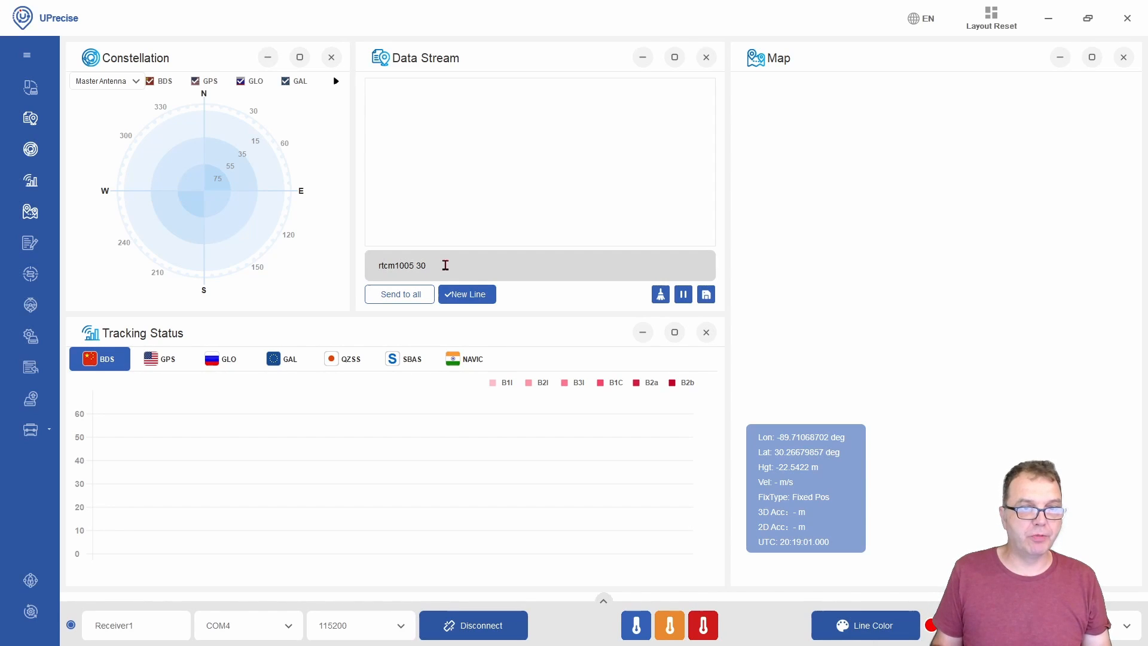
{"action": "left_click", "coordinate": [400, 294]}
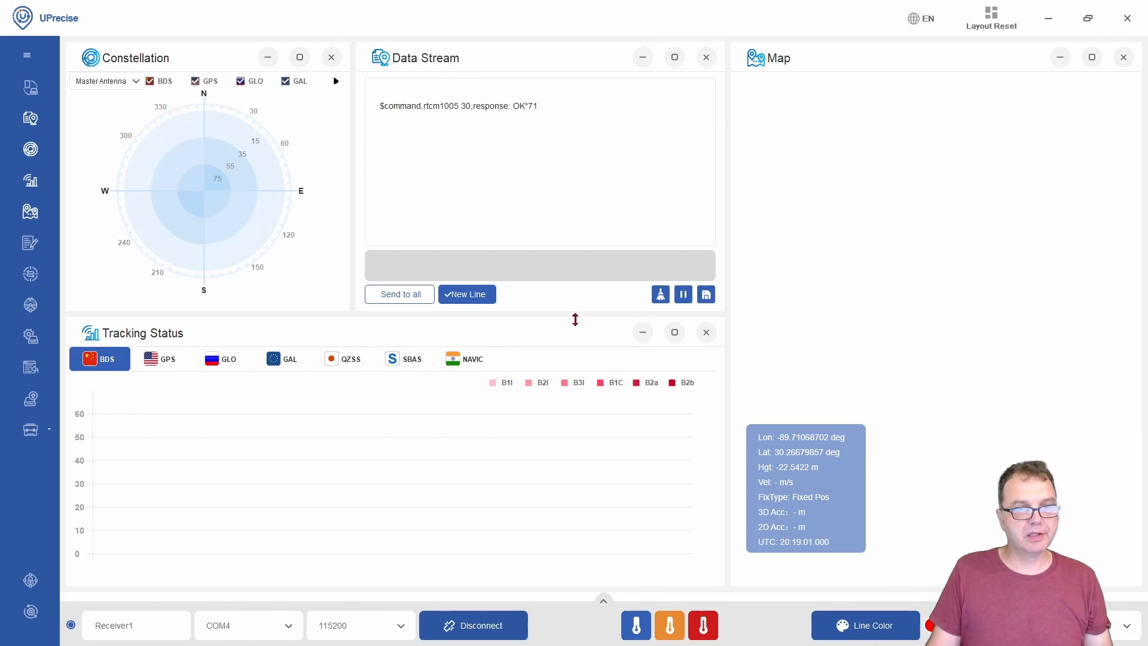
{"action": "type", "text": "rtcm1033 30"}
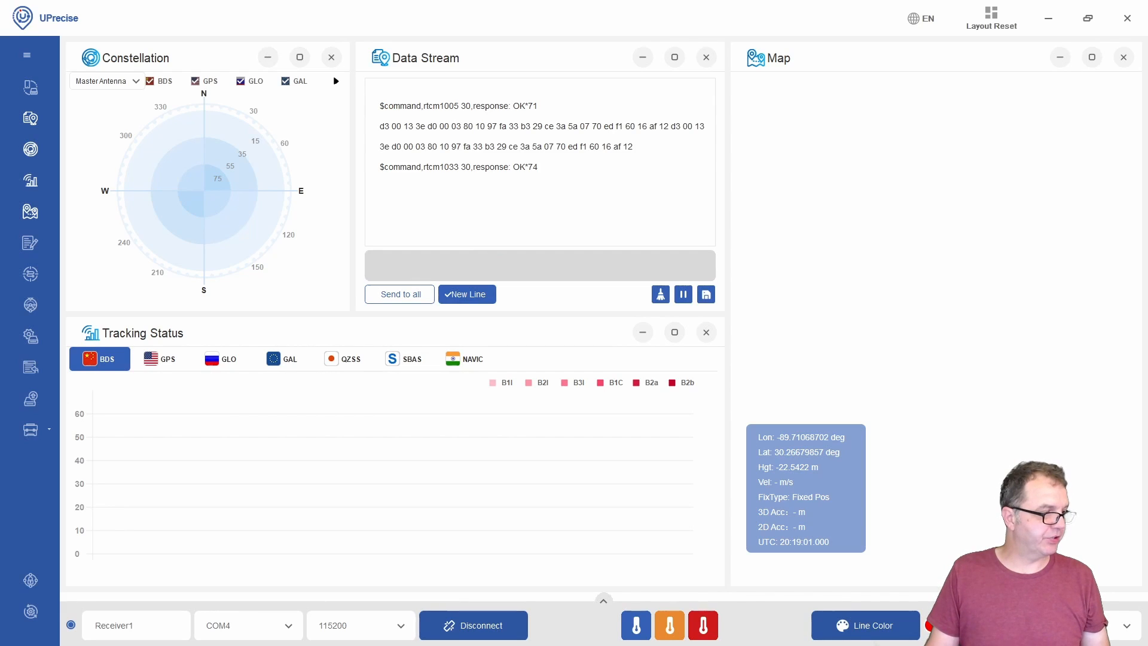
{"action": "type", "text": "rtcm1077 1"}
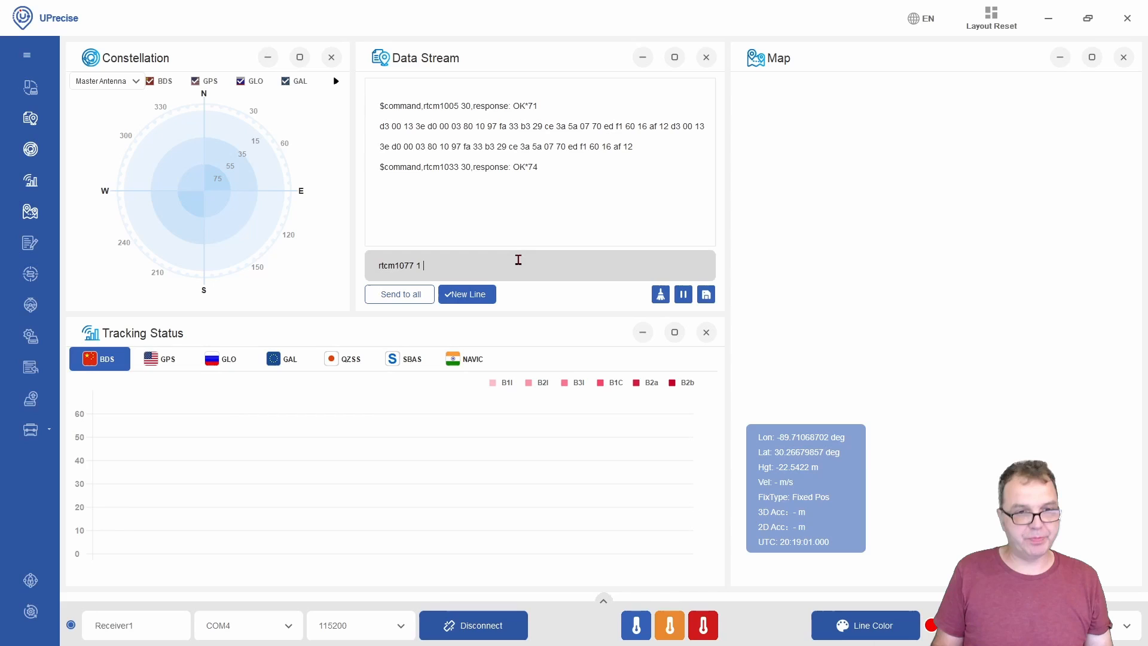
- Enable RTCM 1077, 1087 and 1097 output at 1 Hz, each acknowledged OK
{"action": "left_click", "coordinate": [400, 295]}
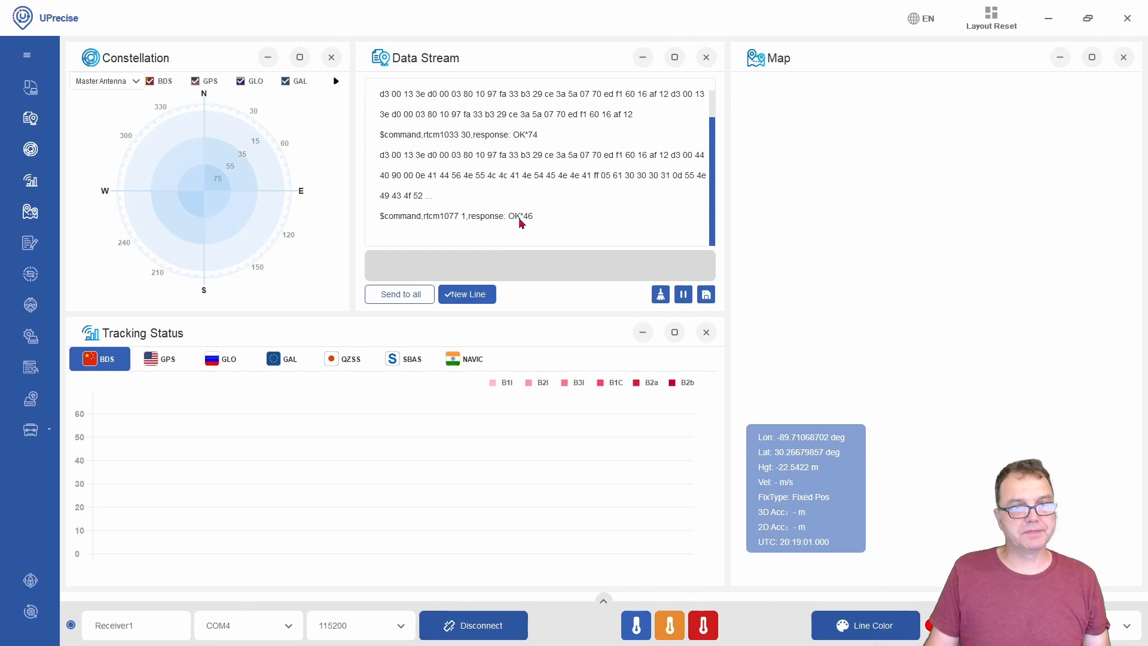
{"action": "type", "text": "rtcm1077"}
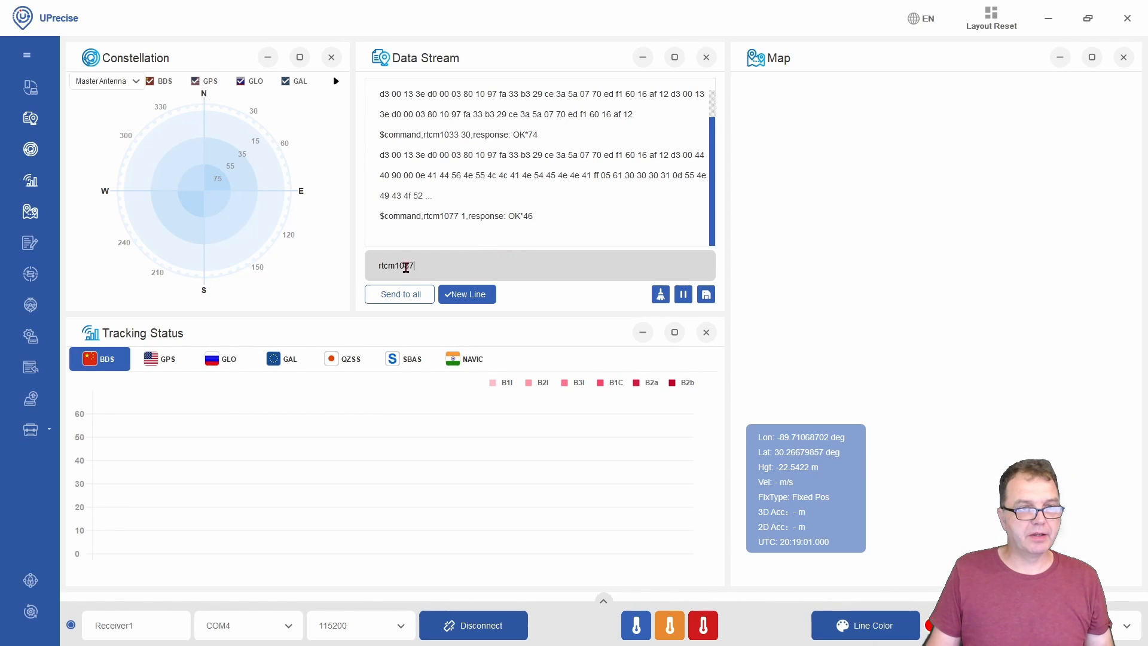
{"action": "type", "text": "rtcm1087"}
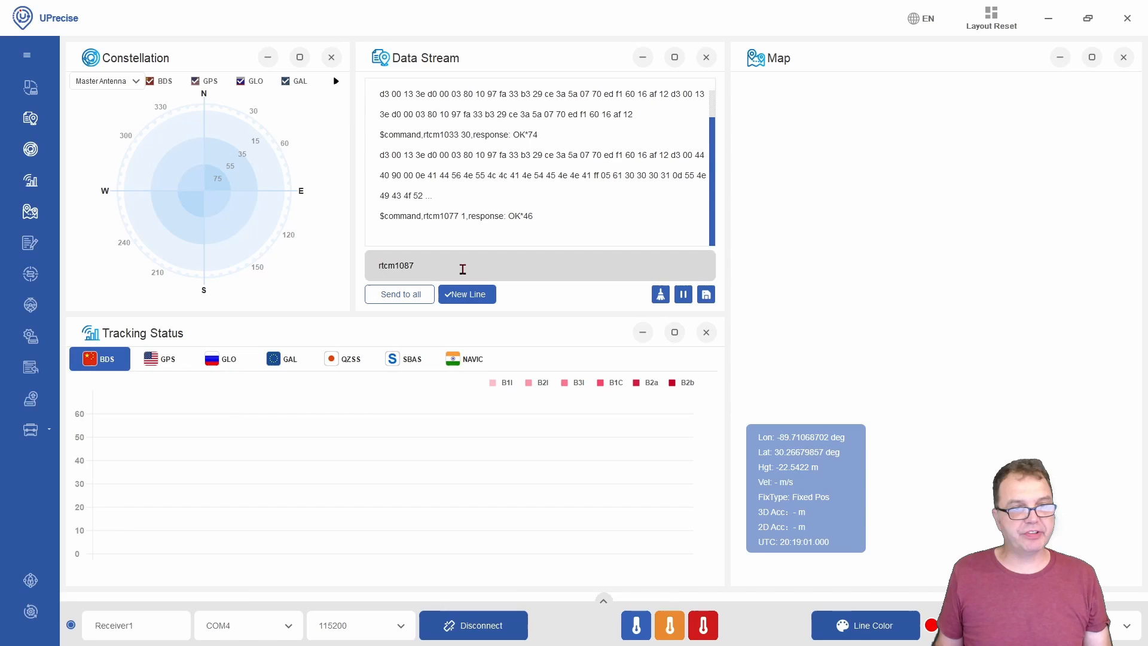
{"action": "type", "text": "1"}
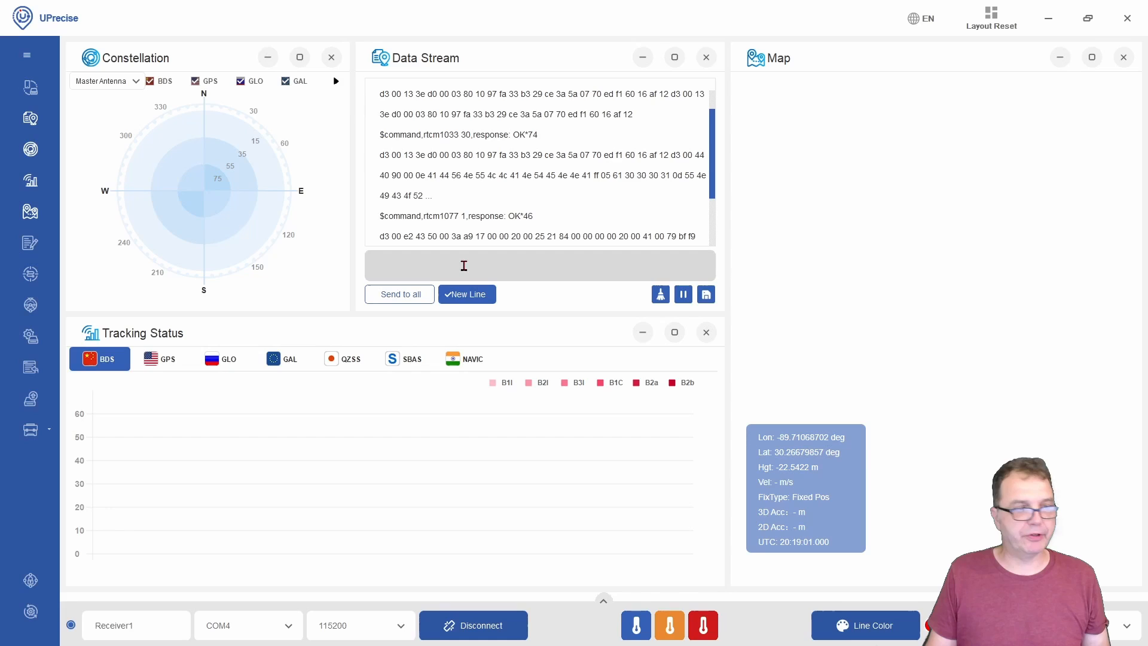
{"action": "type", "text": "rtcm1097 1"}
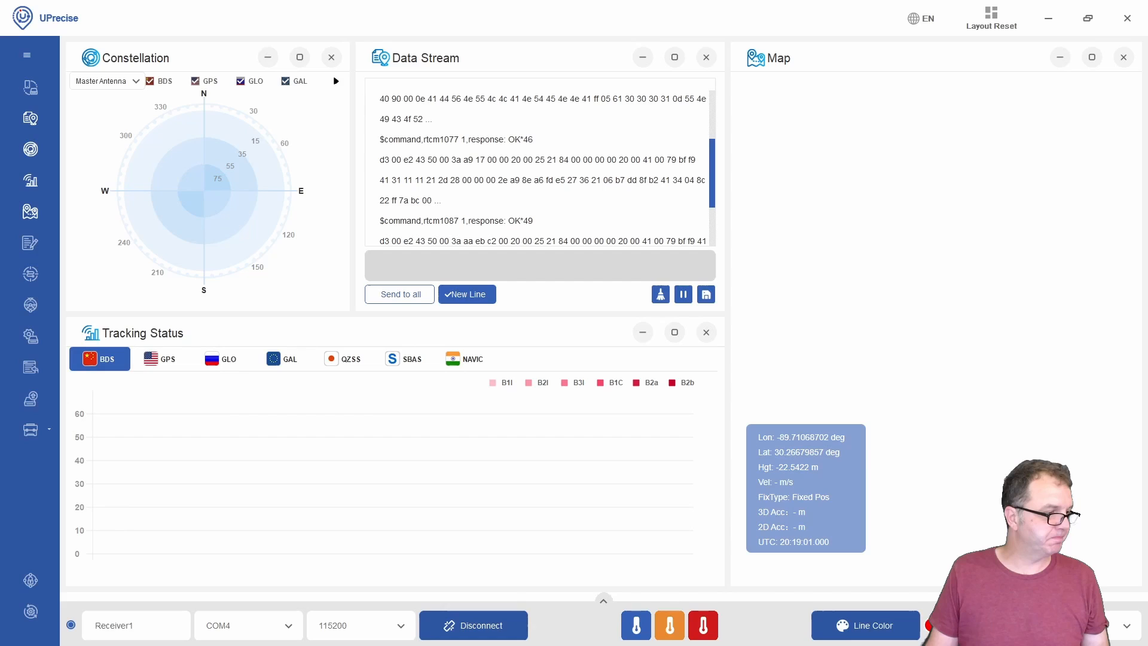
- Enable RTCM 1127 output at 1 Hz and enter the saveconfig command
{"action": "type", "text": "rtcm111 1"}
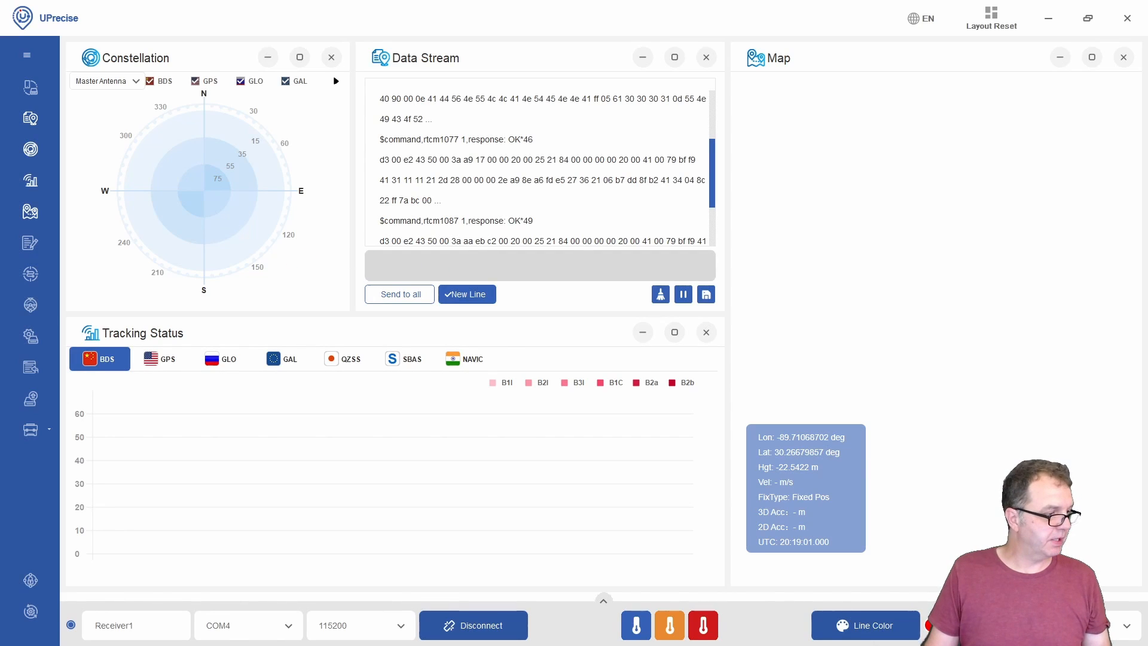
{"action": "type", "text": "rtcm1127"}
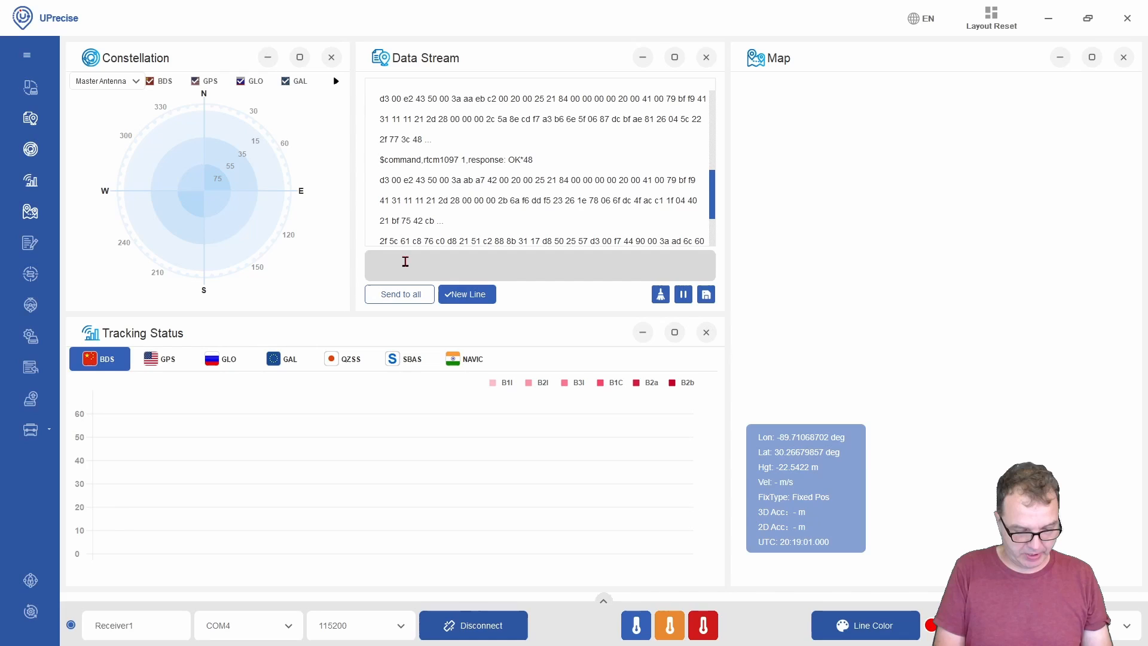
{"action": "type", "text": "saveconf"}
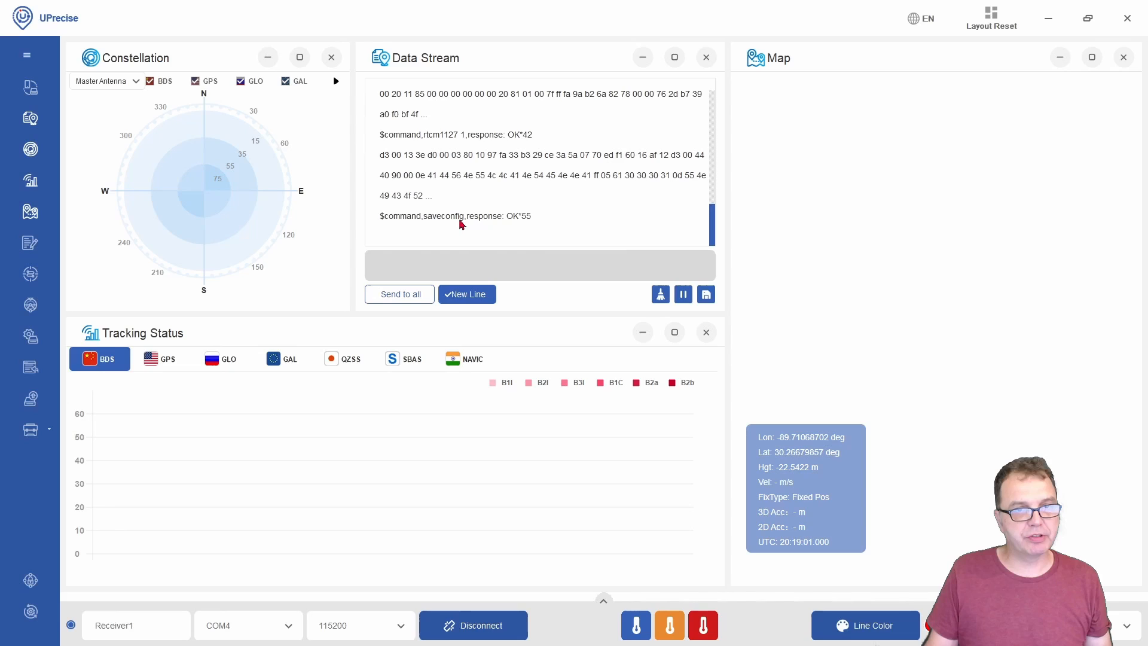
- Send saveconfig so the receiver stores its RTCM base configuration
{"action": "left_click", "coordinate": [540, 266]}
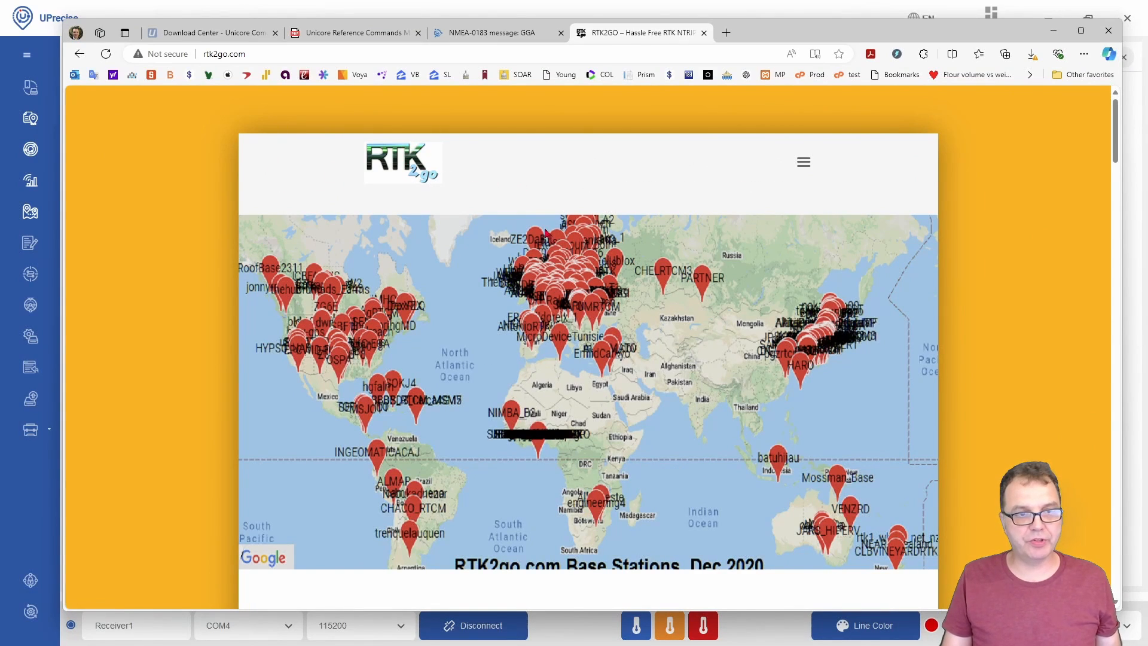
{"action": "mouse_move", "coordinate": [549, 234]}
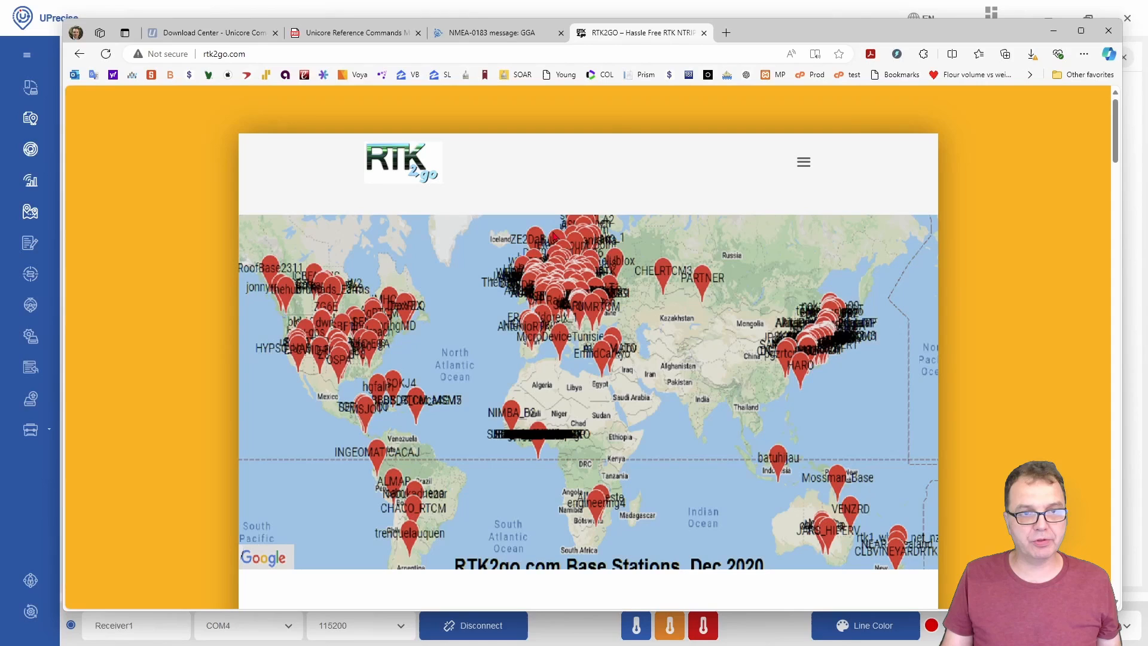
{"action": "mouse_move", "coordinate": [582, 275]}
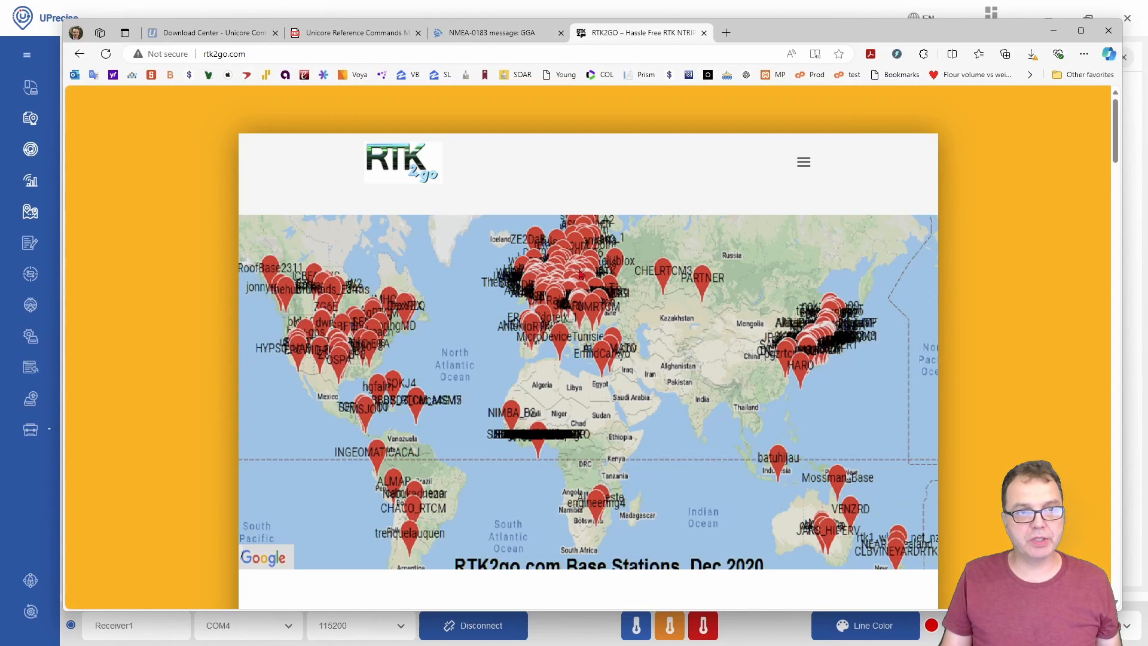
{"action": "mouse_move", "coordinate": [790, 34]}
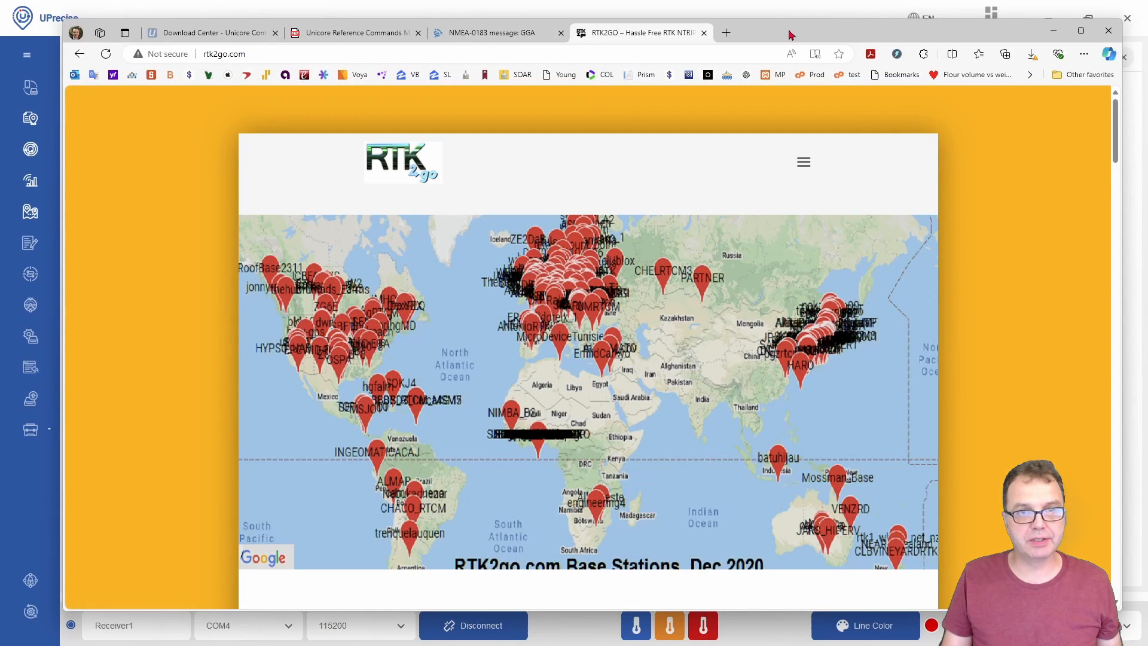
{"action": "mouse_move", "coordinate": [721, 300]}
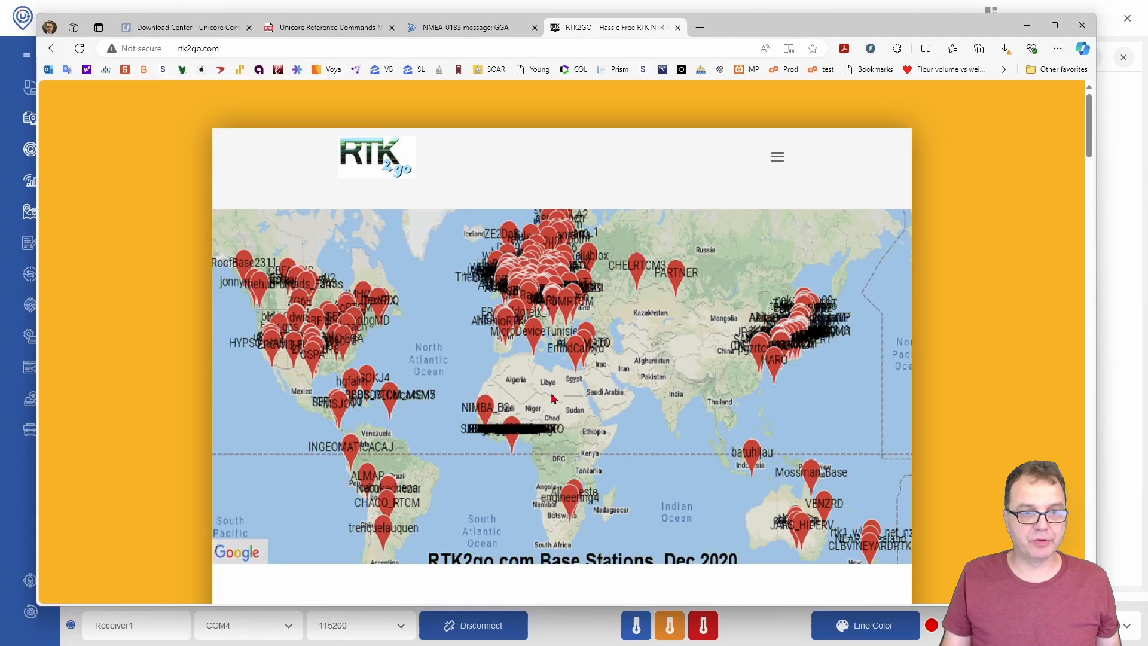
{"action": "mouse_move", "coordinate": [655, 238]}
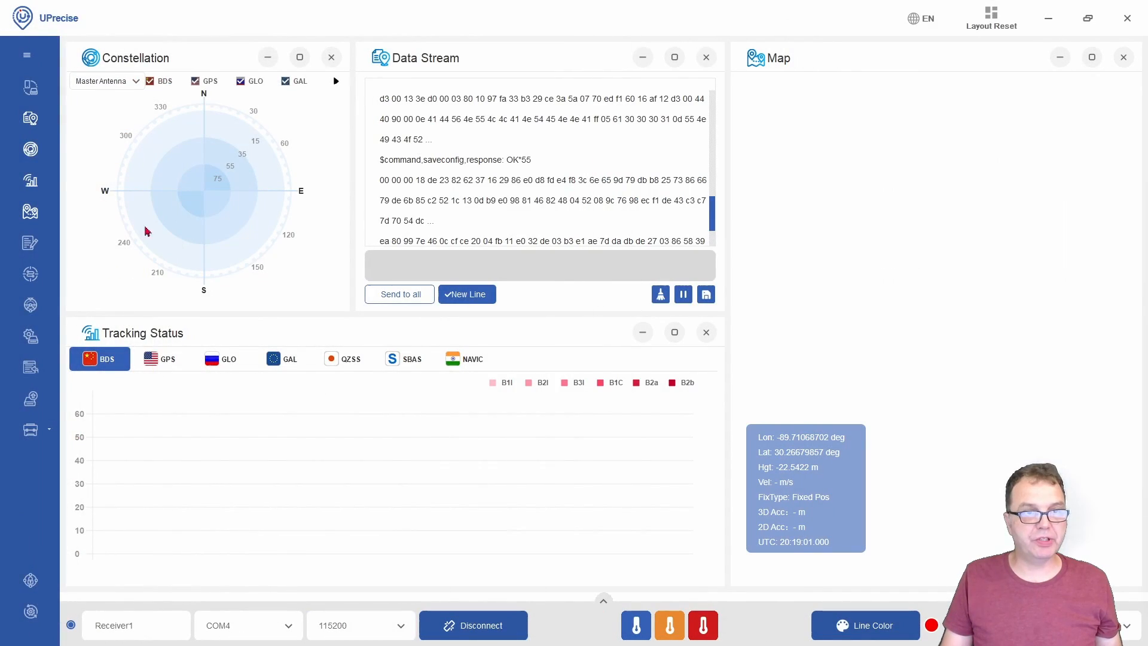
- Bring up the RTCM Monitor and its output connection setup dialog
{"action": "left_click", "coordinate": [31, 430]}
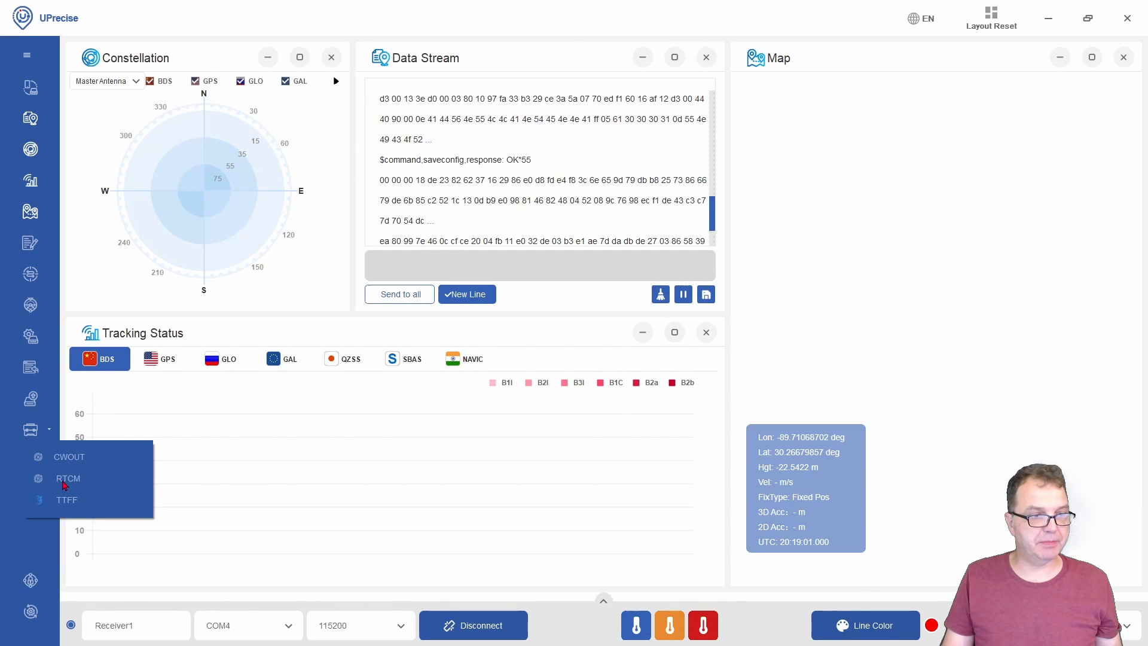
{"action": "left_click", "coordinate": [67, 479]}
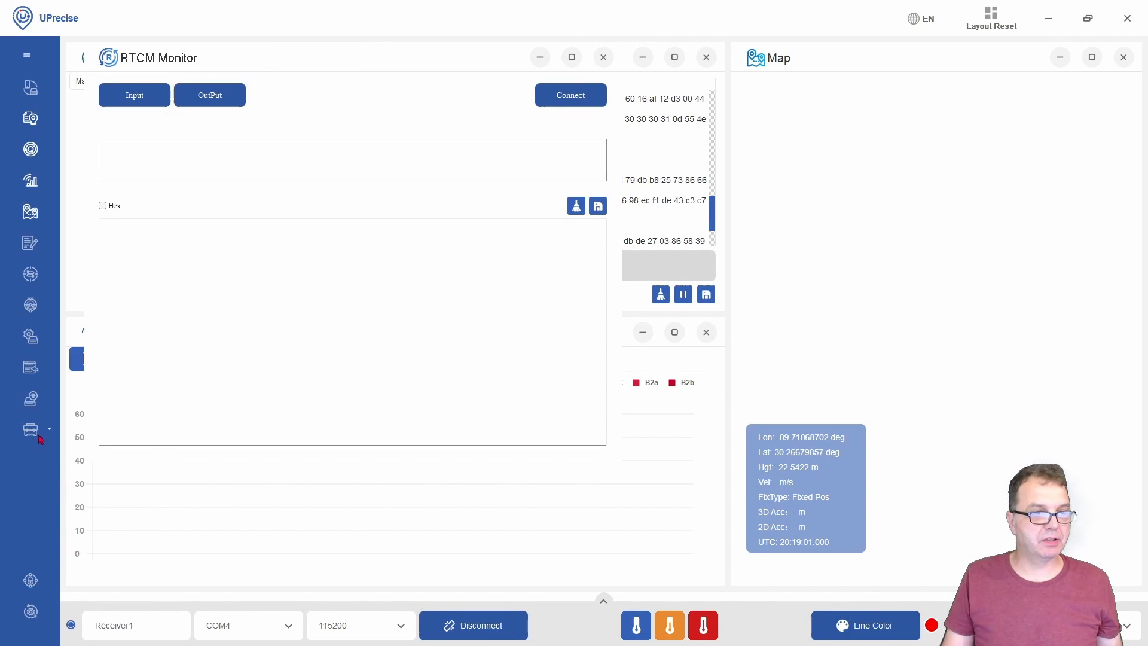
{"action": "left_click", "coordinate": [134, 96]}
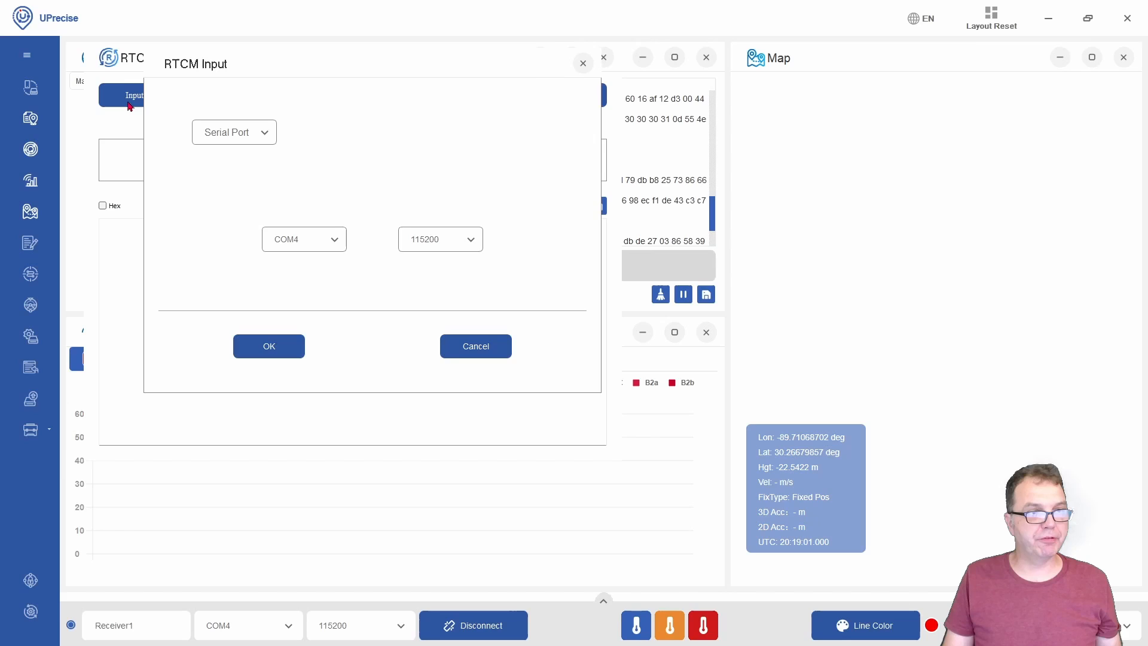
{"action": "mouse_move", "coordinate": [223, 135]}
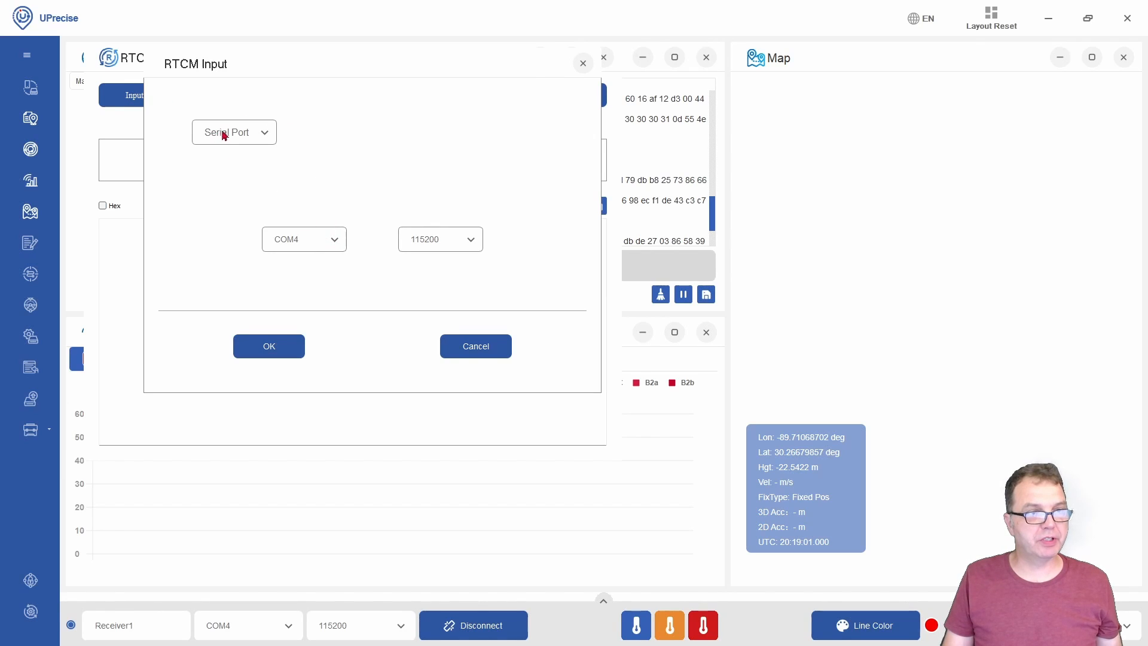
- Stream as NTRIP server to 3.143.243.81 port 2101, mount point RTK_BASE_GN_1, with password
{"action": "left_click", "coordinate": [302, 239]}
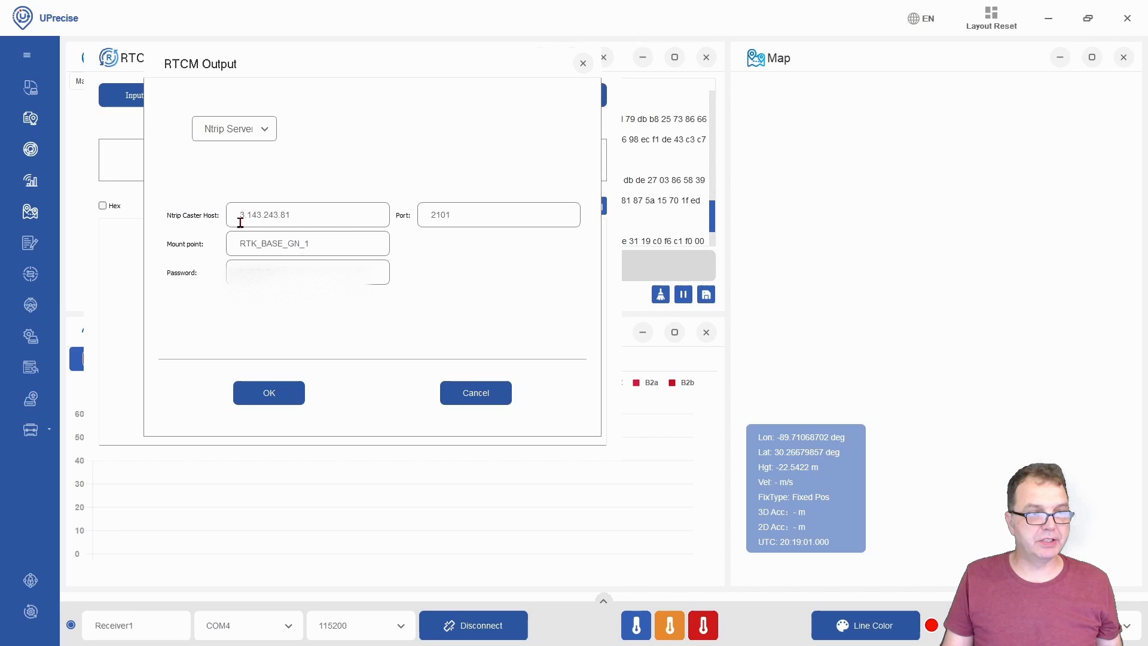
{"action": "triple_click", "coordinate": [308, 214]}
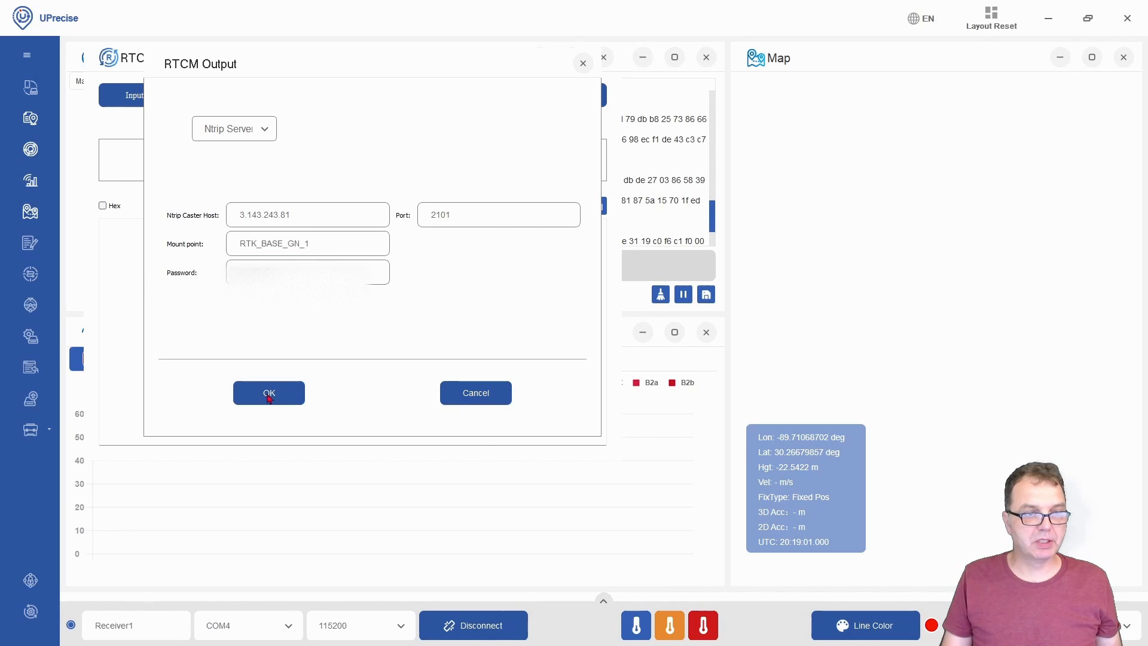
{"action": "left_click", "coordinate": [269, 392]}
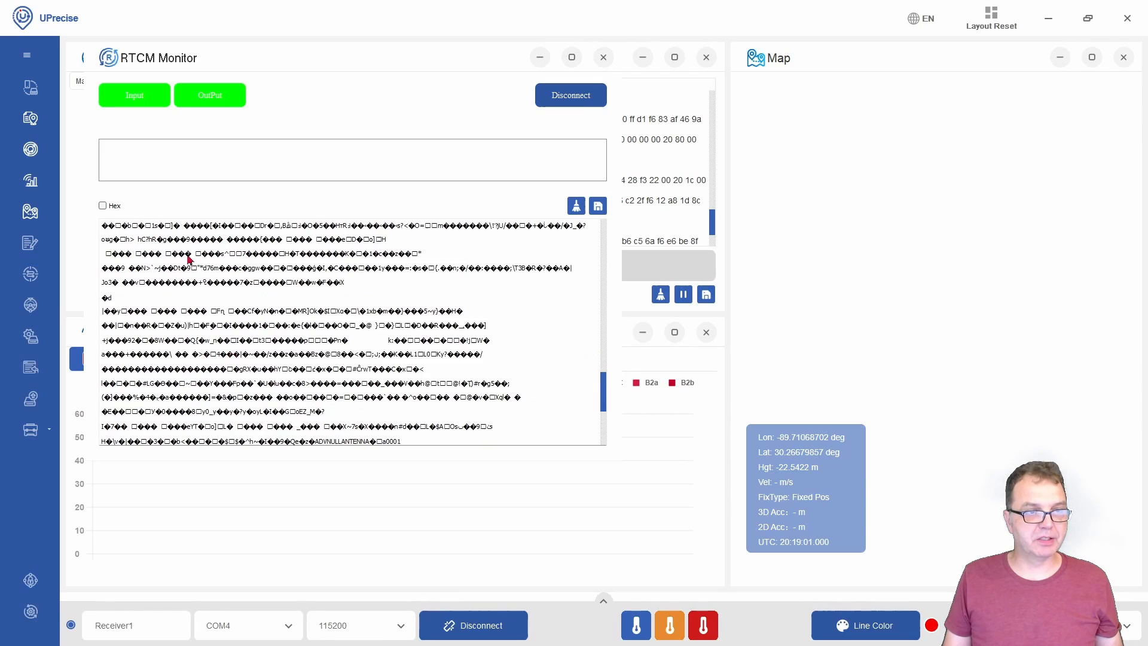
- Switch to Edge and load the SNIP NTRIP Caster Table Checker page
{"action": "left_click", "coordinate": [103, 206]}
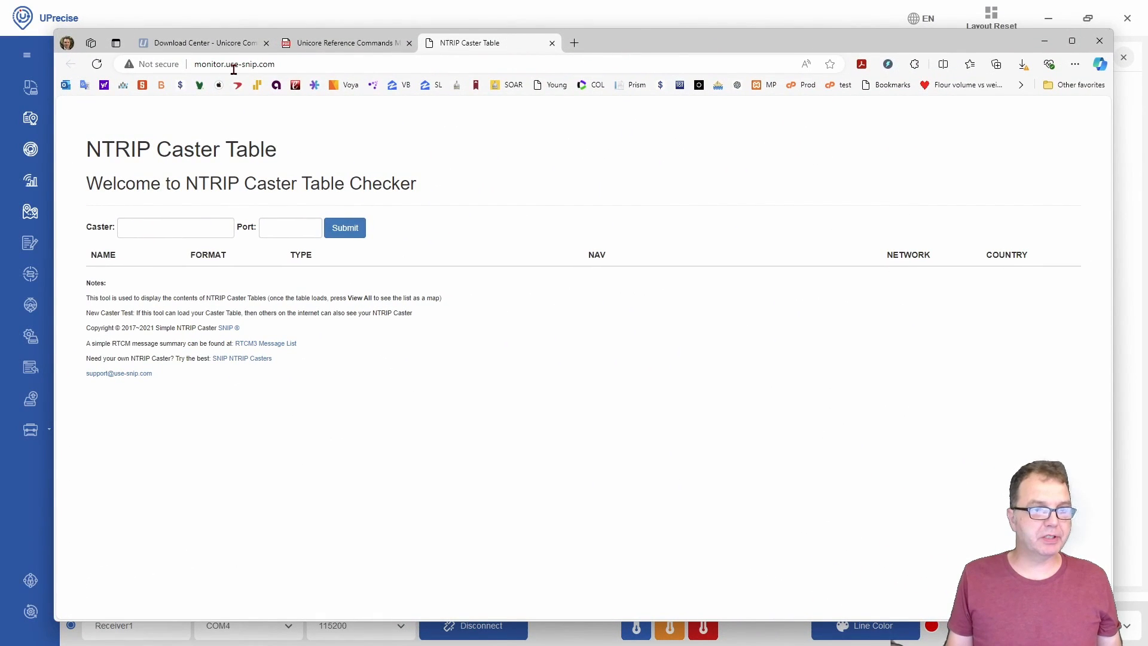
- Query the caster table for rtk2go.com on port 2101
{"action": "left_click", "coordinate": [175, 227]}
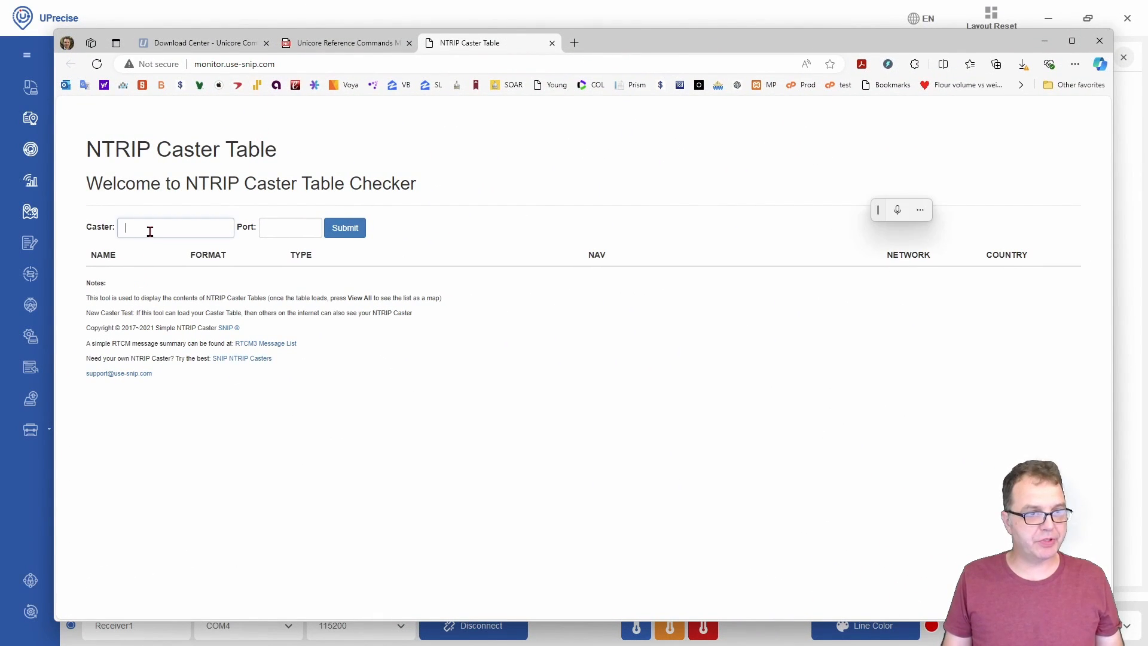
{"action": "type", "text": "r"}
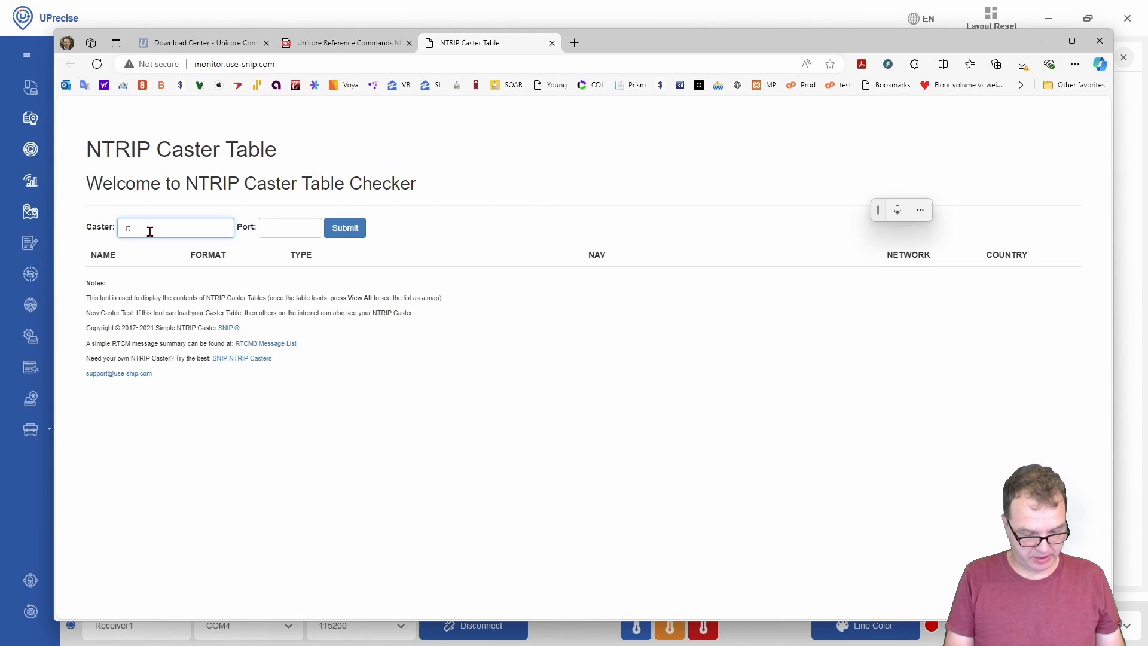
{"action": "type", "text": "tk2gd"}
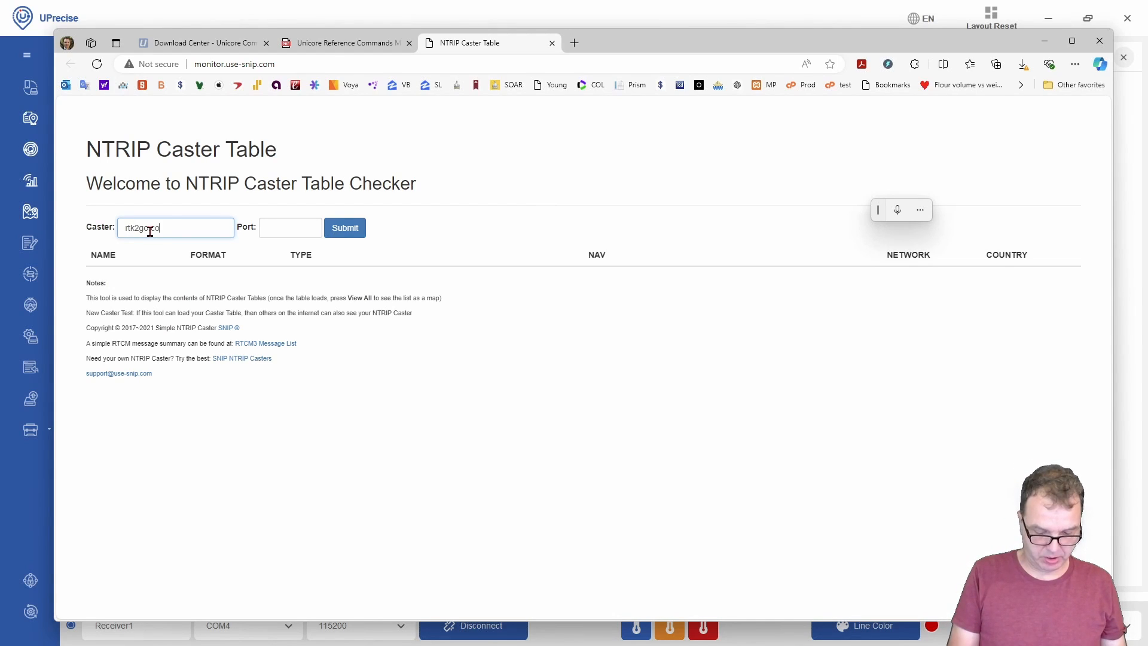
{"action": "left_click", "coordinate": [289, 228]}
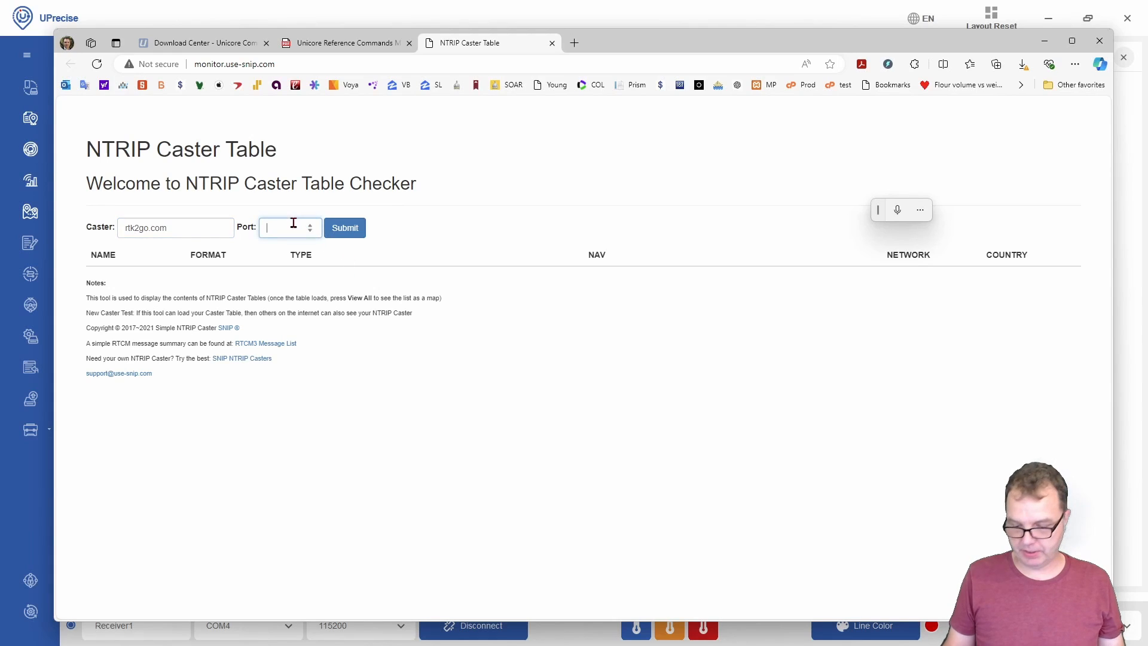
{"action": "type", "text": "2101"}
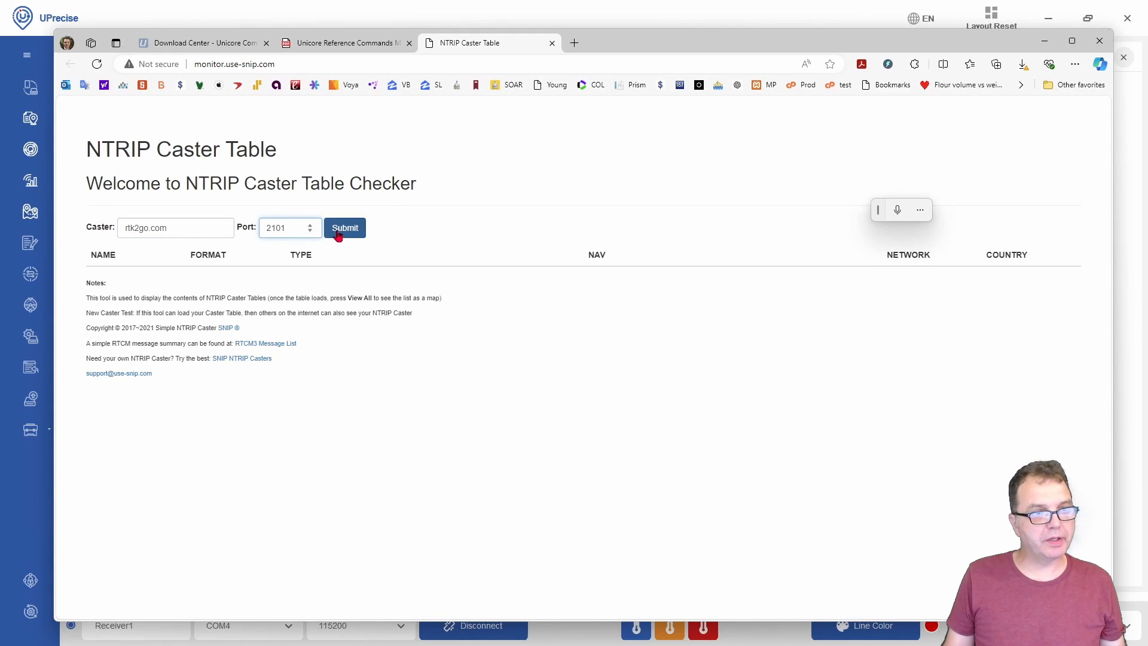
{"action": "left_click", "coordinate": [345, 228]}
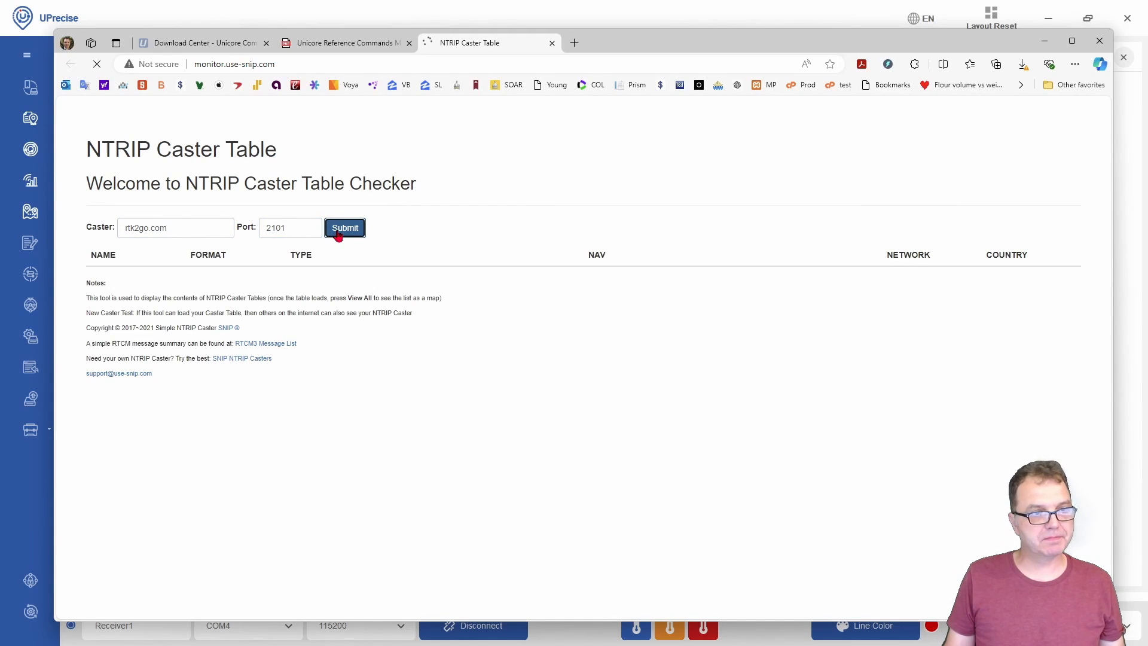
{"action": "left_click", "coordinate": [344, 228]}
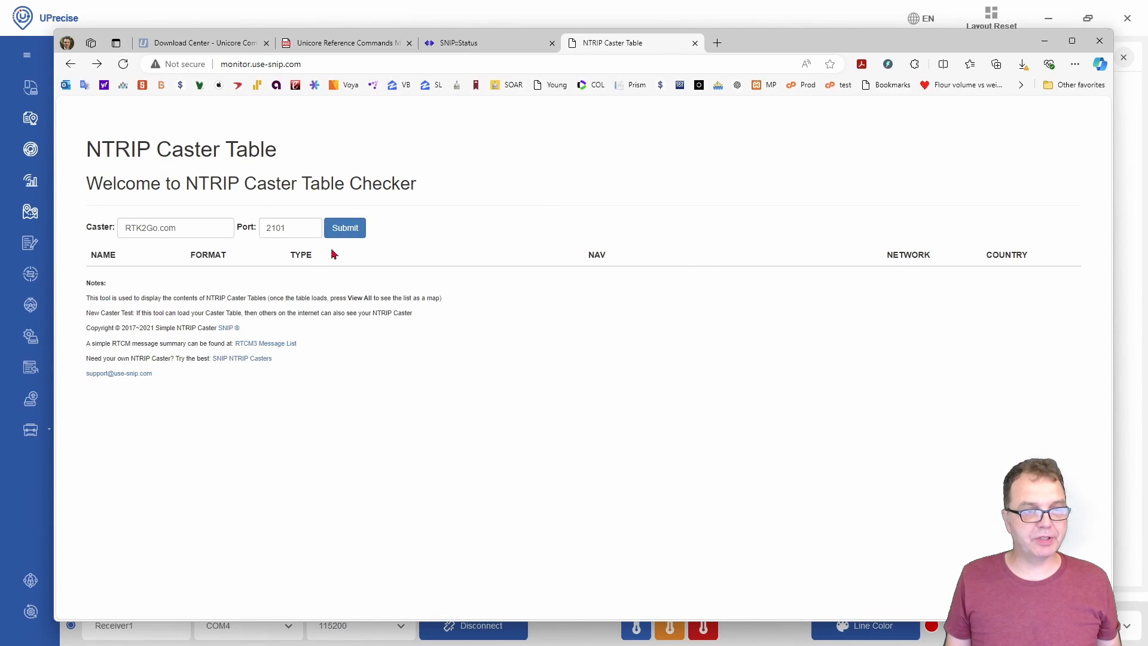
{"action": "mouse_move", "coordinate": [408, 201]}
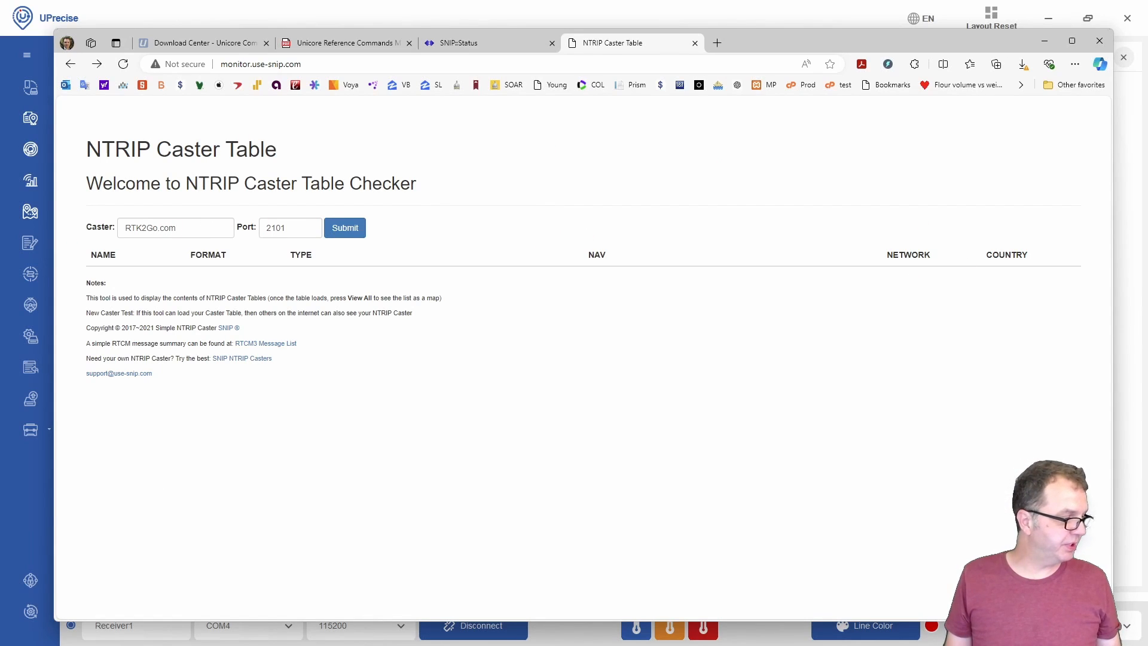
- Change the caster to clients.onocoy.com and load its table listing
{"action": "type", "text": "clients.onocoy"}
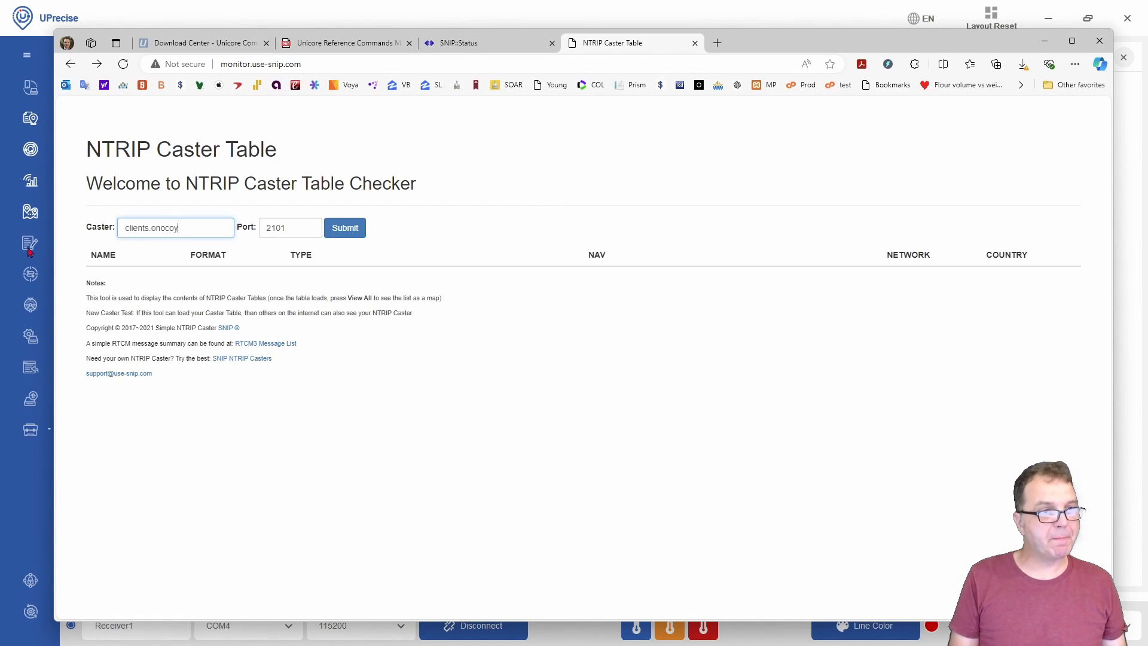
{"action": "type", "text": ".com"}
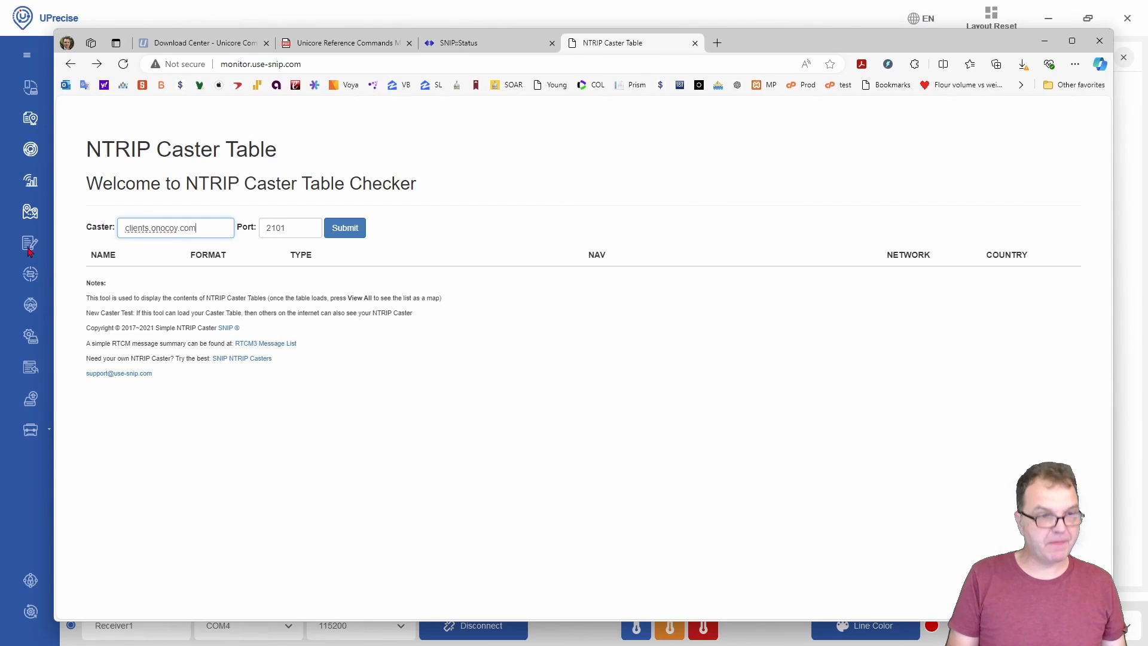
{"action": "left_click", "coordinate": [345, 227]}
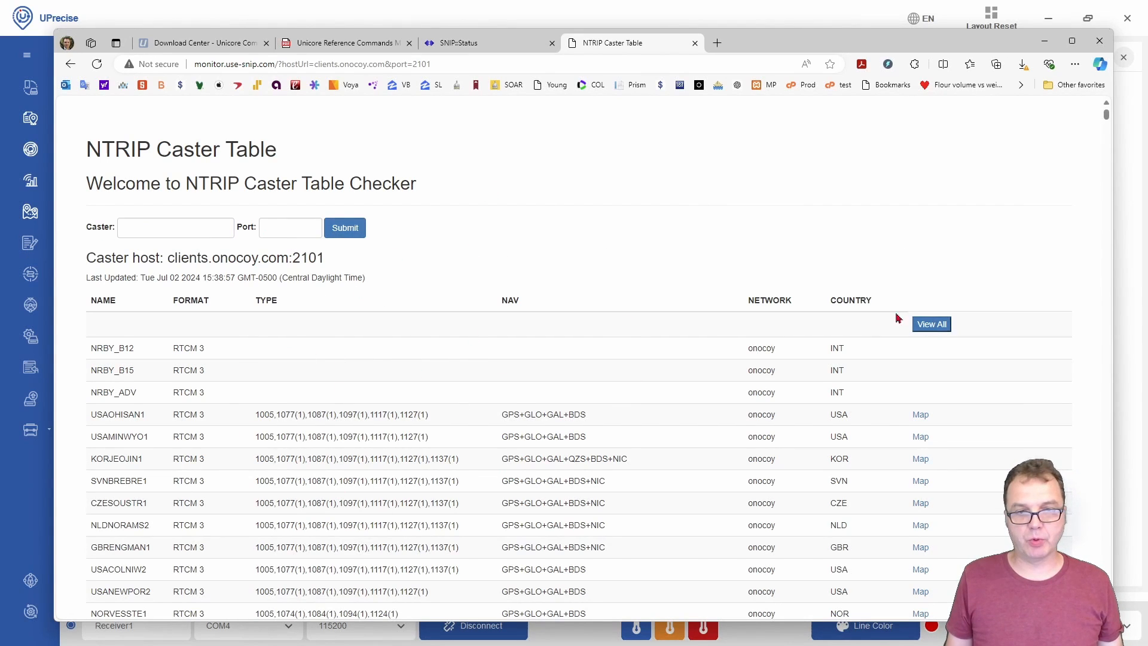
- Plot all onocoy mount points on the map and zoom to the Gulf Coast stations
{"action": "left_click", "coordinate": [931, 324]}
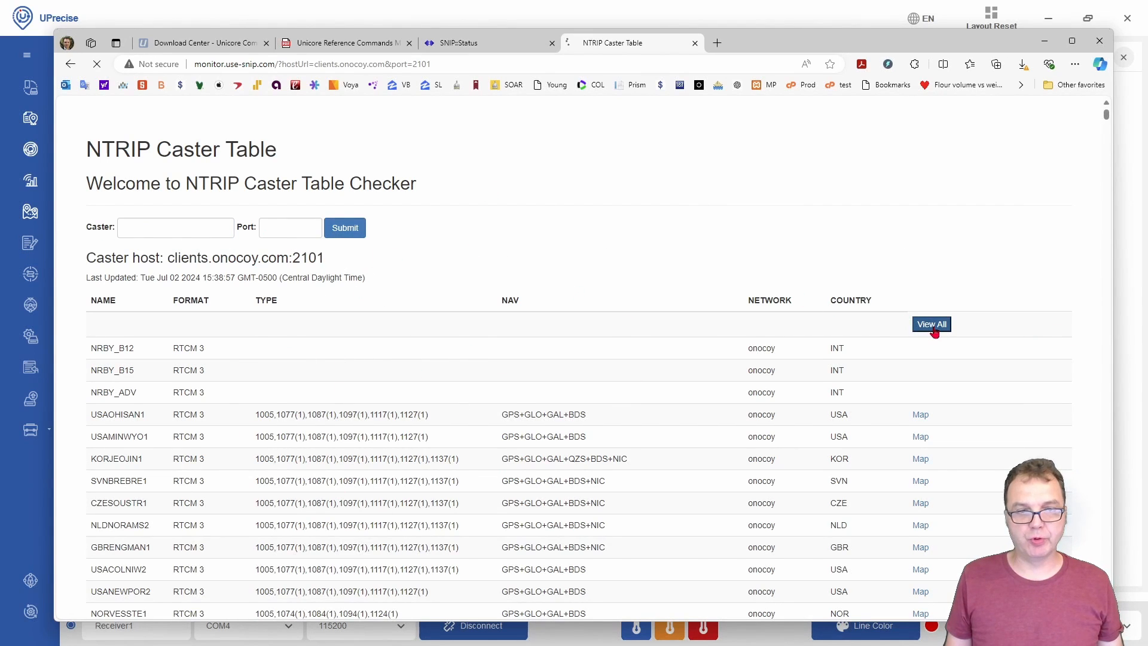
{"action": "left_click", "coordinate": [932, 324]}
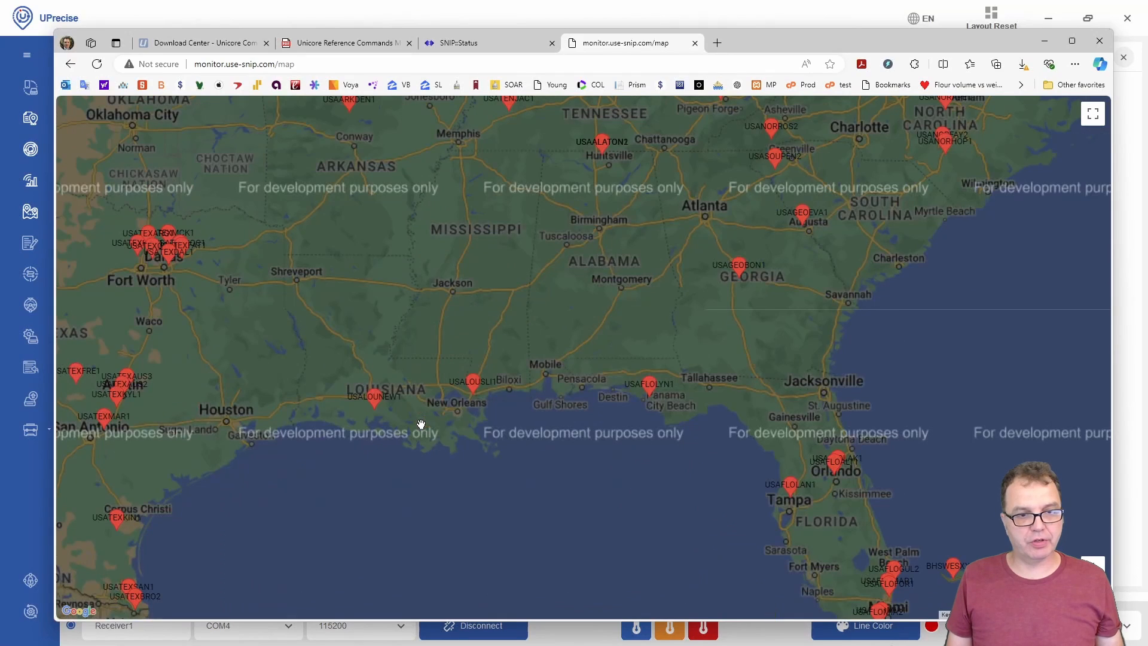
{"action": "scroll", "scroll_direction": "down", "scroll_amount": 3}
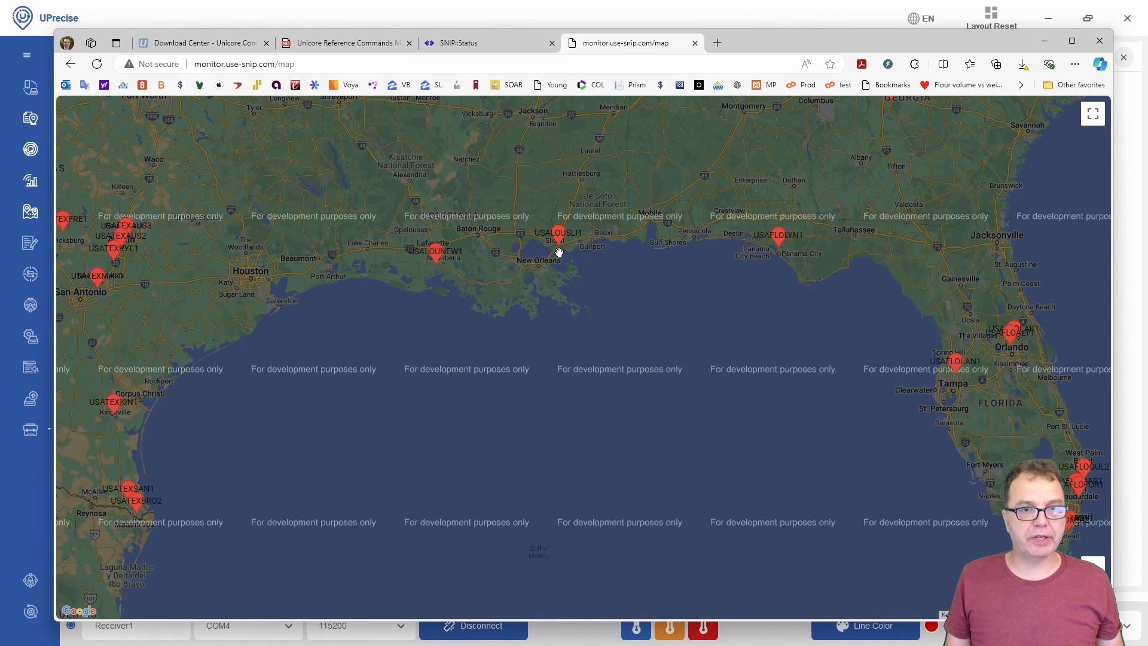
{"action": "mouse_move", "coordinate": [637, 285]}
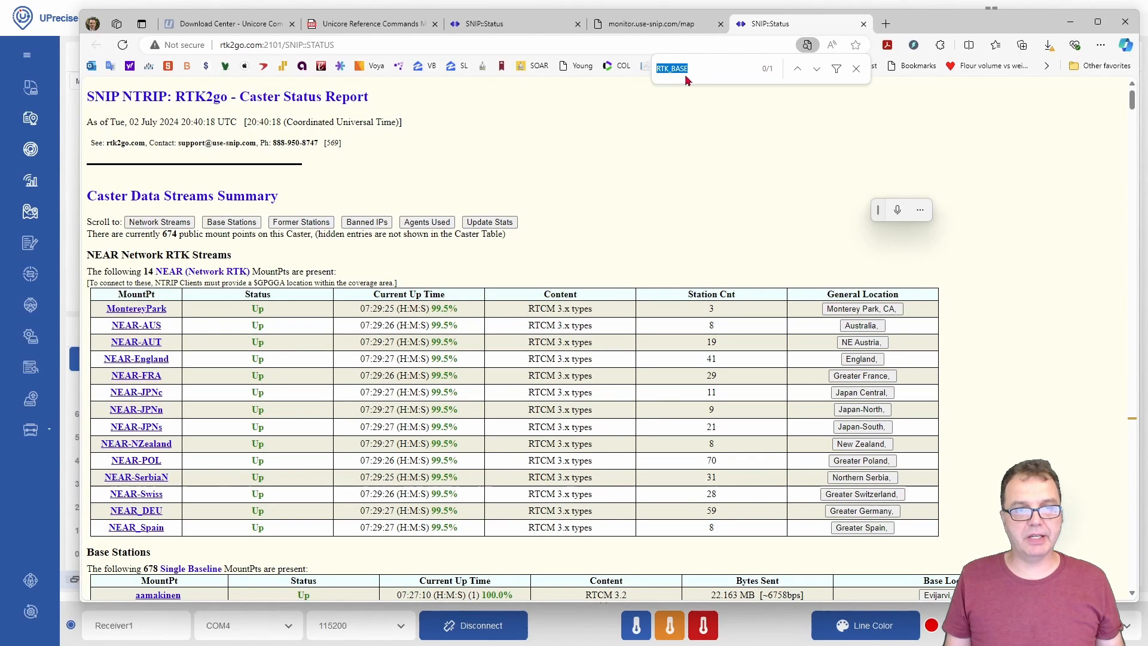
- Find RTK_BASE_GN_1 in the RTK2Go report and scroll its Slidell, LA UM980 summary
{"action": "left_click", "coordinate": [816, 68]}
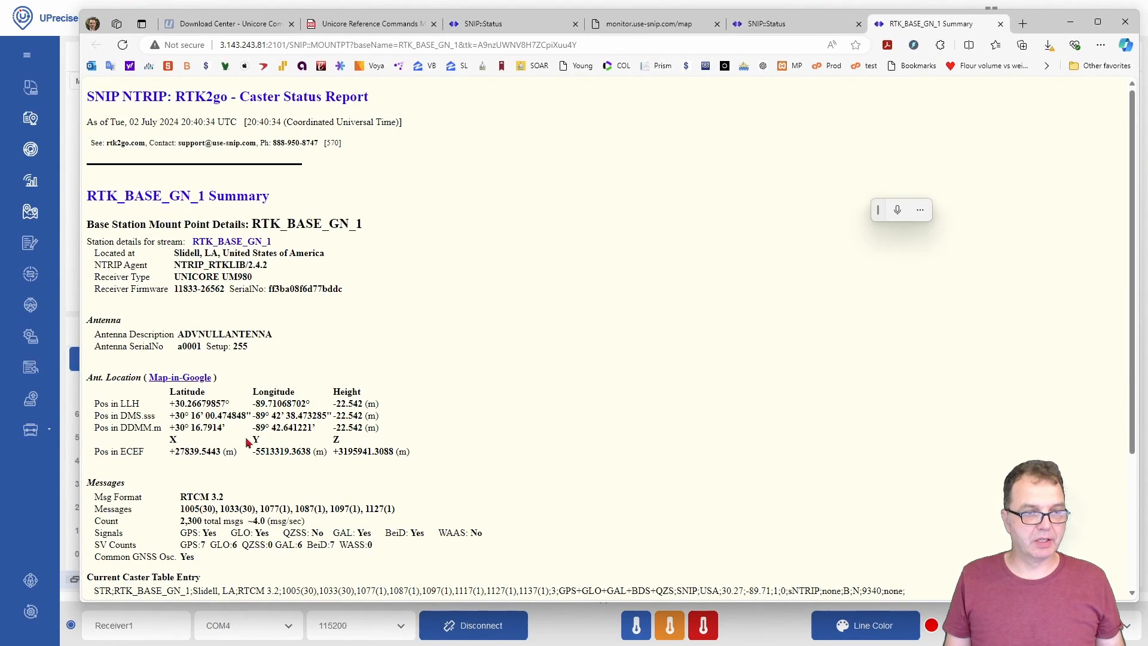
{"action": "scroll", "scroll_direction": "down", "scroll_amount": 3}
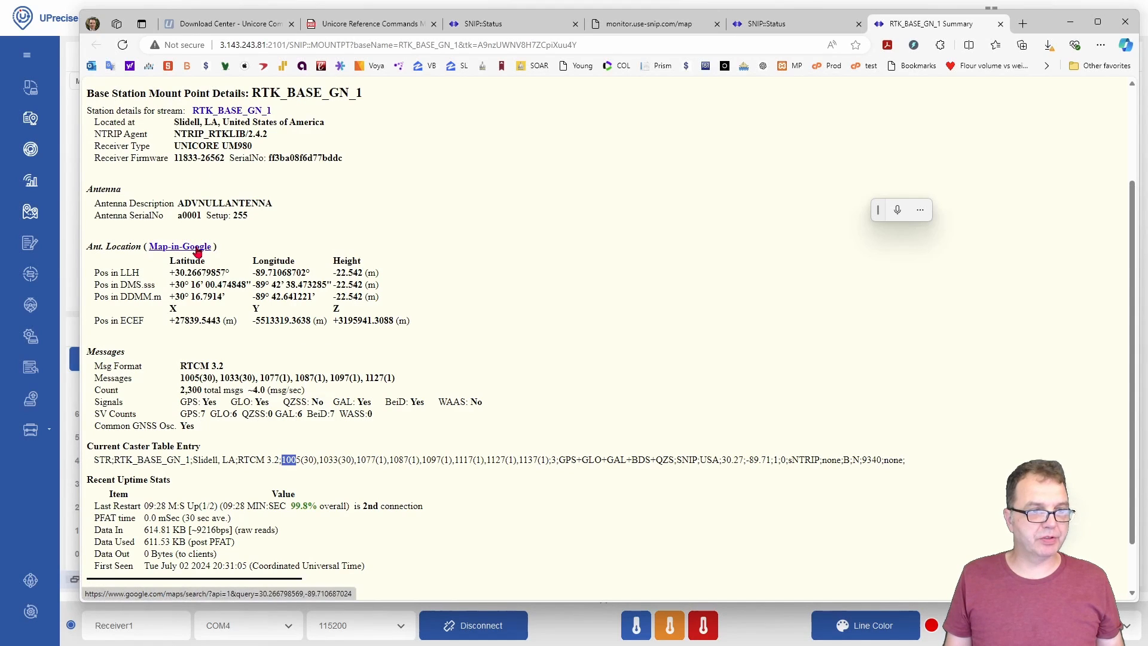
- View the antenna pin near Slidell, LA in Google Maps, then return to the caster status report
{"action": "left_click", "coordinate": [179, 247]}
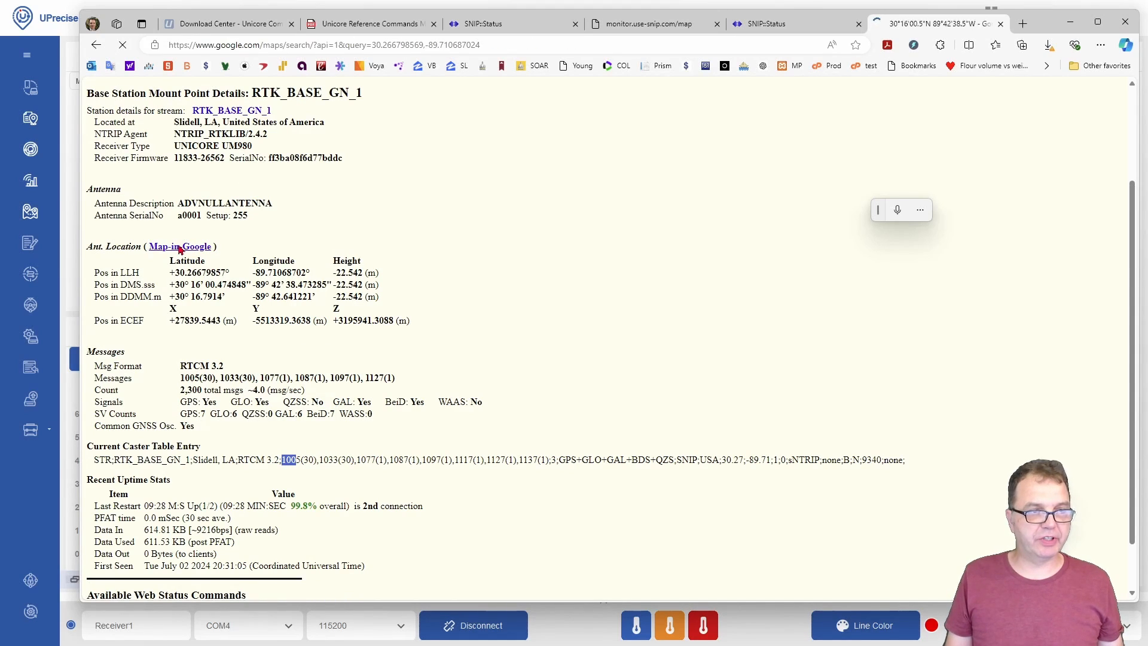
{"action": "left_click", "coordinate": [181, 247]}
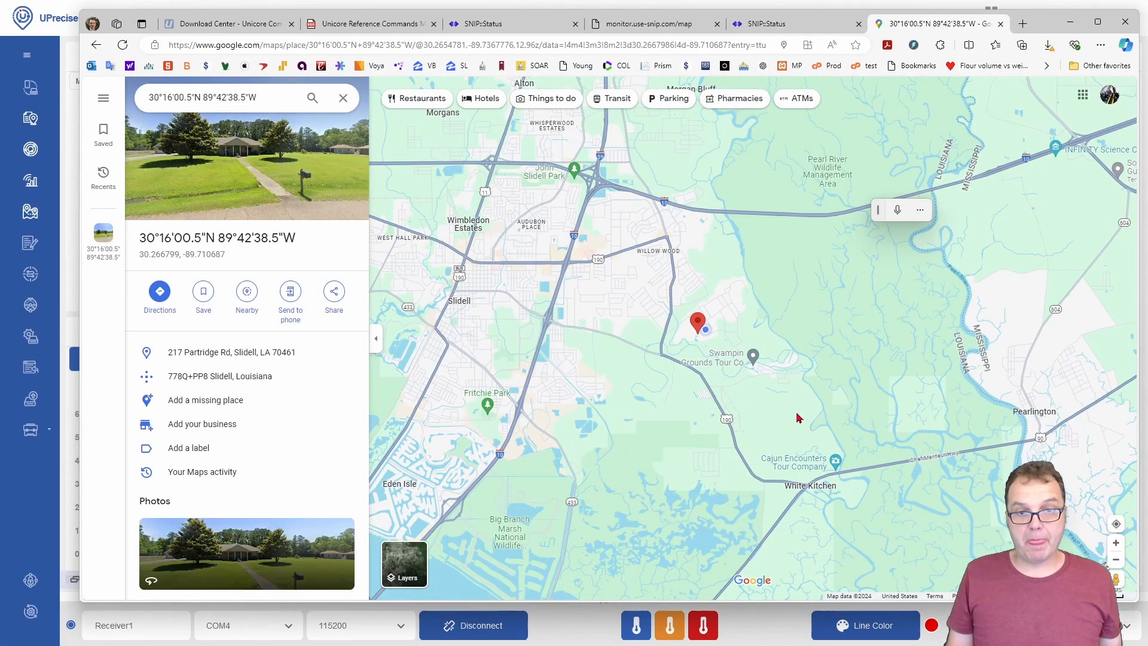
{"action": "mouse_move", "coordinate": [739, 338]}
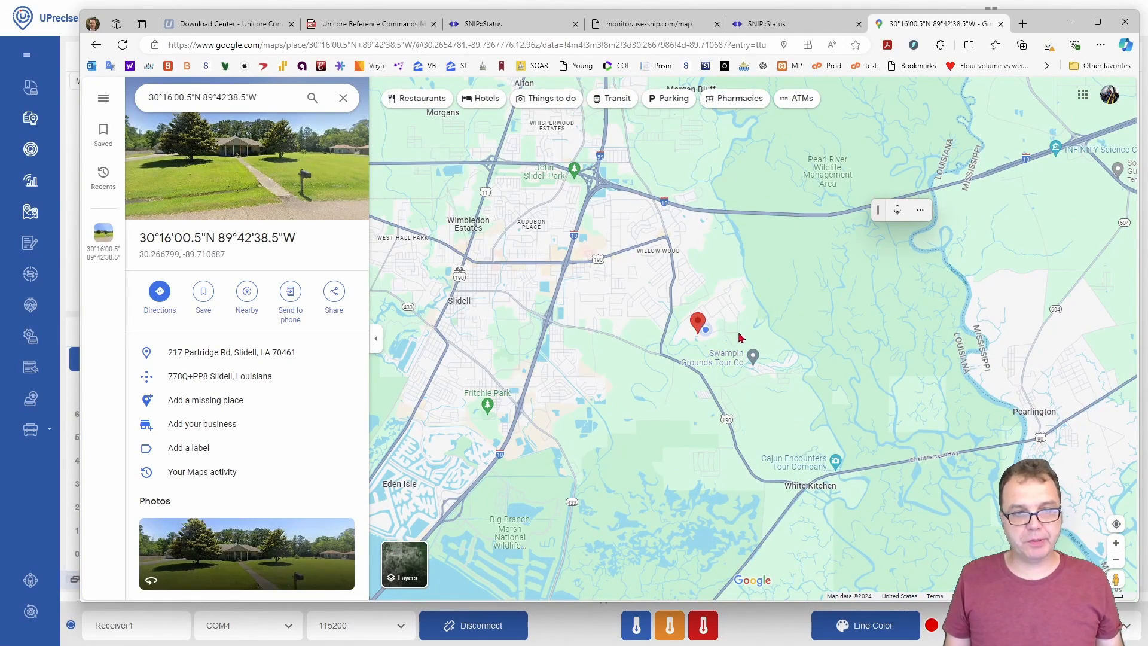
{"action": "mouse_move", "coordinate": [716, 335]}
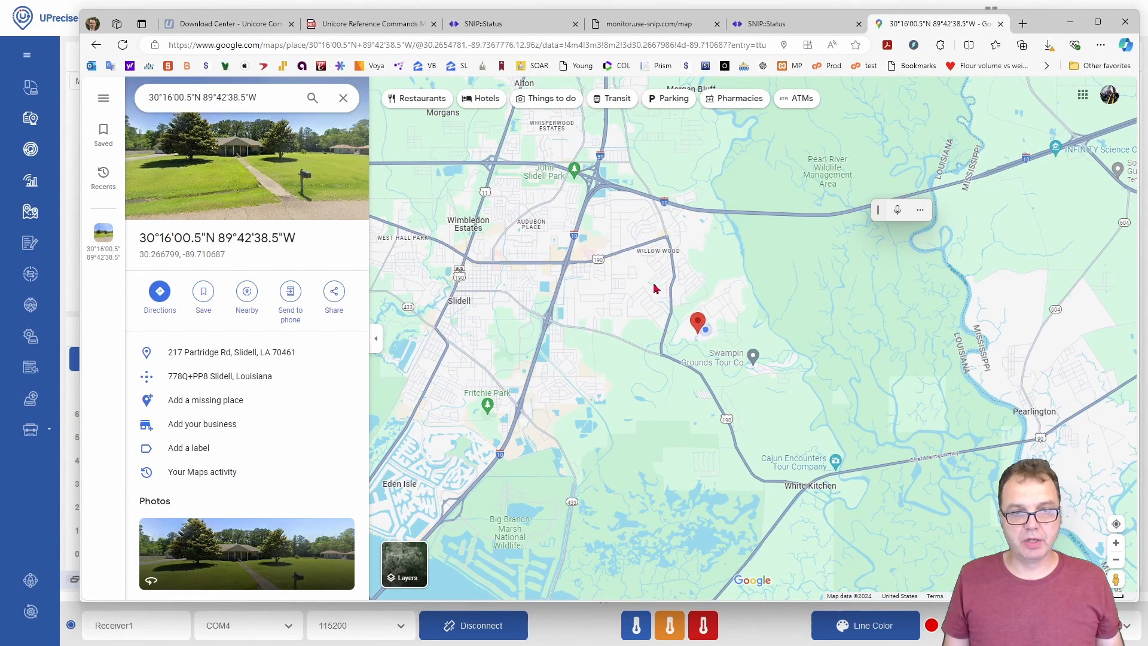
{"action": "mouse_move", "coordinate": [654, 307]}
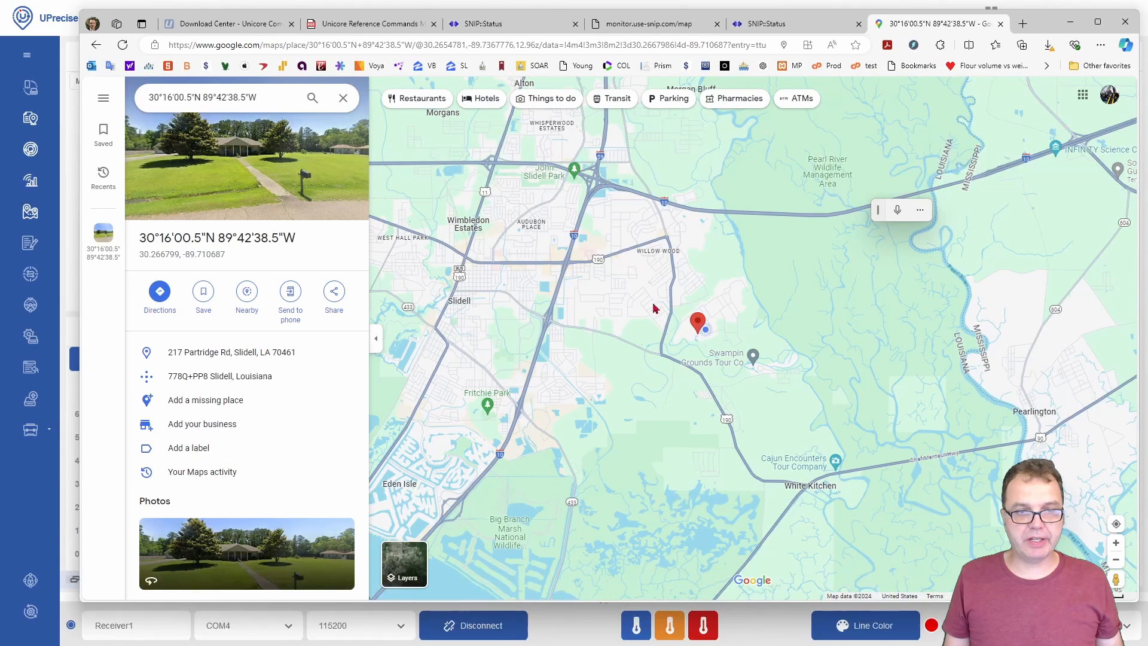
{"action": "mouse_move", "coordinate": [743, 312]}
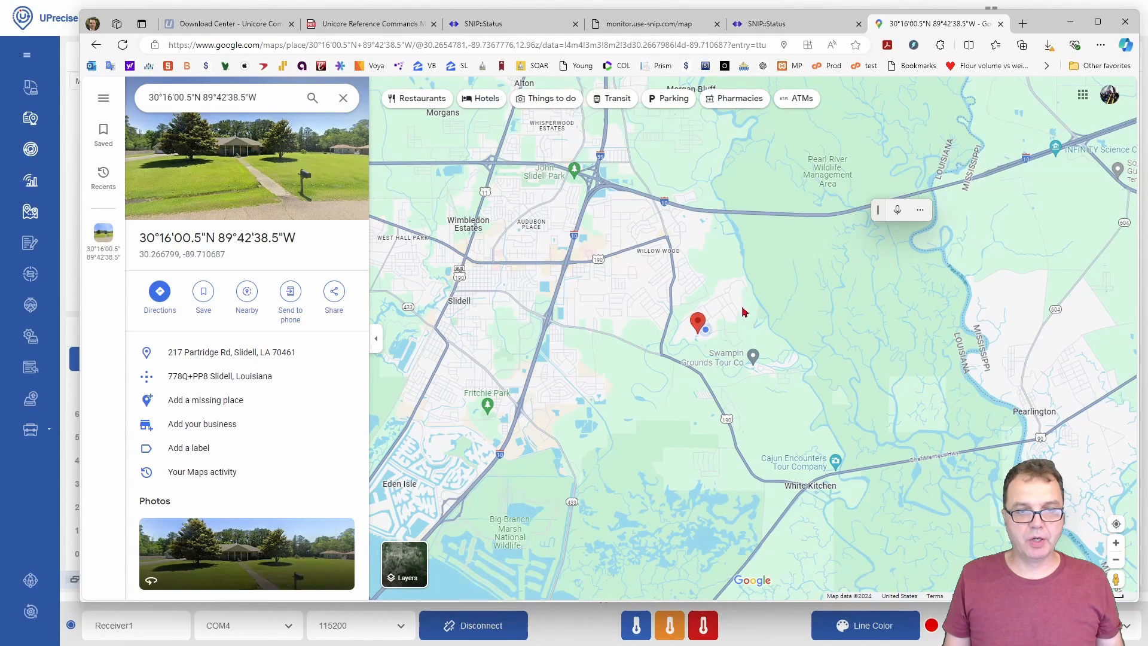
{"action": "left_click", "coordinate": [762, 24]}
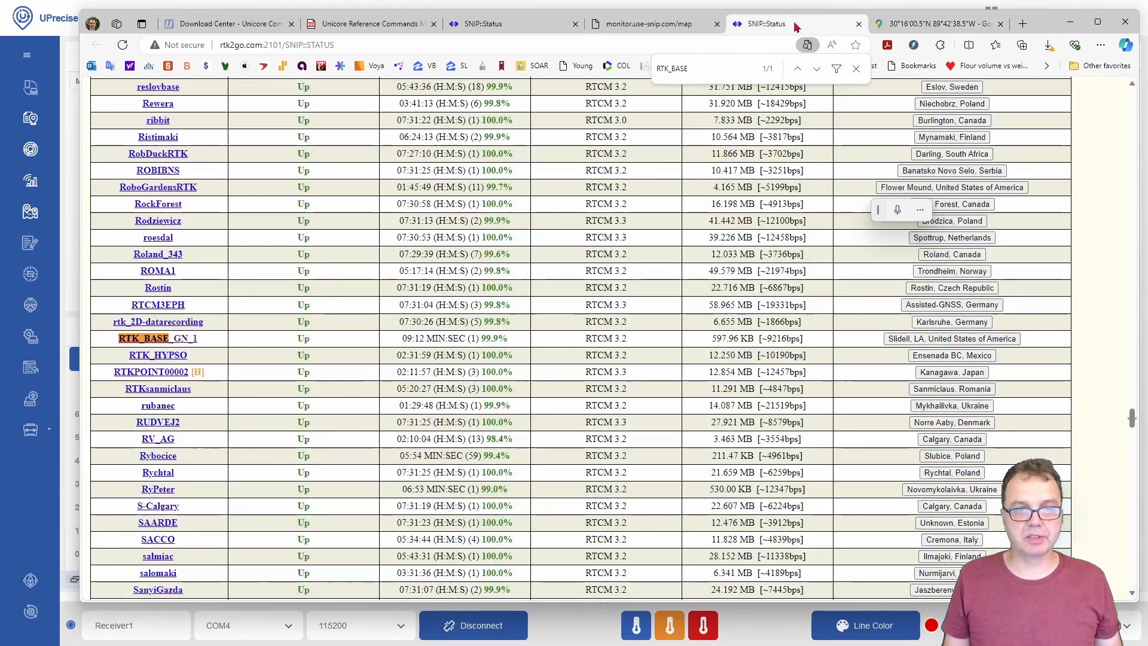
- Reopen the RTK_BASE_GN_1 summary and highlight its 678.74 KB Data In statistic
{"action": "left_click", "coordinate": [135, 337]}
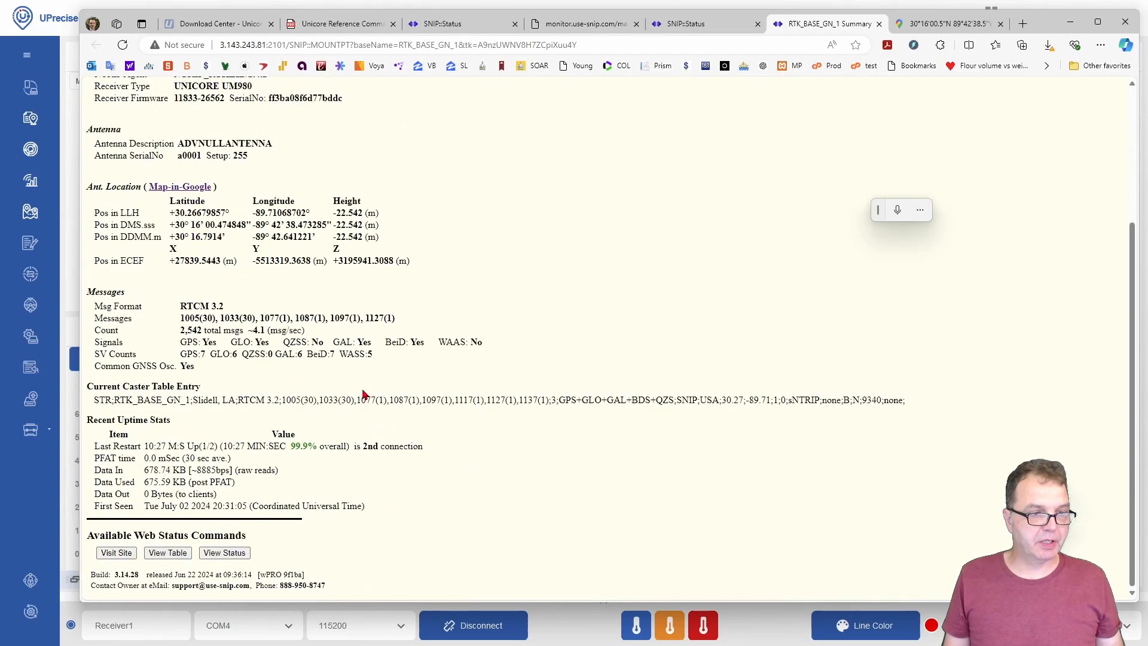
{"action": "double_click", "coordinate": [109, 469]}
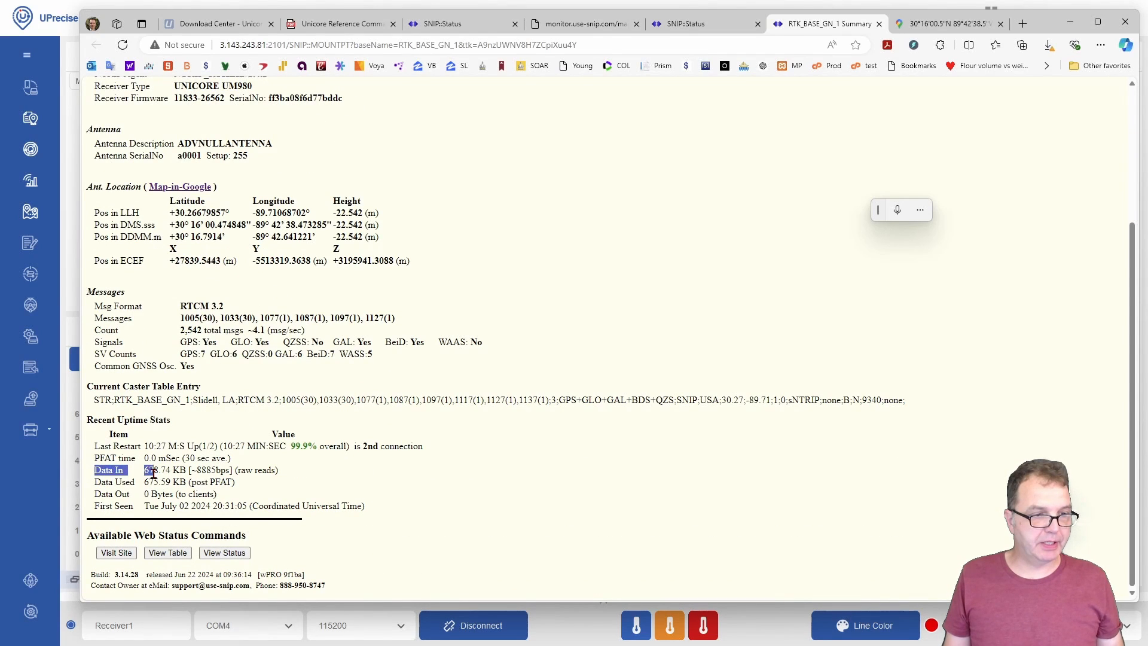